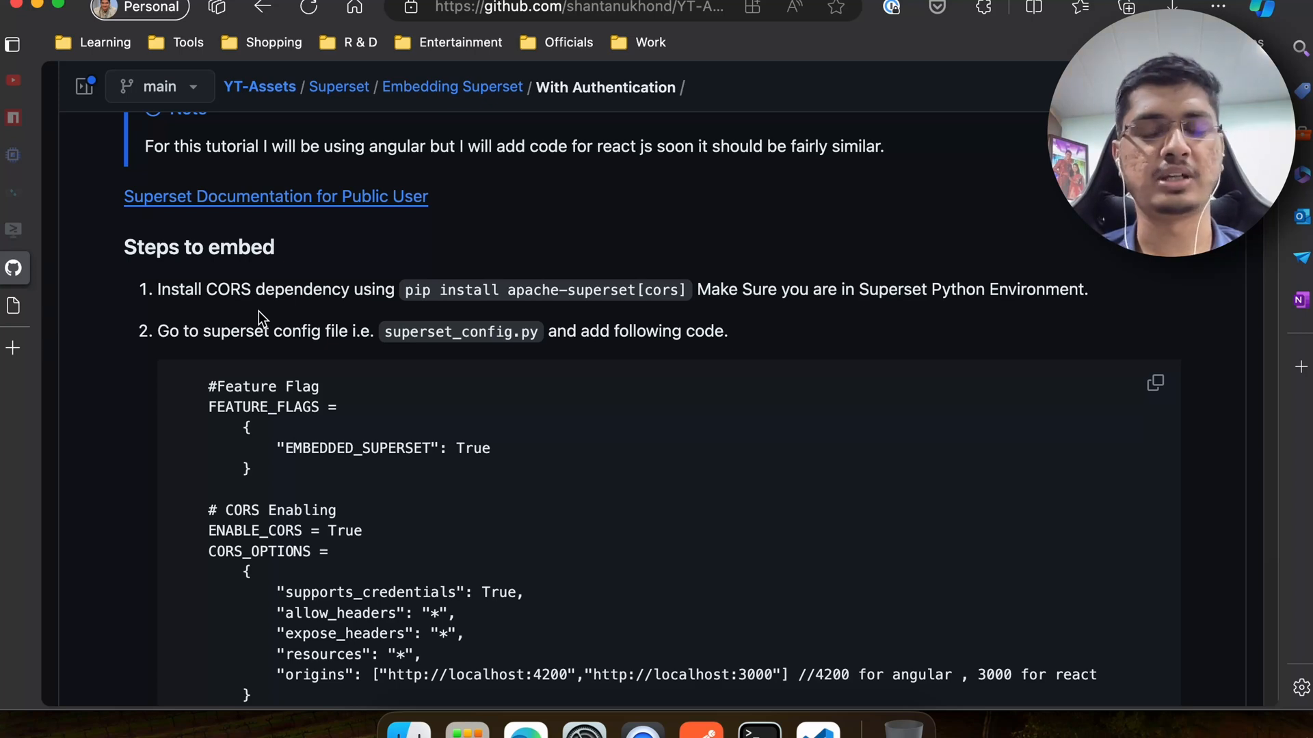
Highlight the CORS pip install command, then scroll the README down to the React Part install commands
scroll("up", 3)
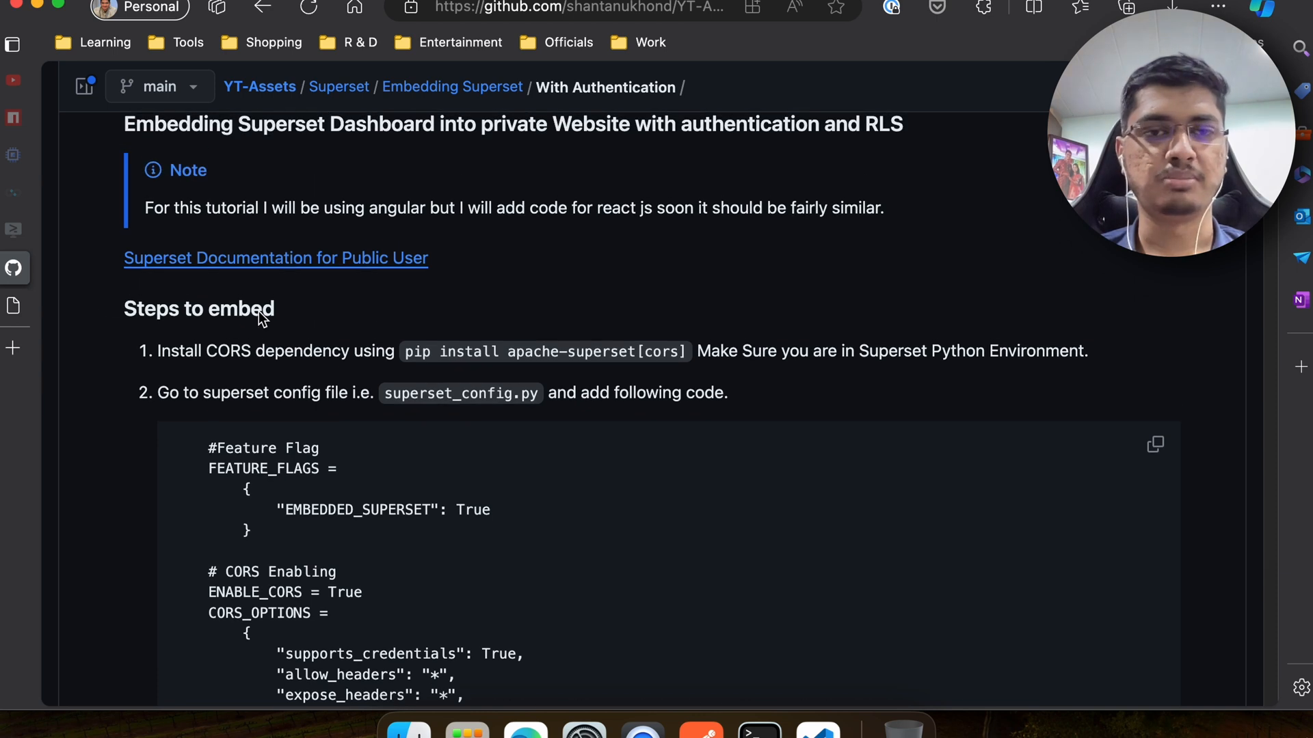
mouse_move(388, 332)
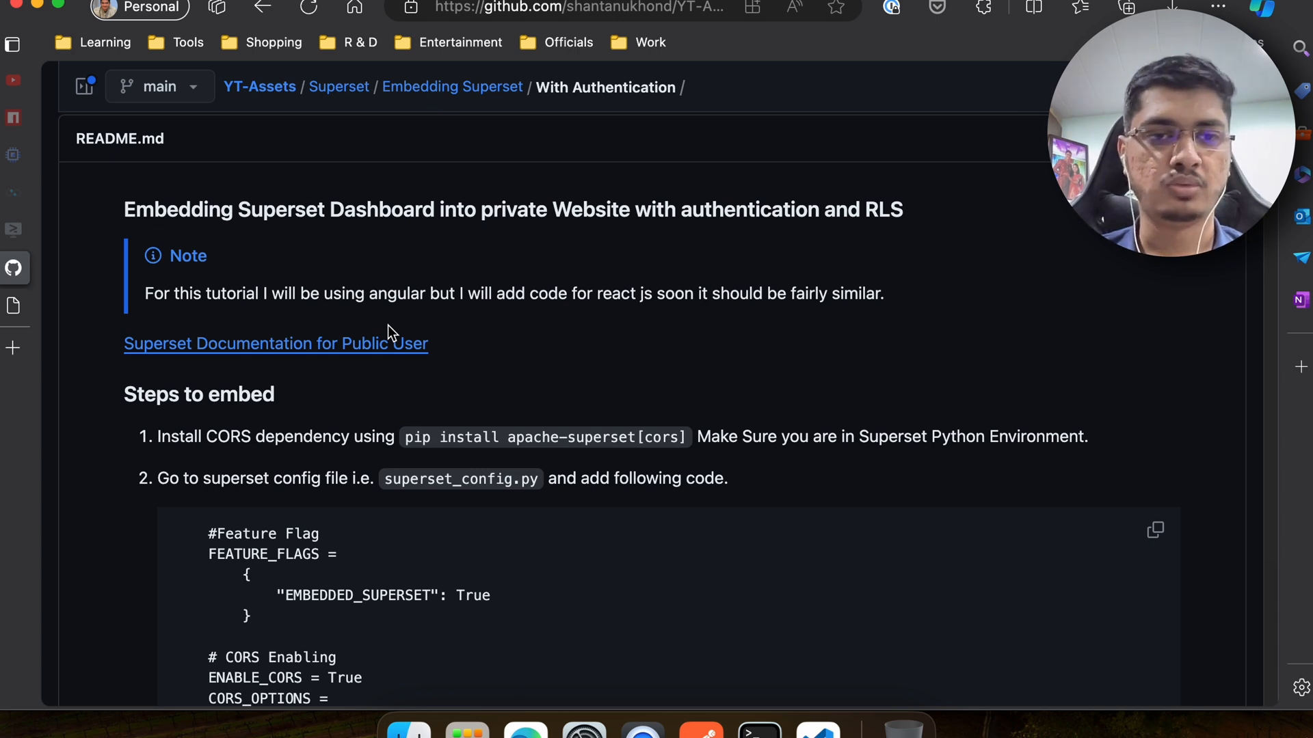
scroll("down", 3)
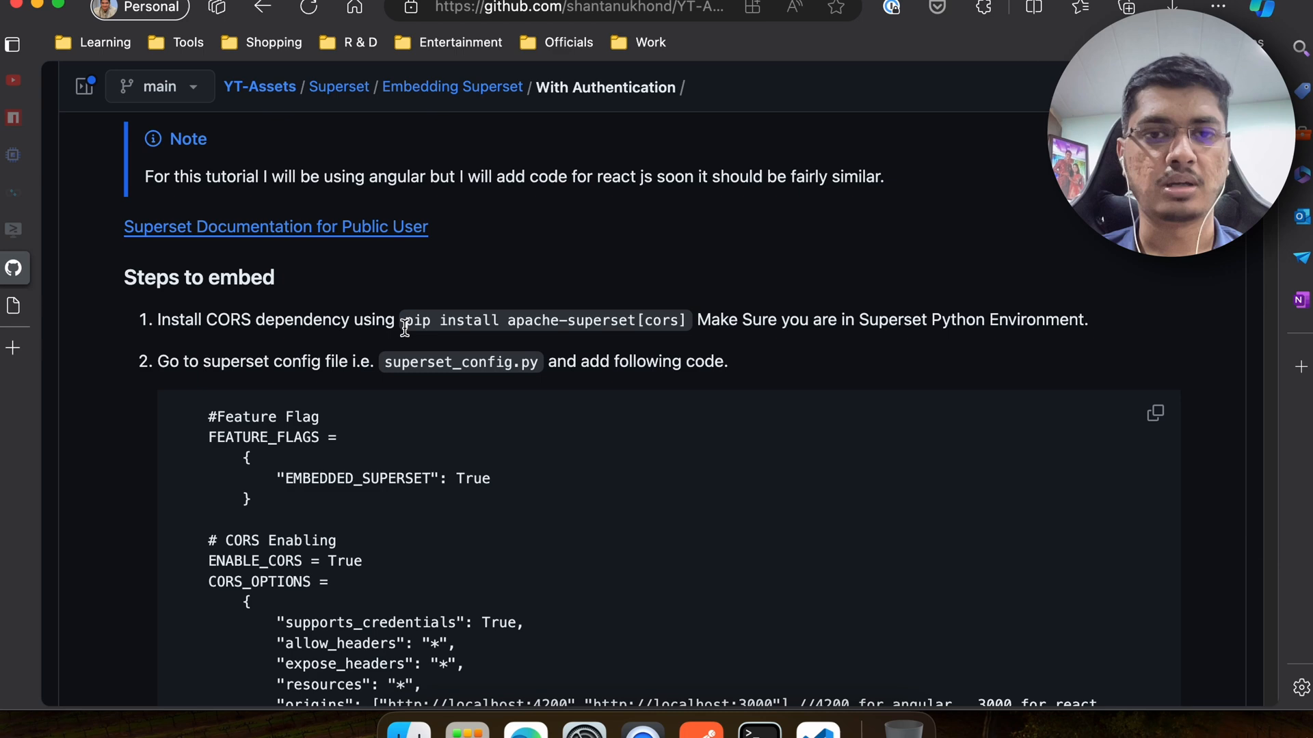
left_click_drag(405, 320, 682, 320)
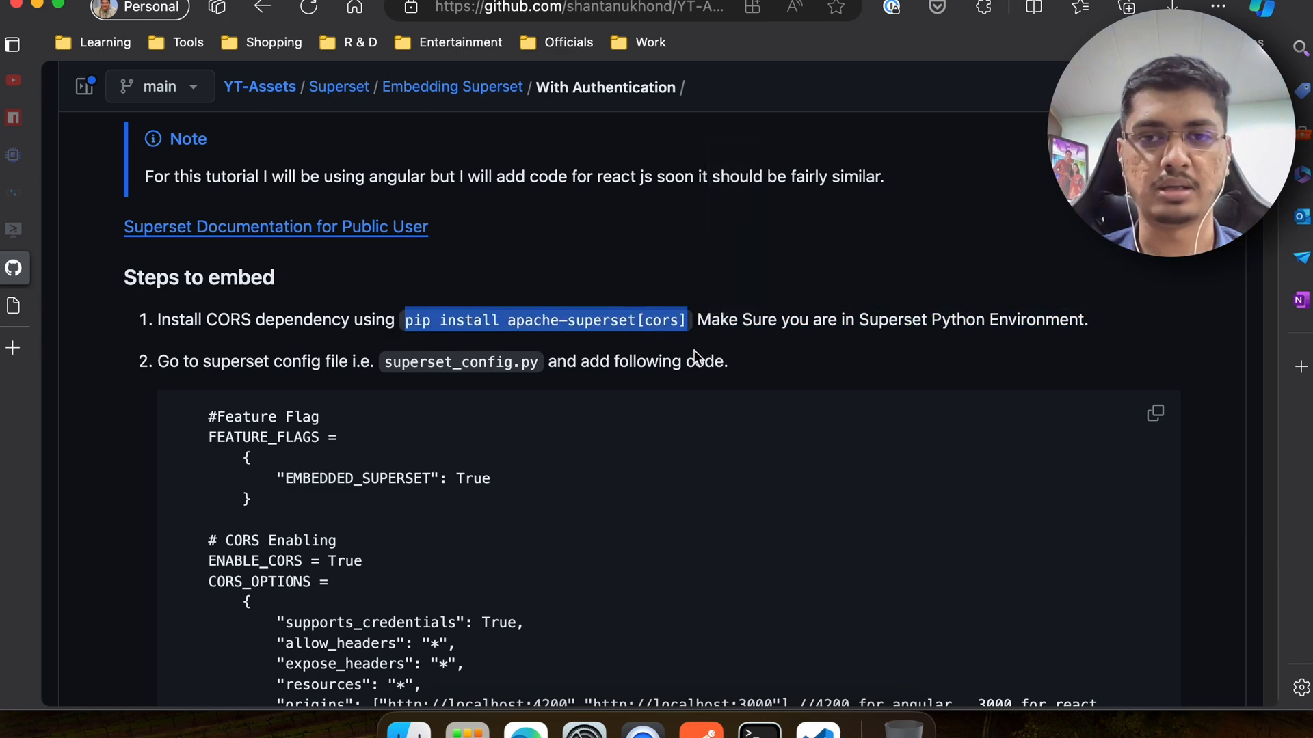
mouse_move(516, 314)
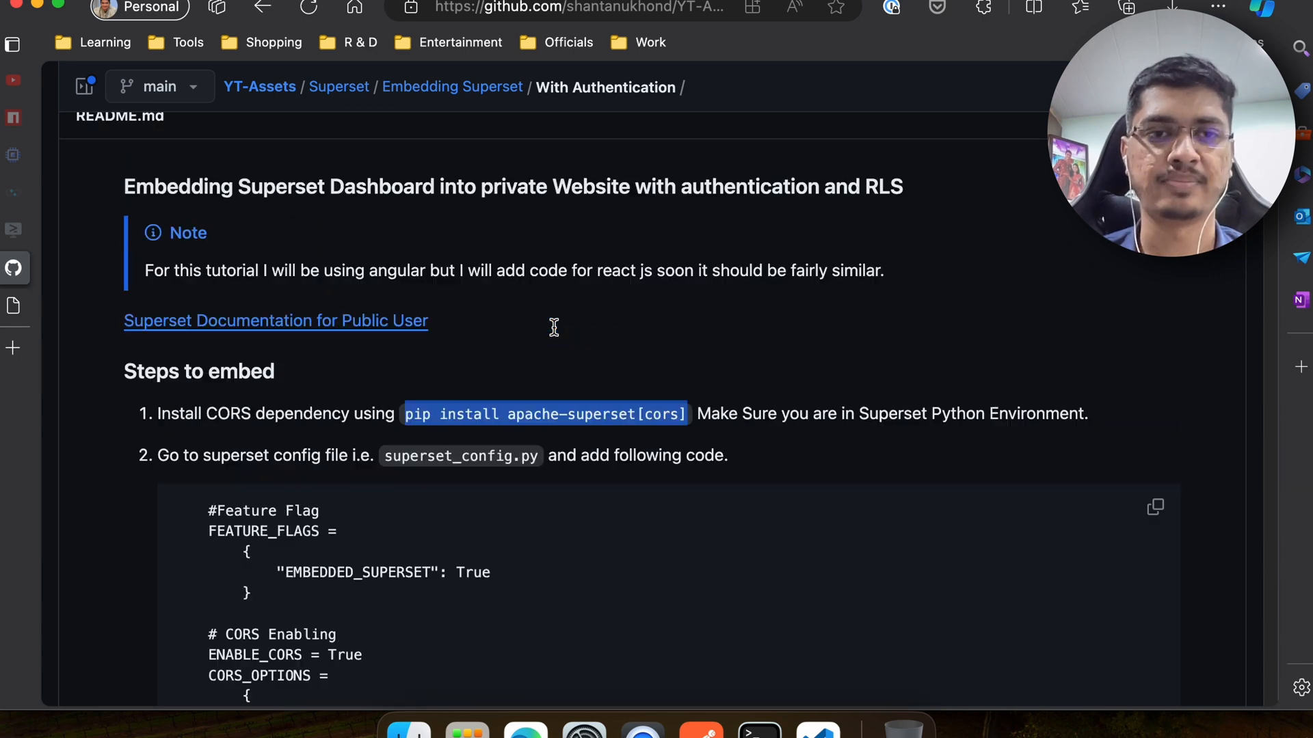
scroll("down", 3)
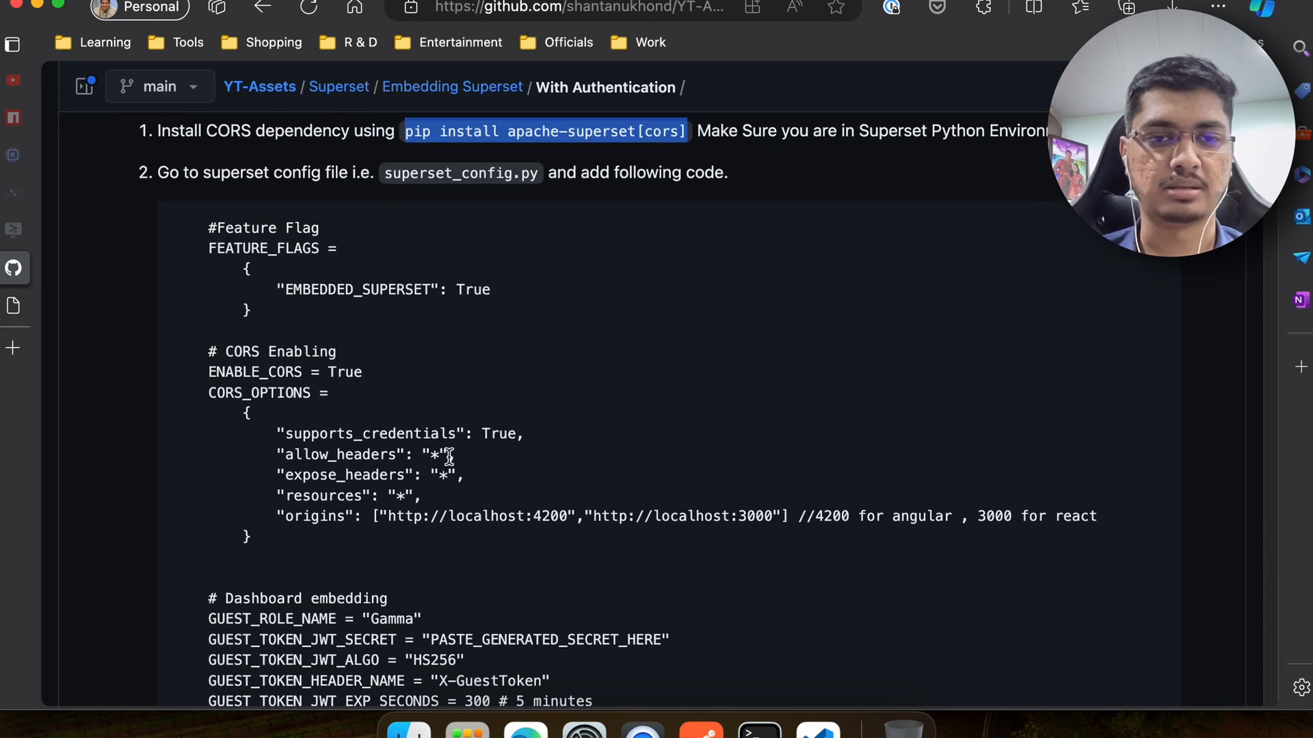
scroll("down", 3)
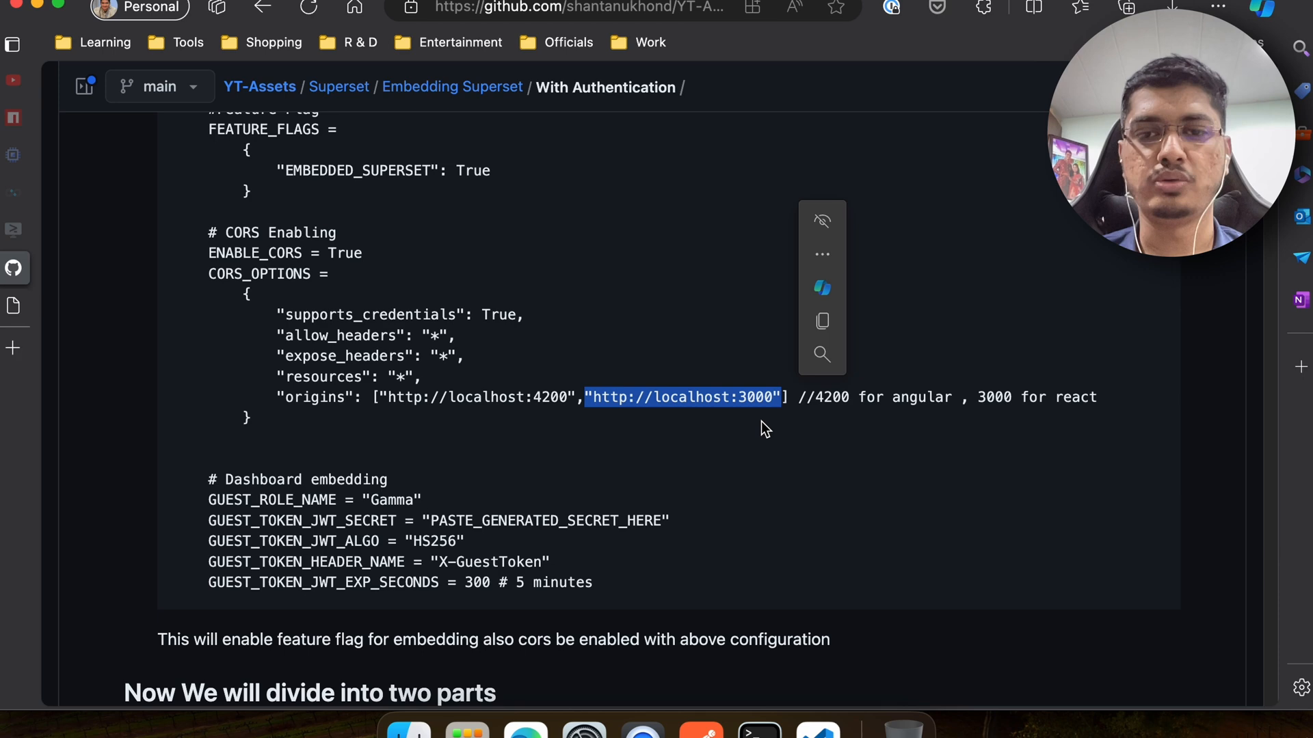
mouse_move(714, 405)
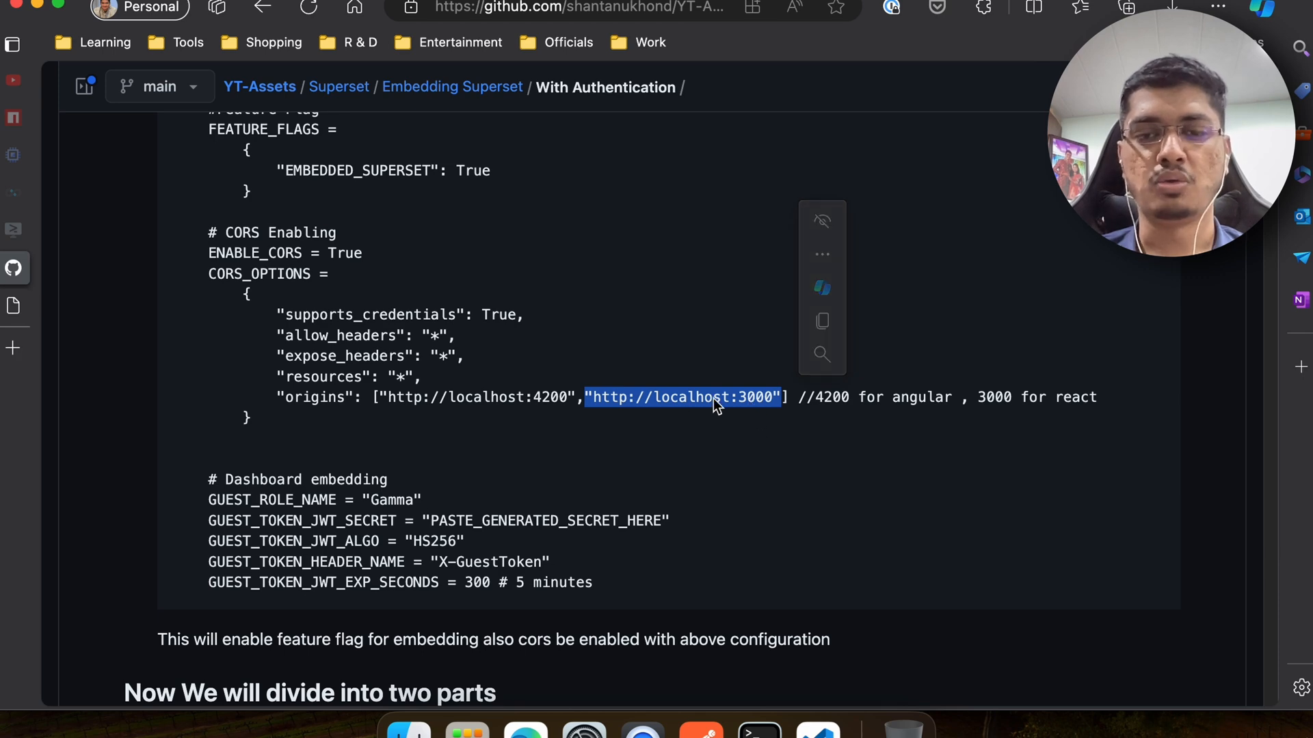
mouse_move(761, 406)
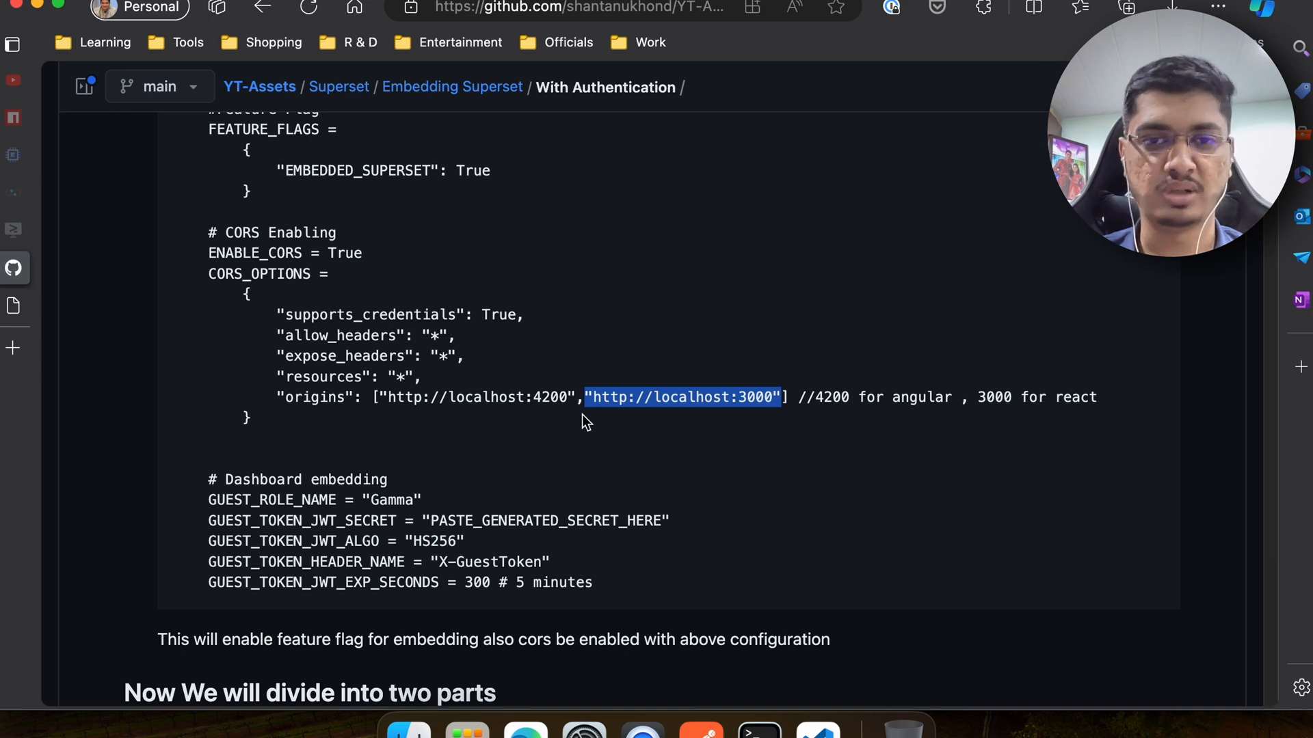
mouse_move(545, 390)
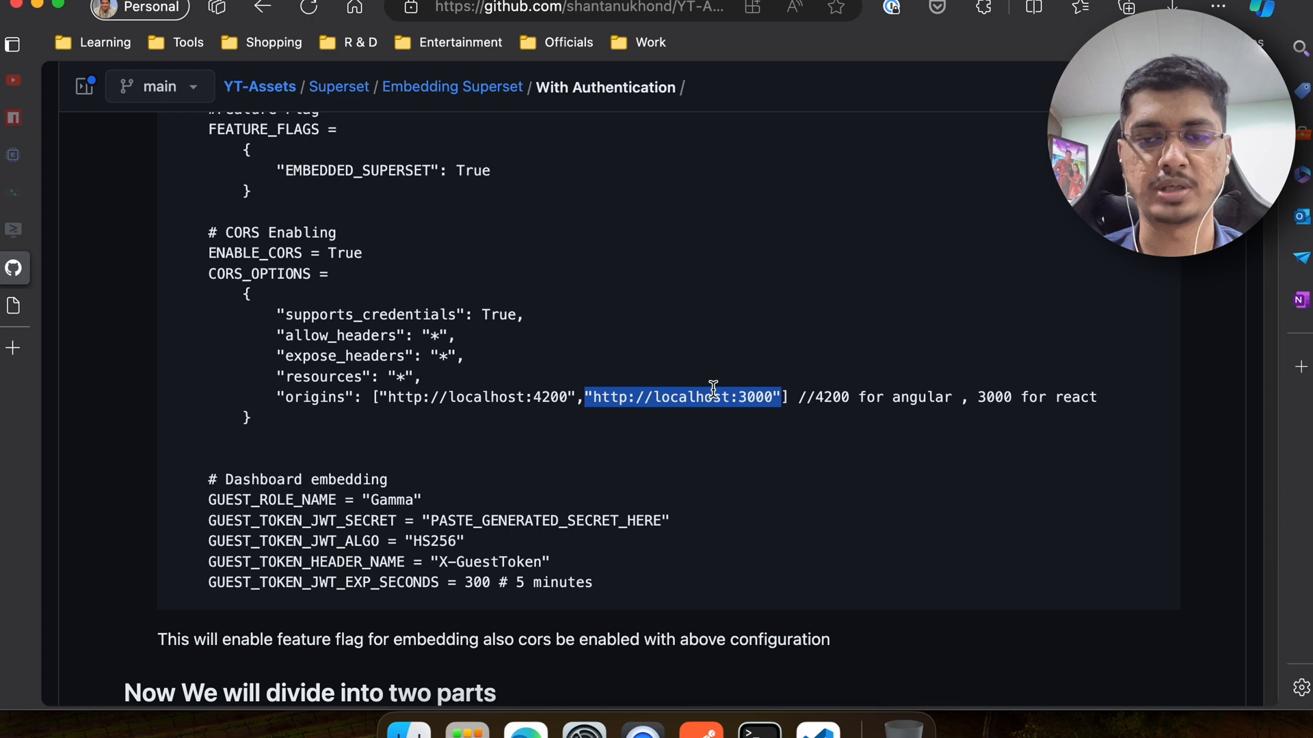
scroll("down", 3)
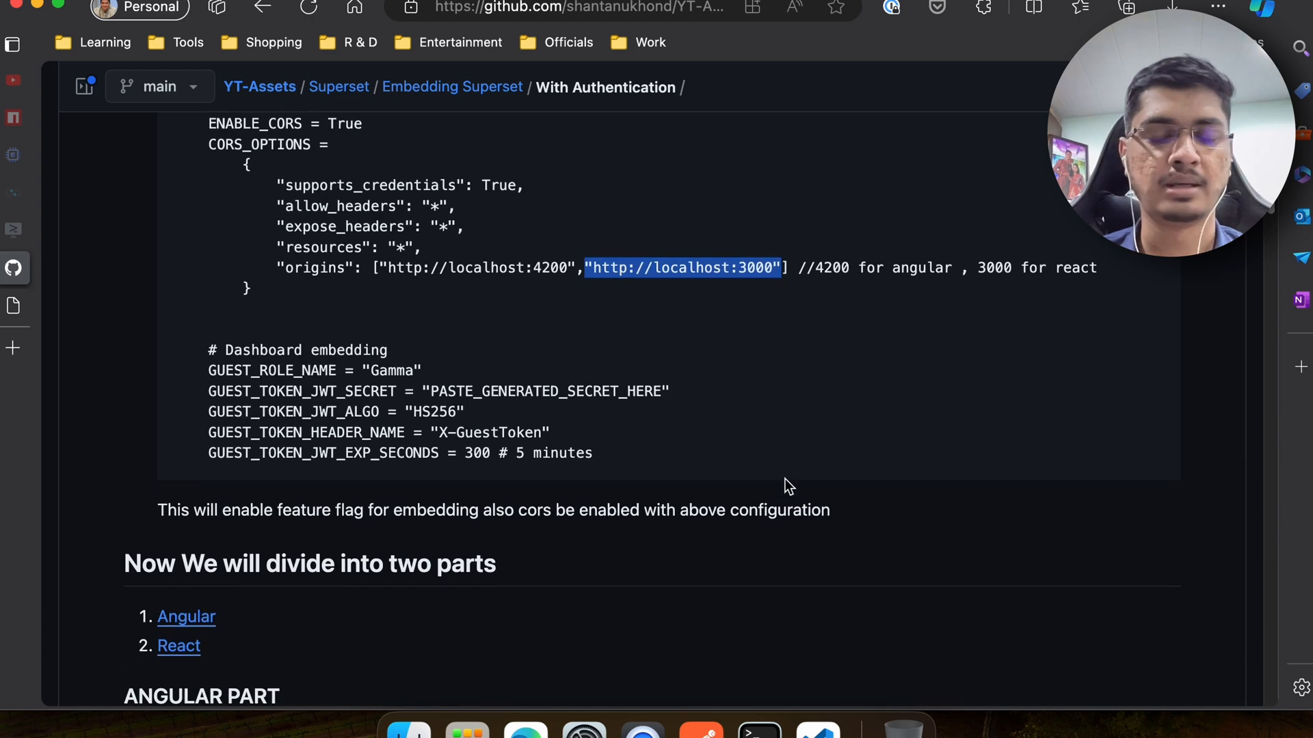
scroll("down", 3)
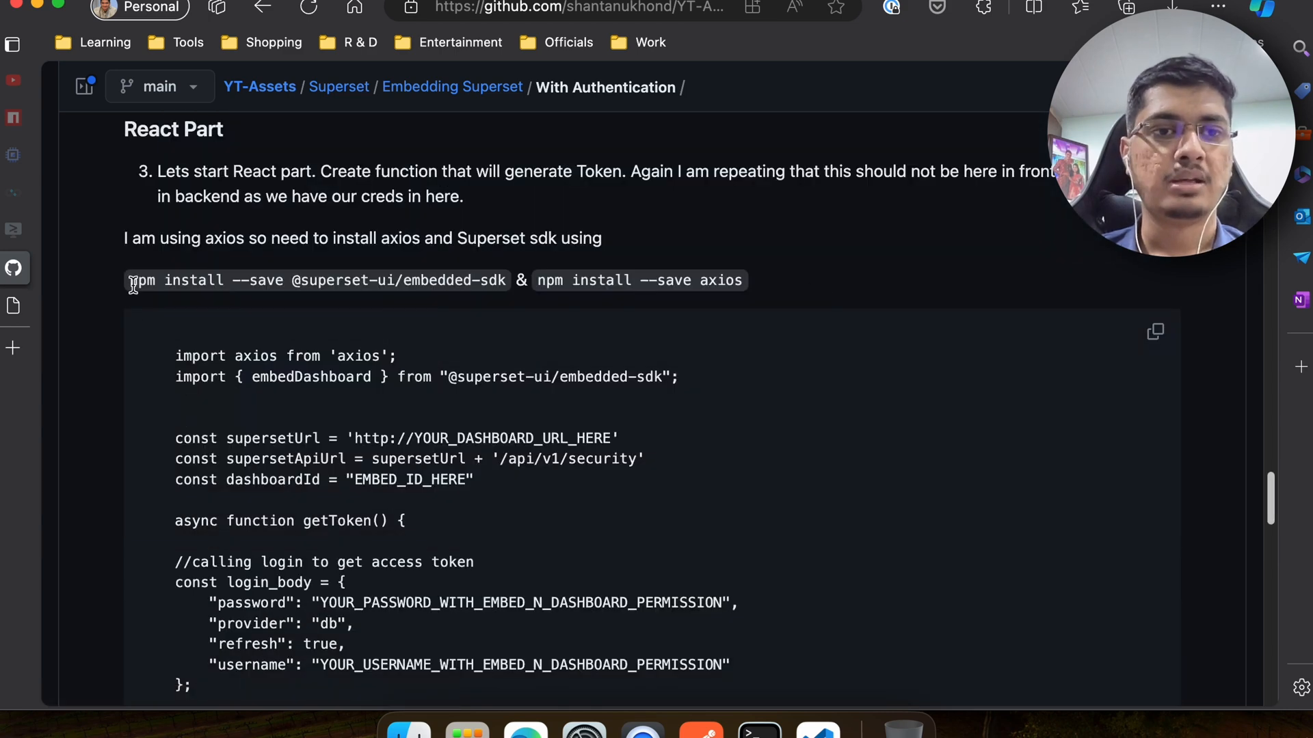
left_click_drag(131, 279, 477, 279)
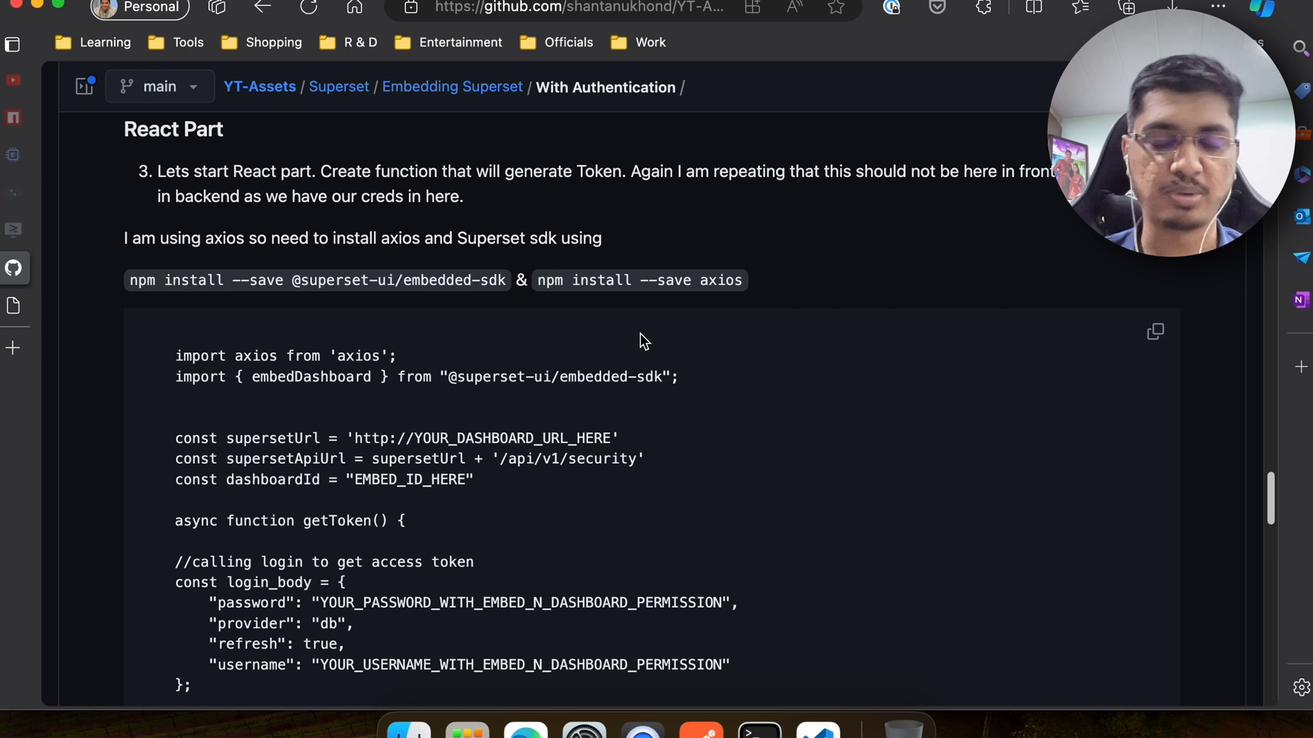
double_click(435, 279)
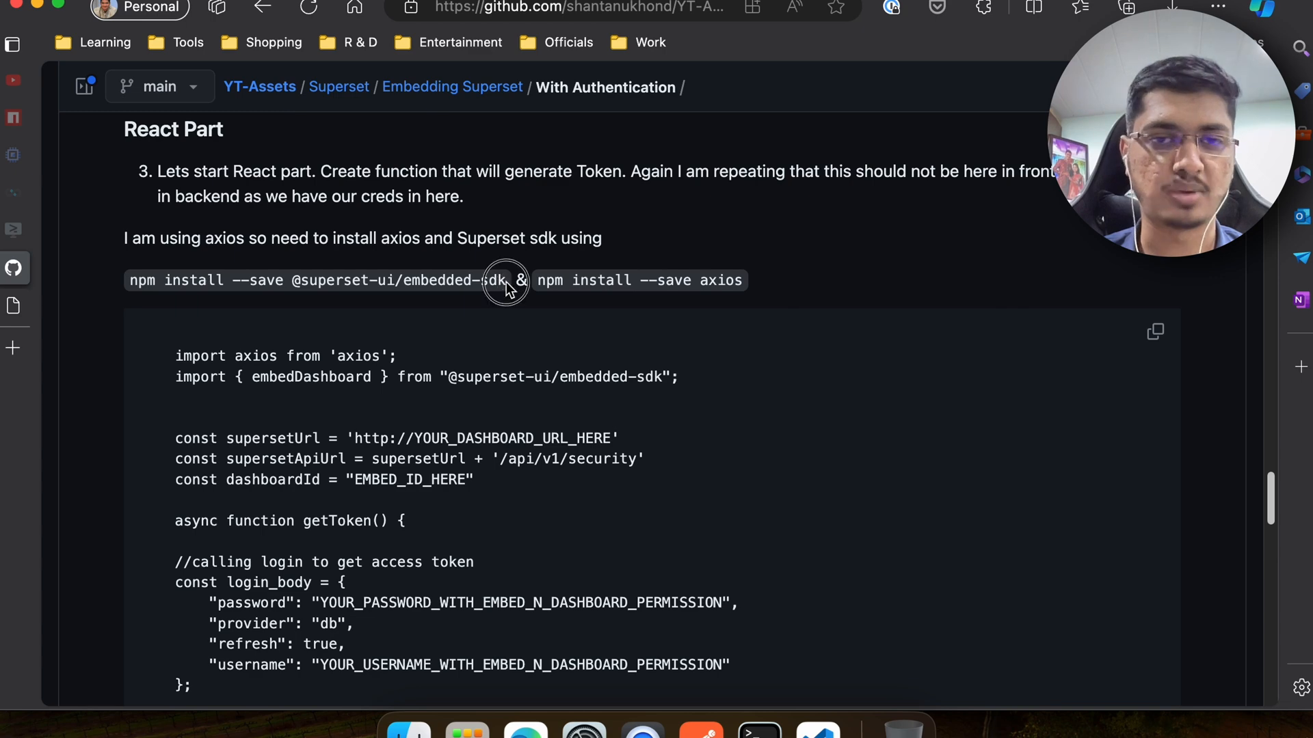
double_click(334, 279)
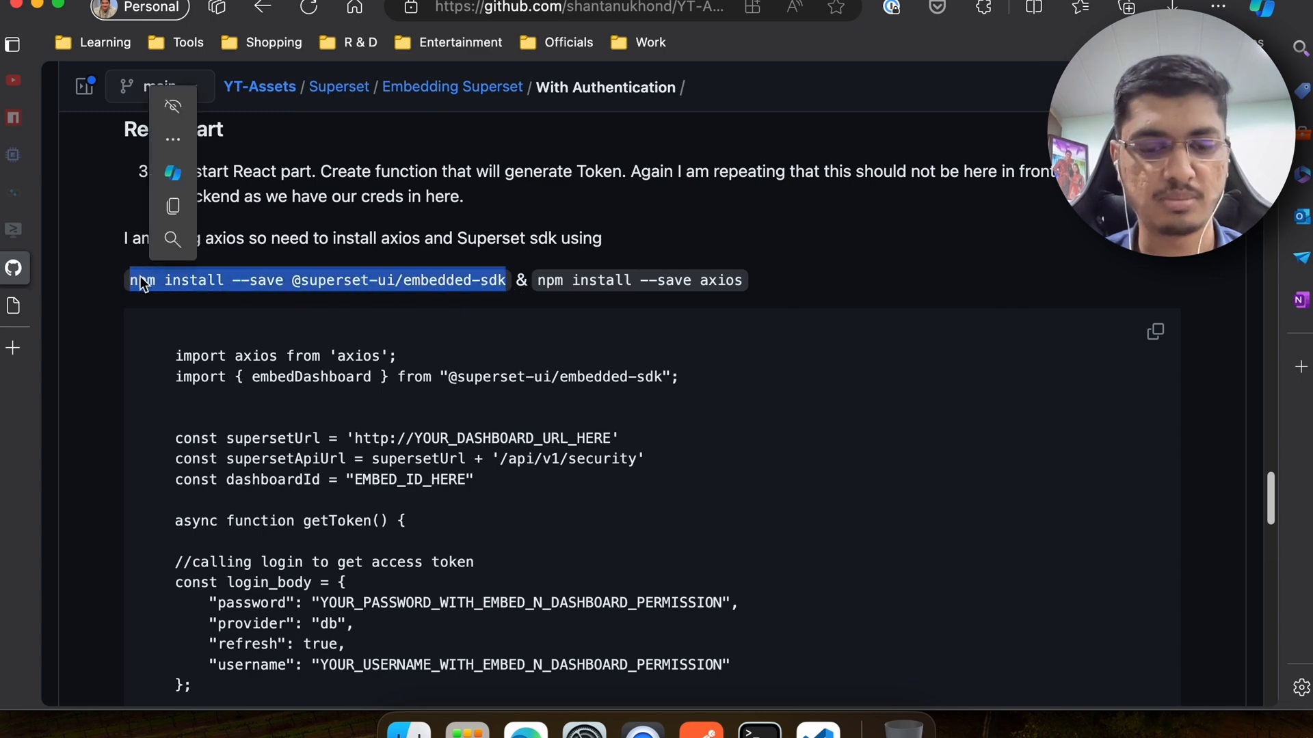
left_click(763, 724)
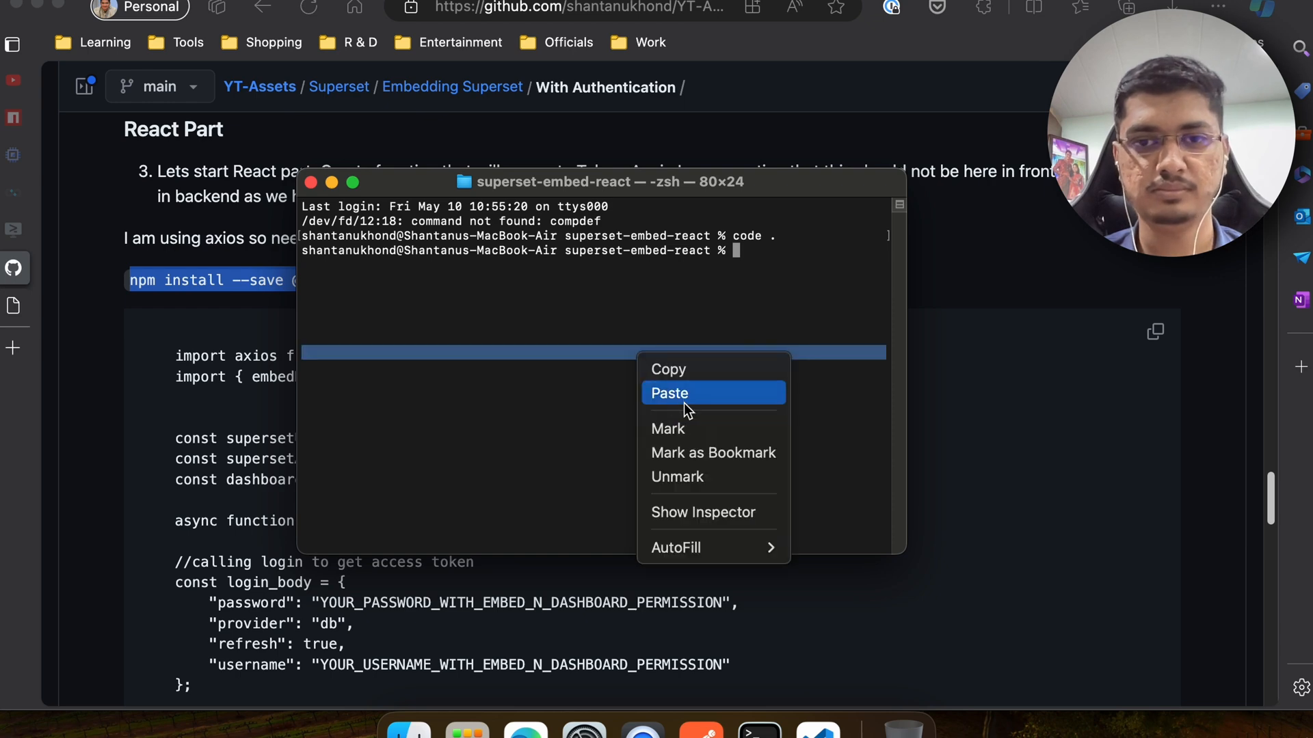
left_click(669, 394)
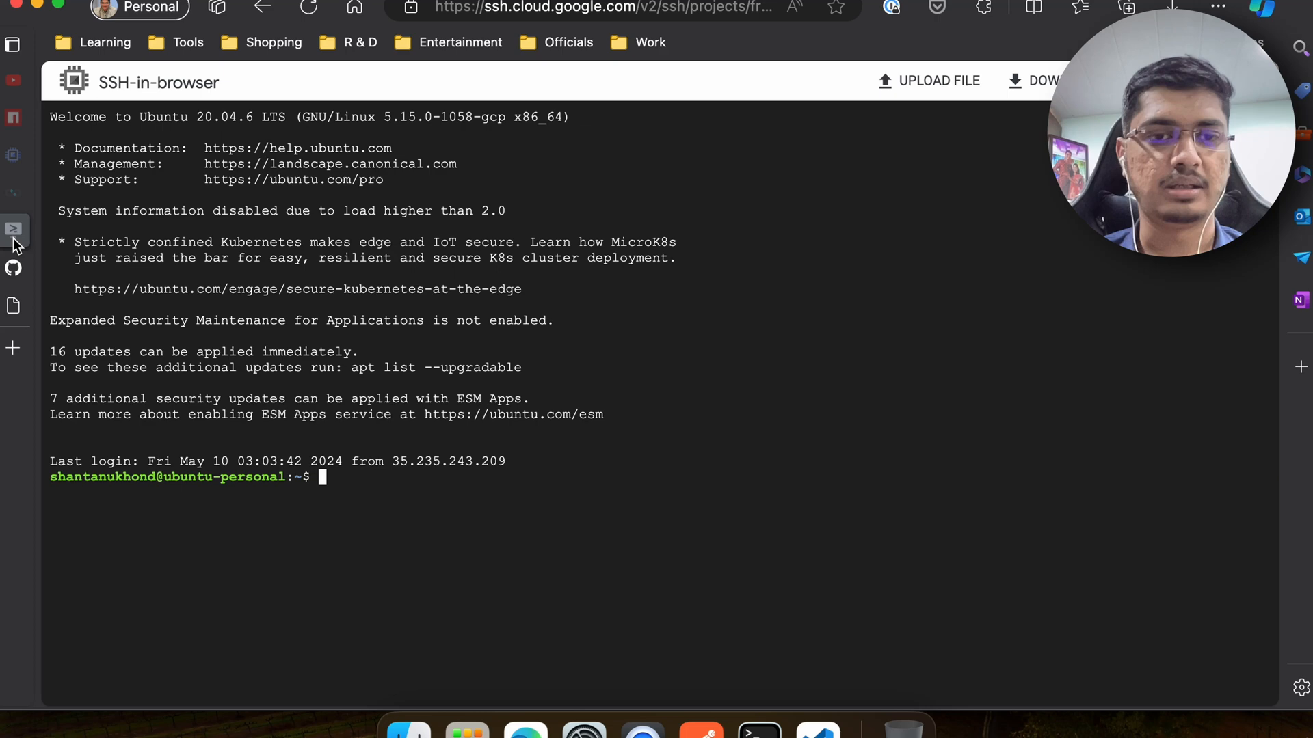
Start a cd command in the SSH shell and scroll to superset_config.py's embedding settings
type("cd")
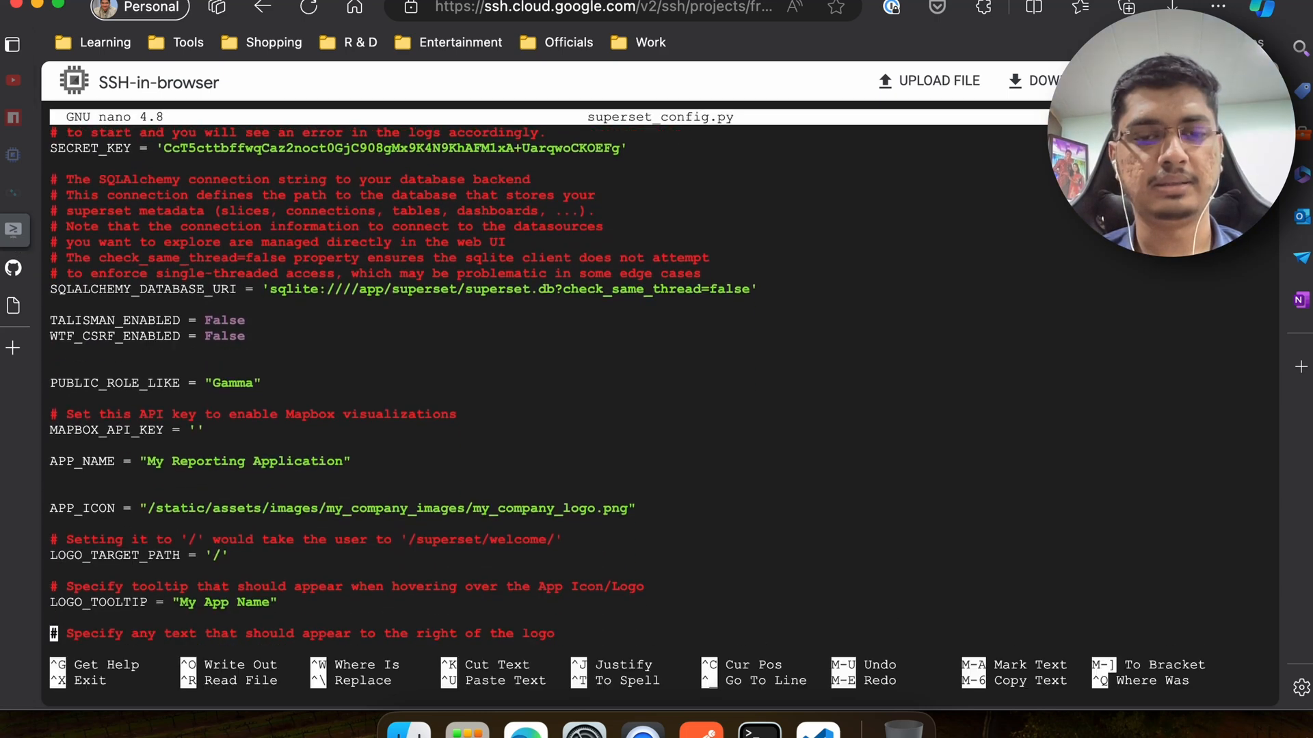
scroll("down", 3)
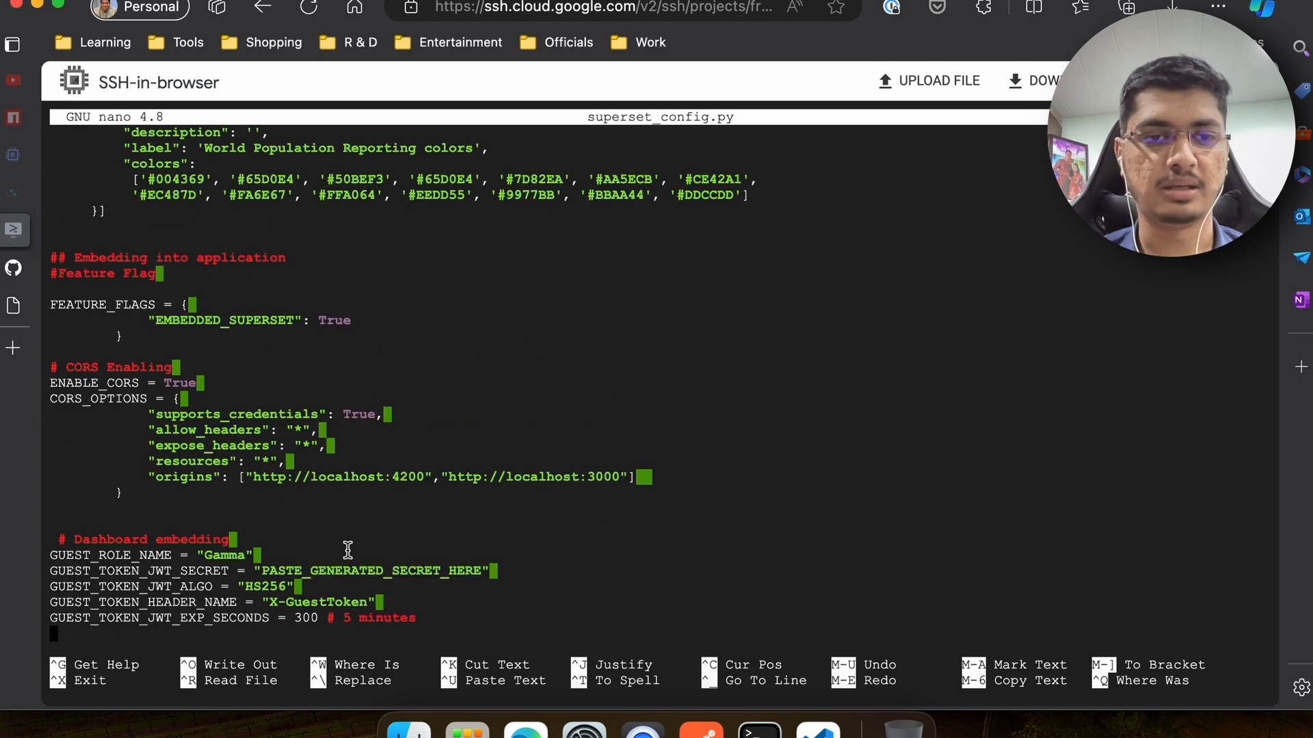
mouse_move(598, 477)
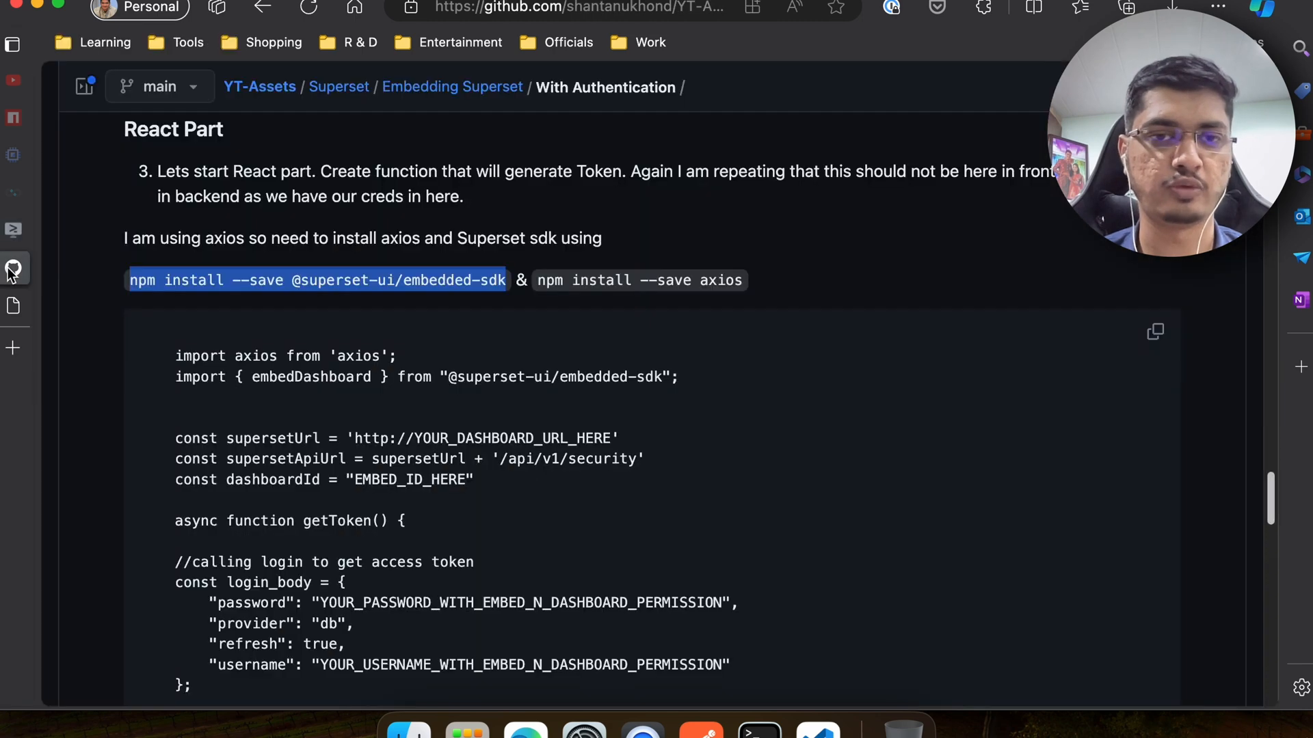
Select npm install --save axios in the guide and paste it into the React project's terminal
left_click(538, 279)
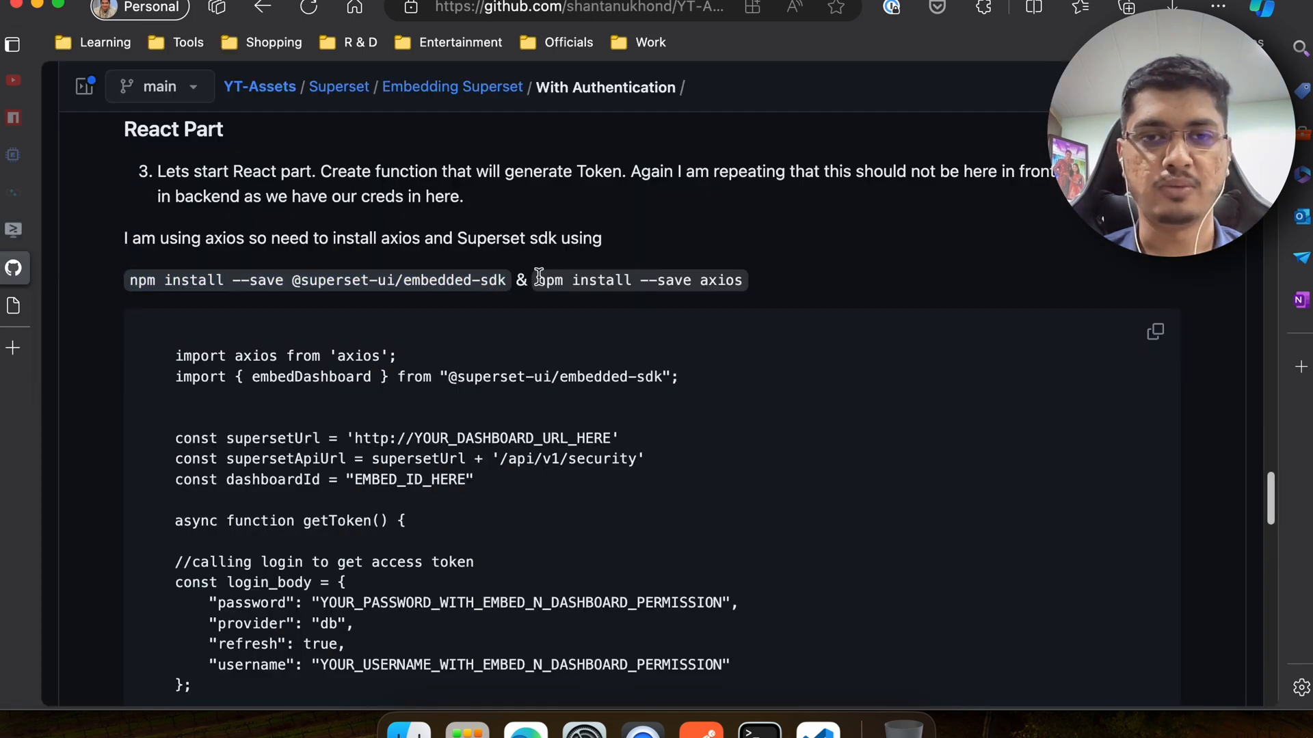
left_click_drag(536, 279, 741, 279)
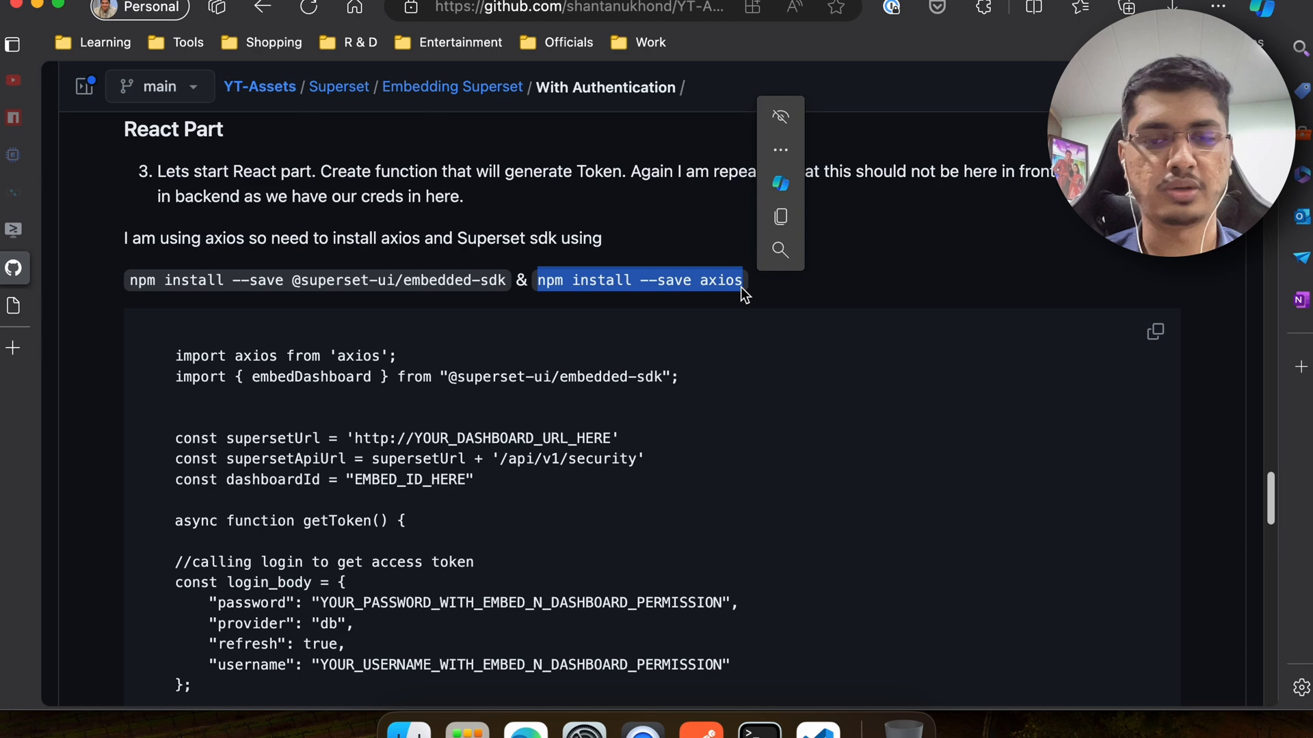
left_click(759, 721)
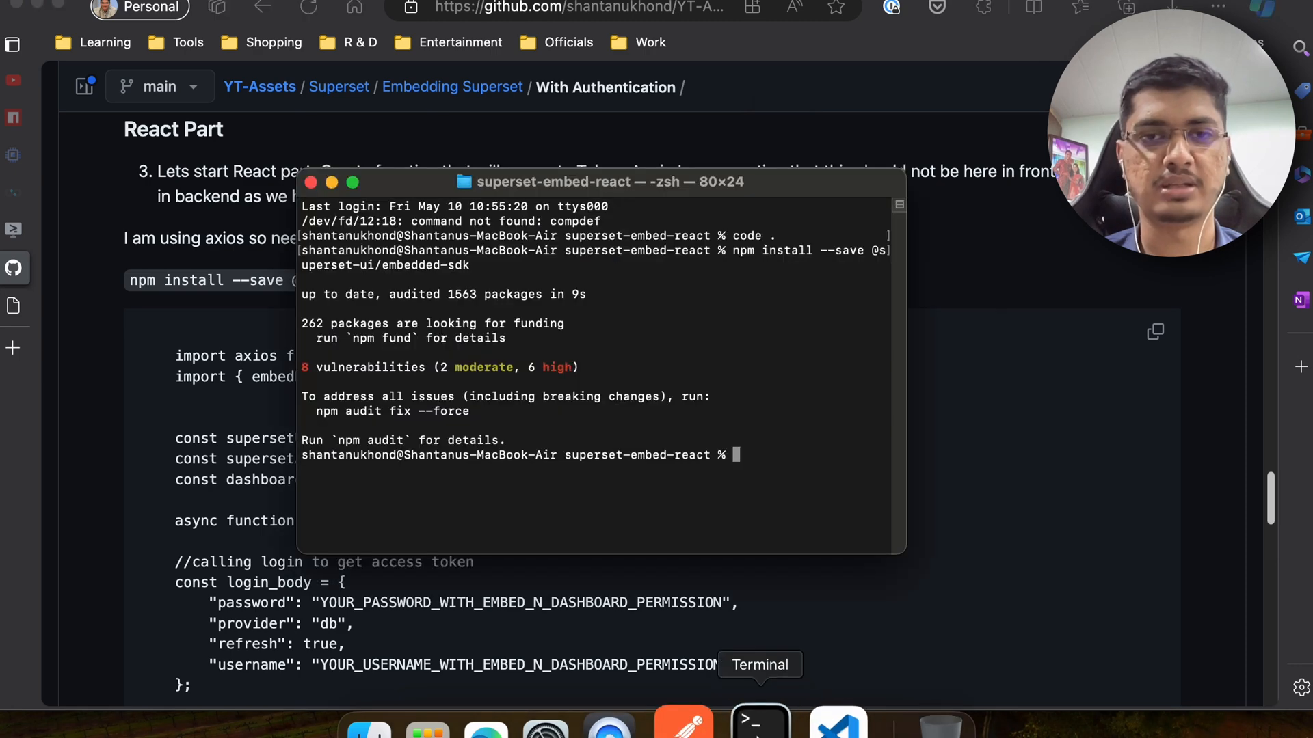
right_click(587, 482)
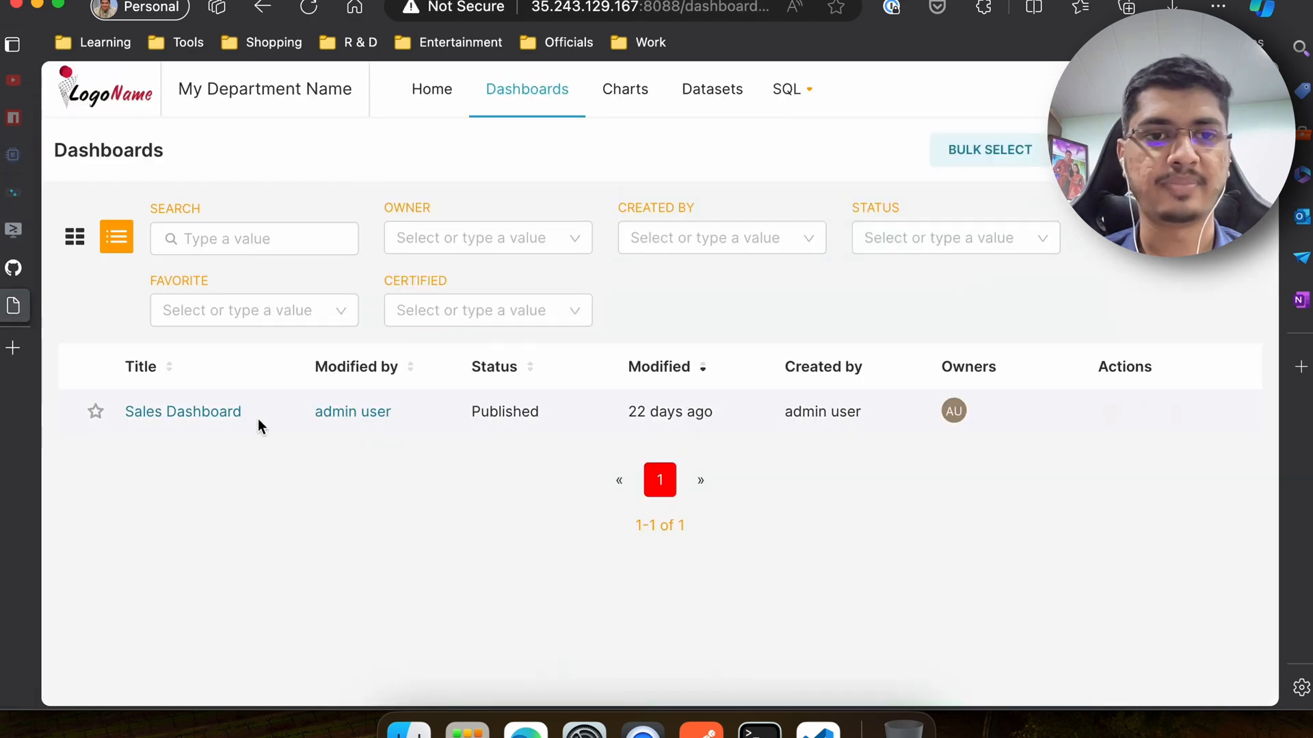
Scroll through the guide's React token-generation code and highlight the getToken call inside App
left_click(181, 411)
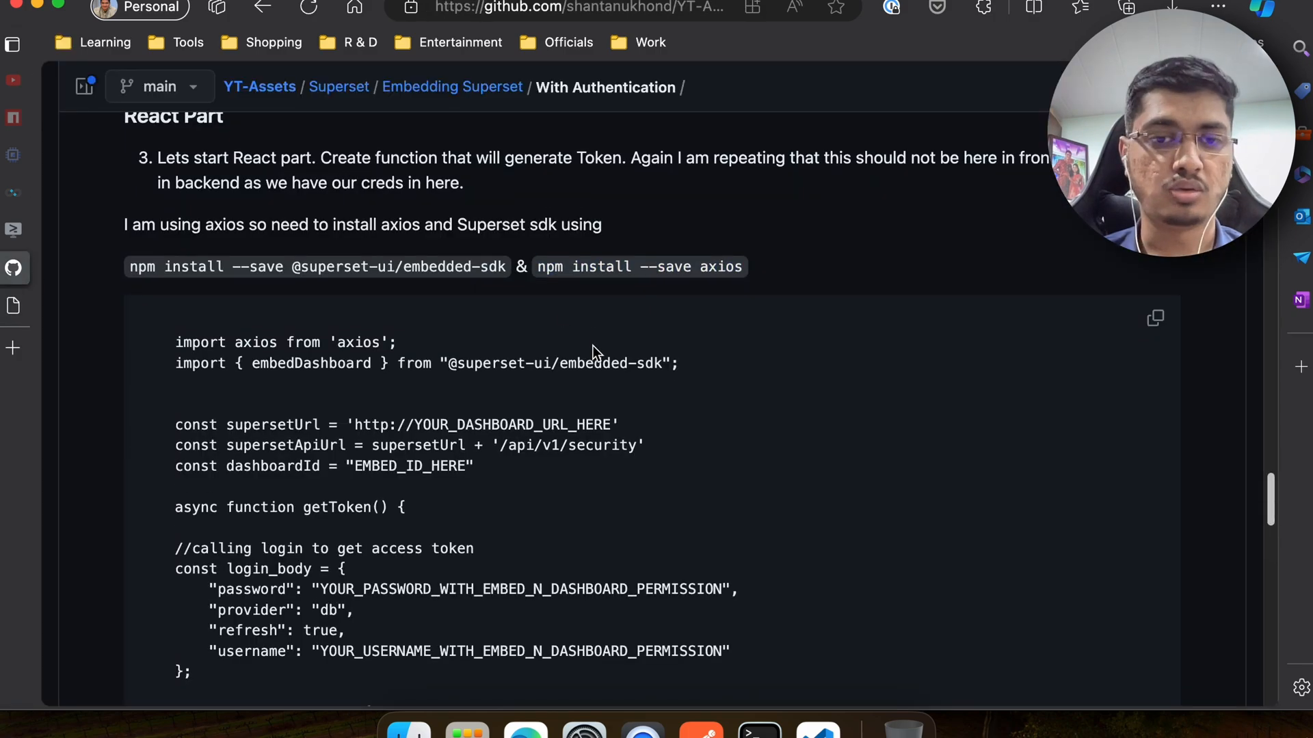
scroll("down", 3)
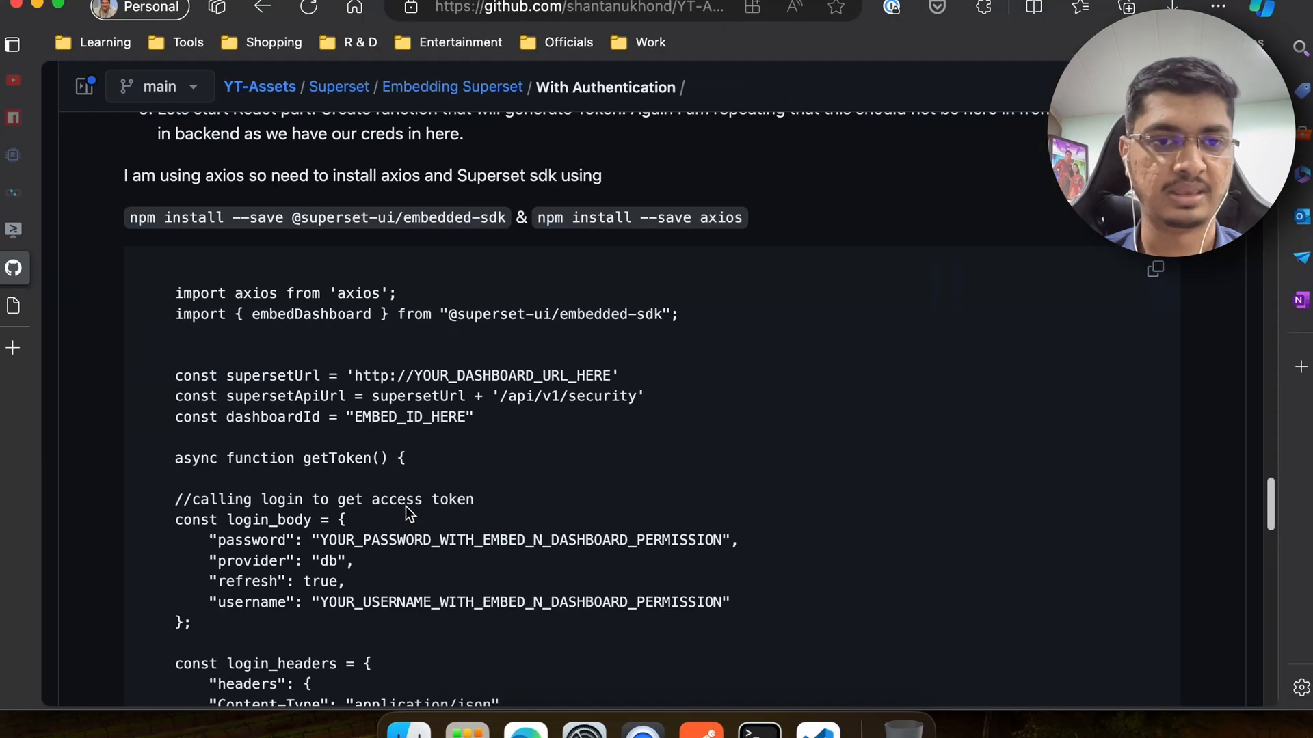
scroll("down", 3)
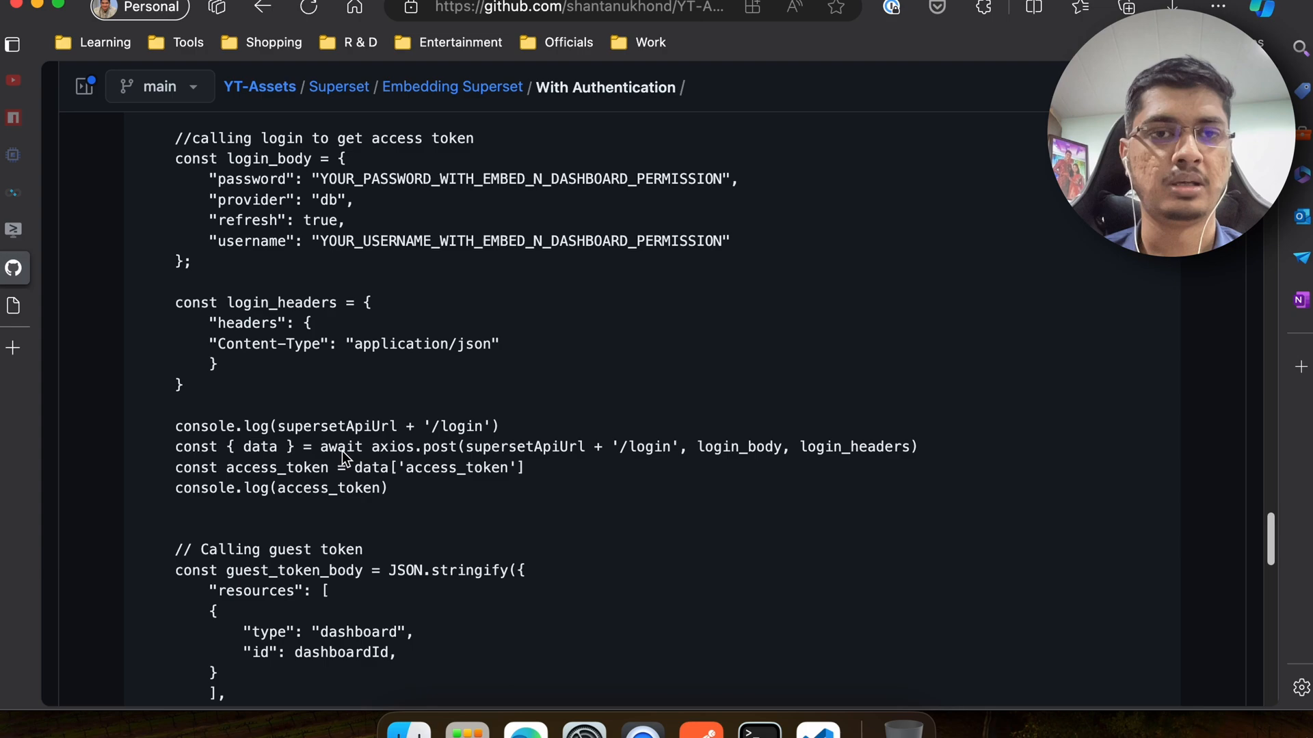
scroll("down", 3)
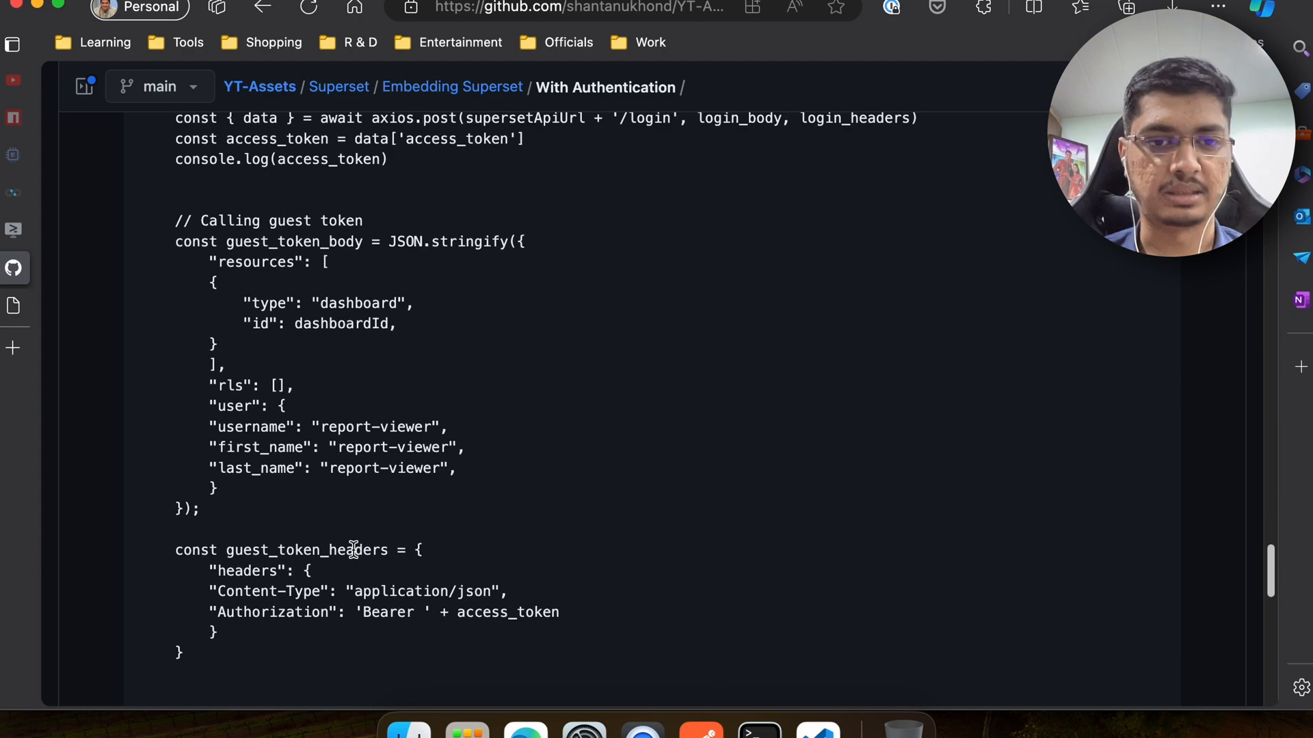
scroll("down", 3)
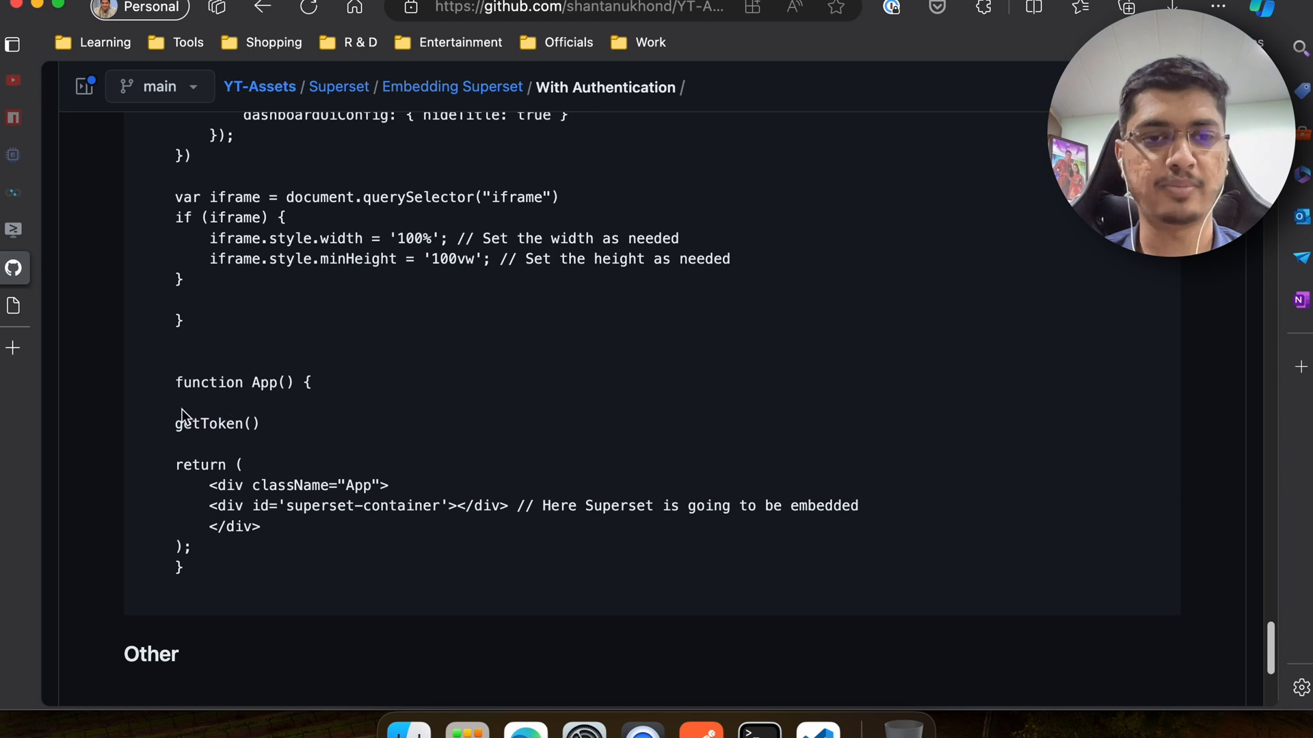
double_click(218, 423)
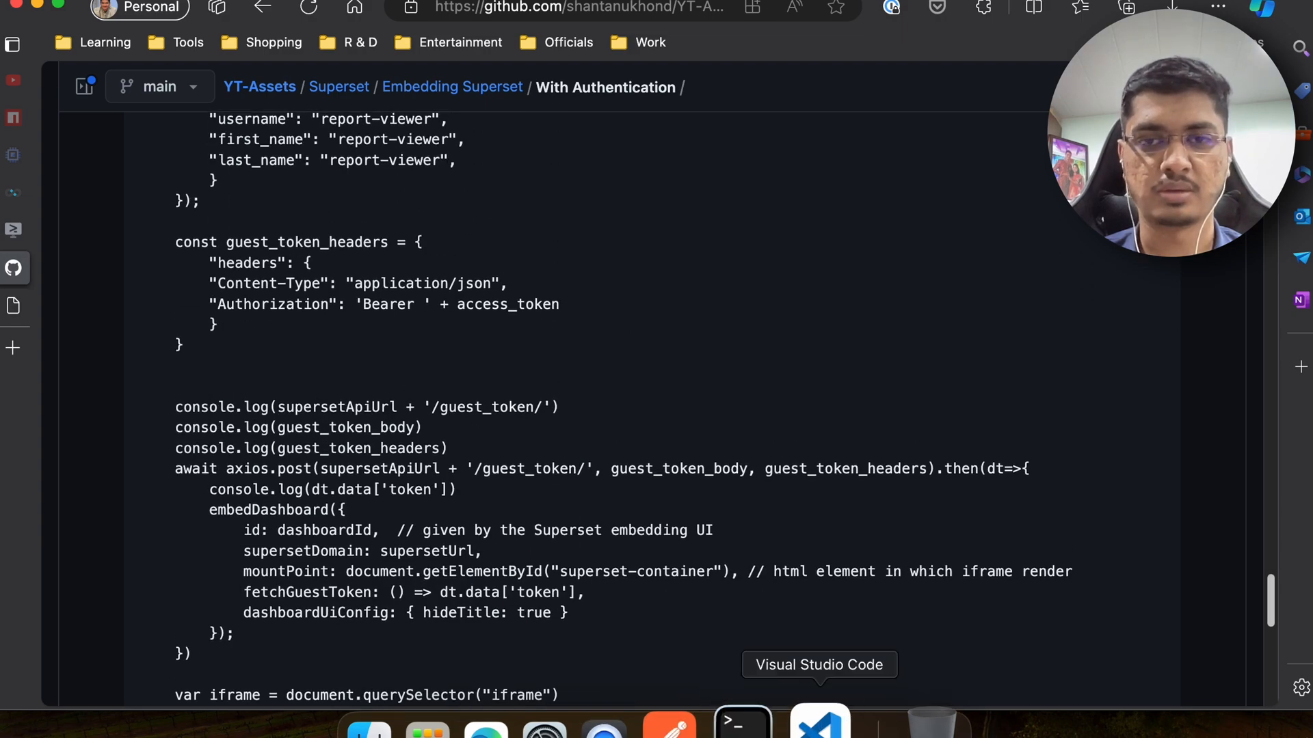
mouse_move(633, 221)
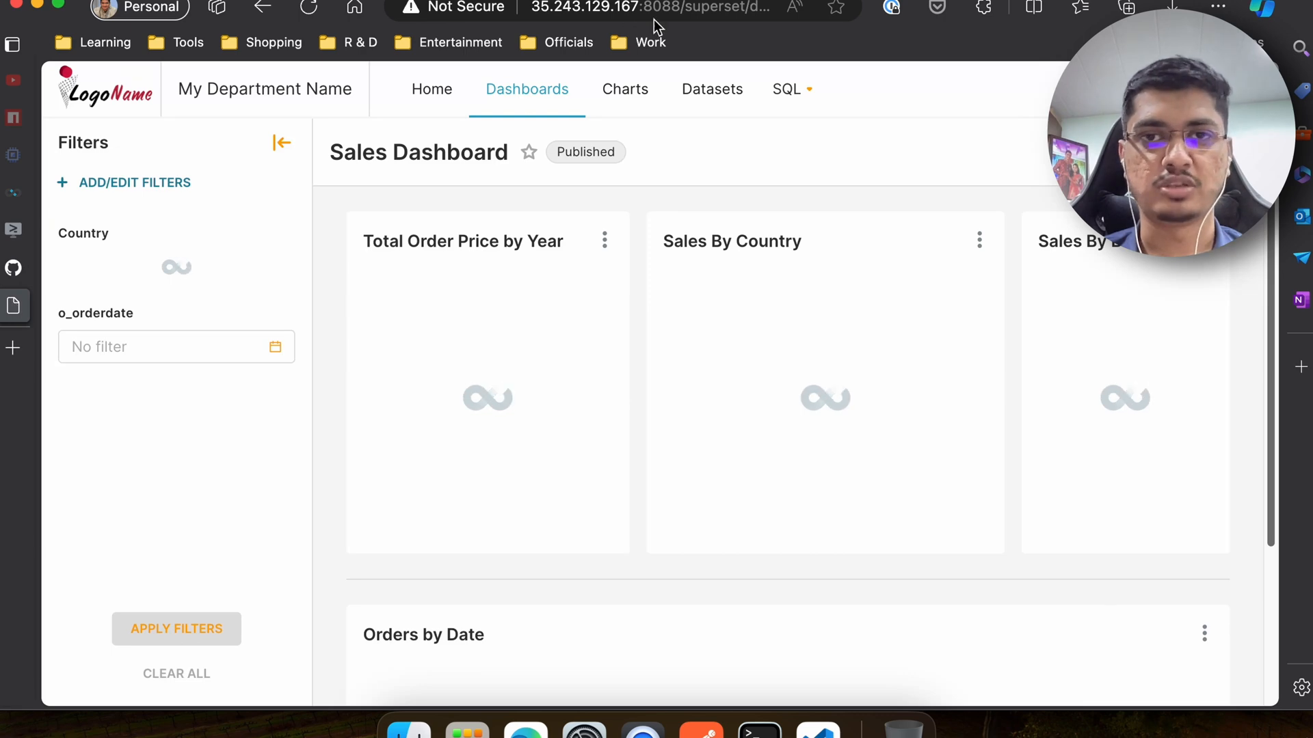
left_click(620, 8)
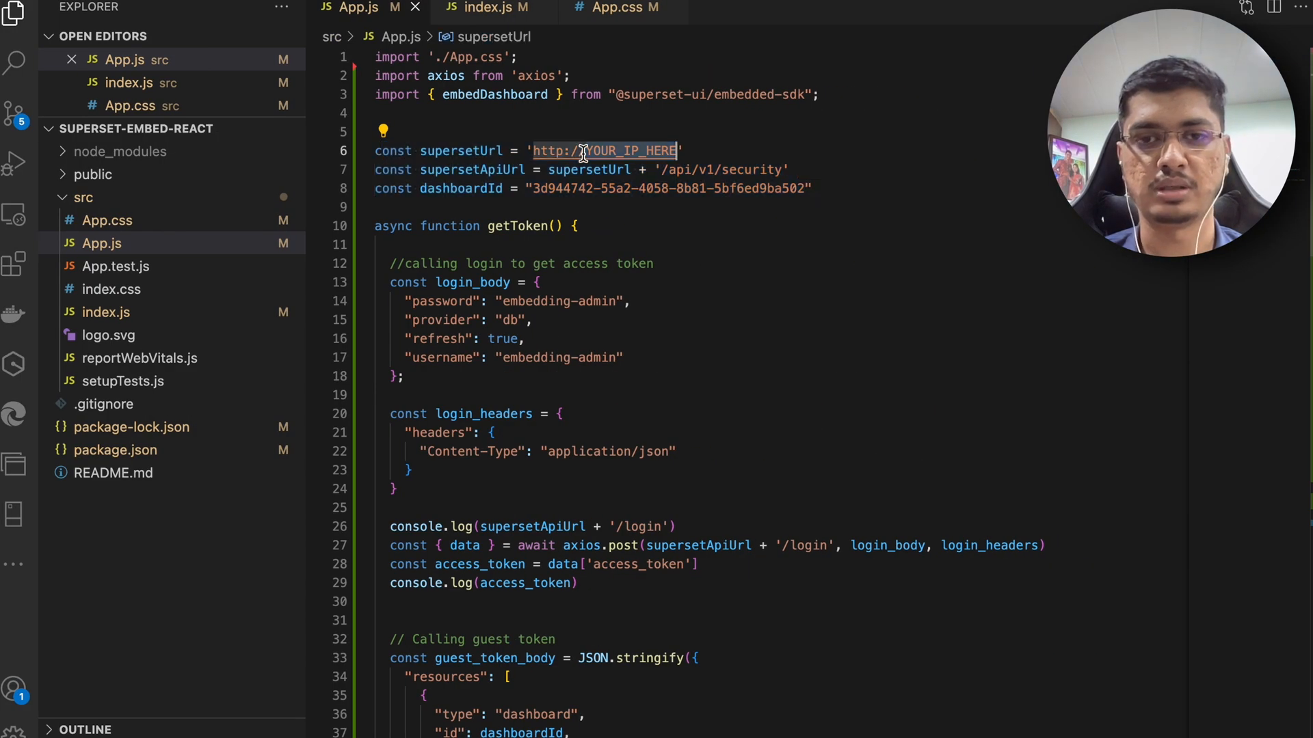
type("http://35.243.129.167:8088/")
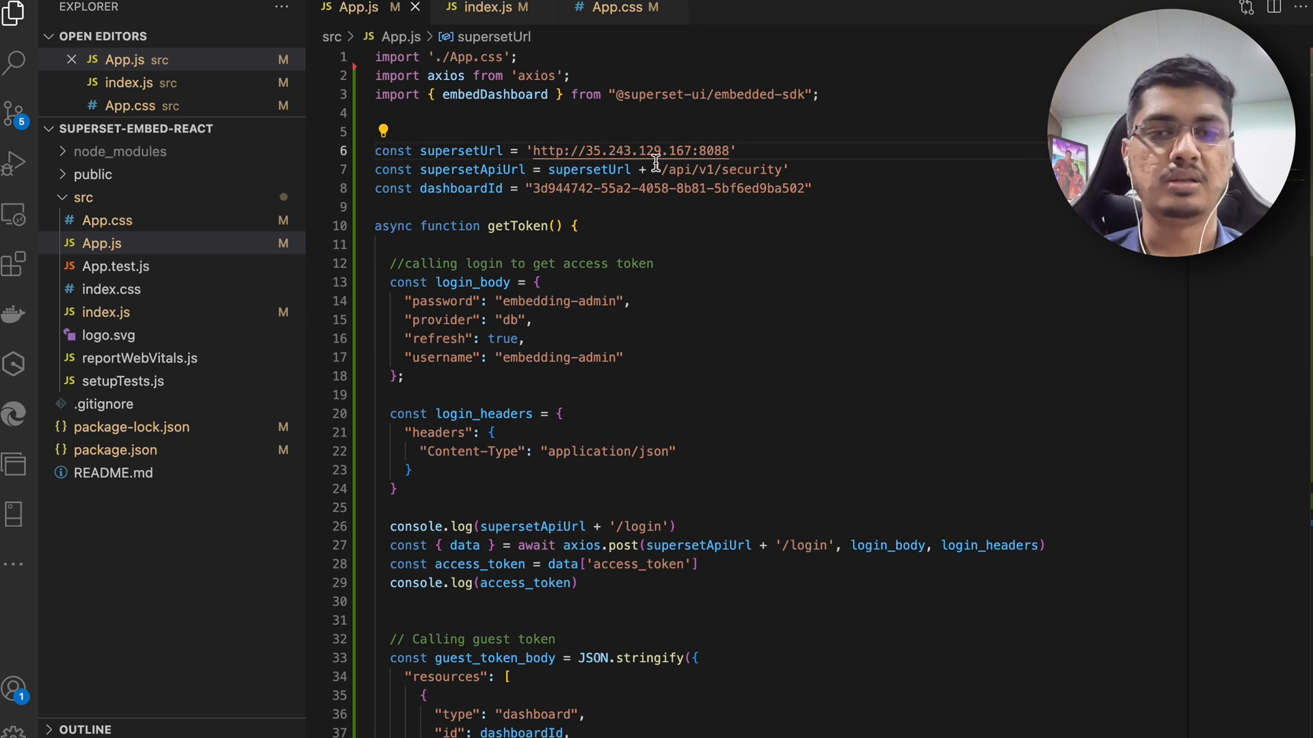
double_click(471, 169)
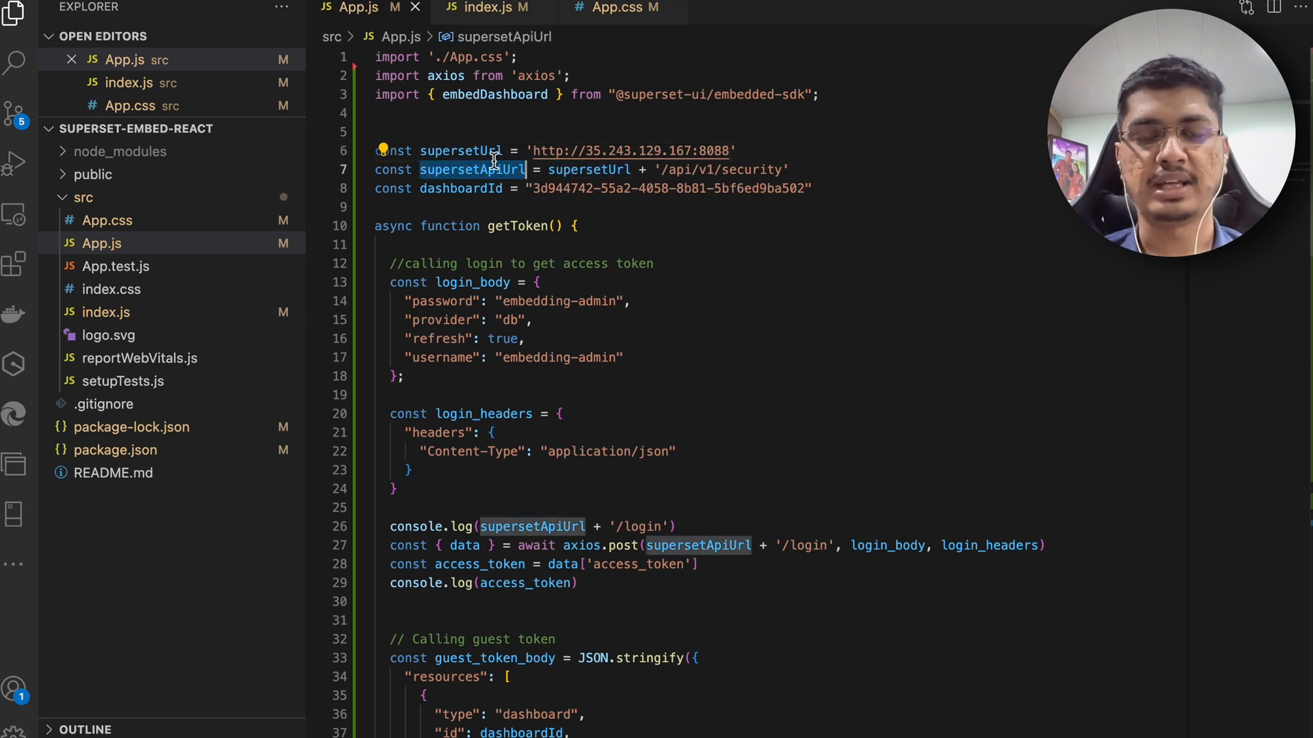
mouse_move(739, 170)
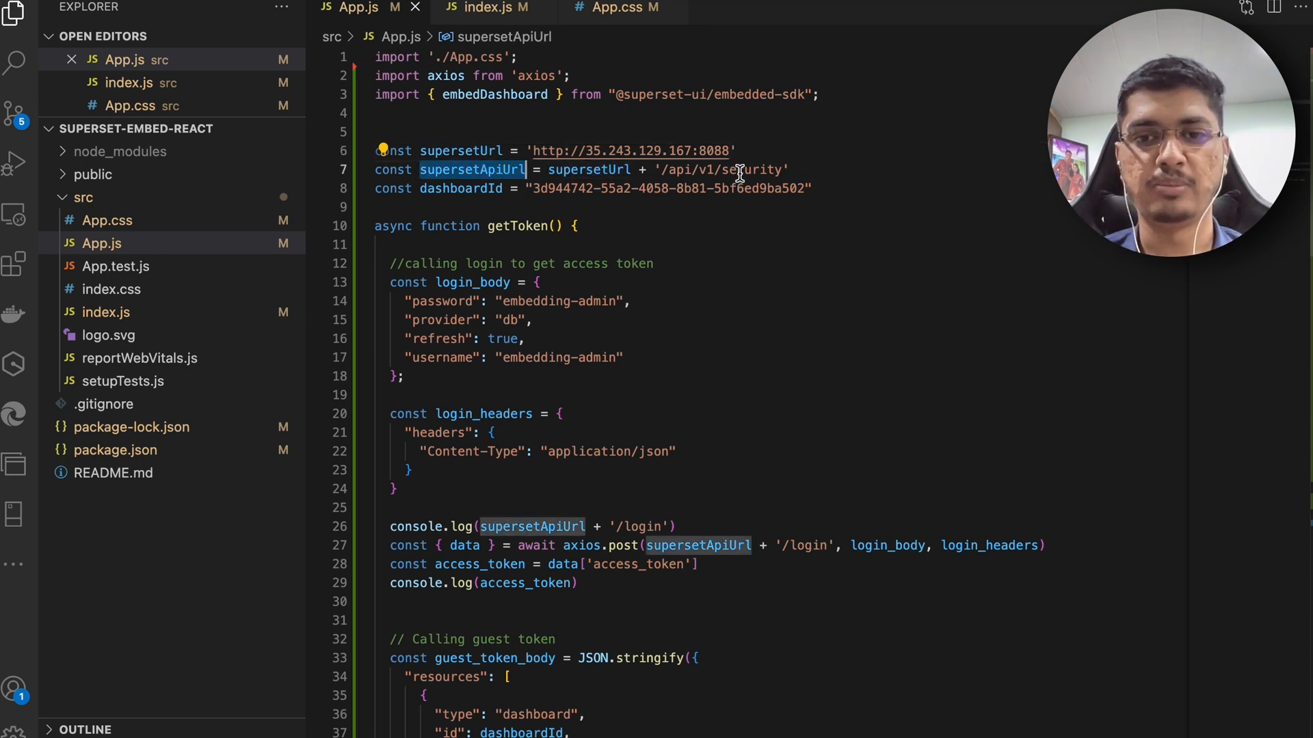
scroll("down", 3)
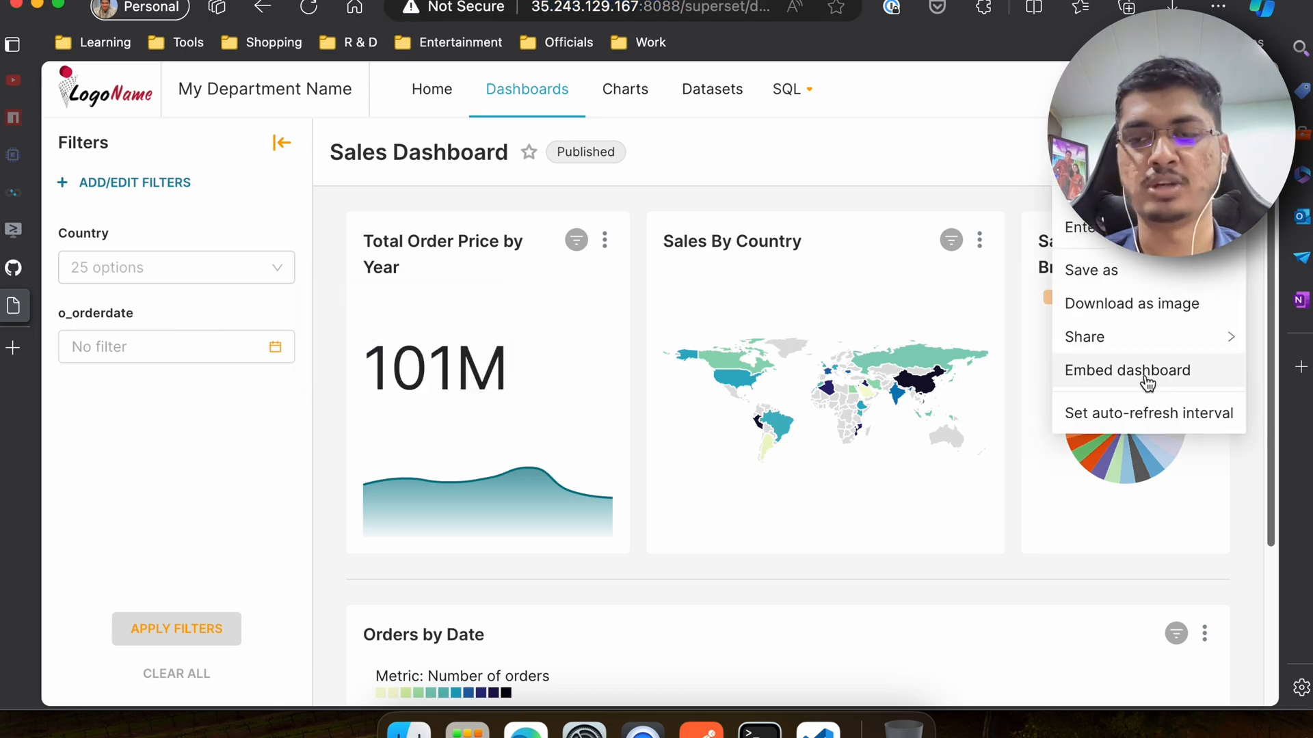
In Embed dashboard, remove the duplicate localhost:3000 entry and trailing comma, save, and return to the code
left_click(1127, 371)
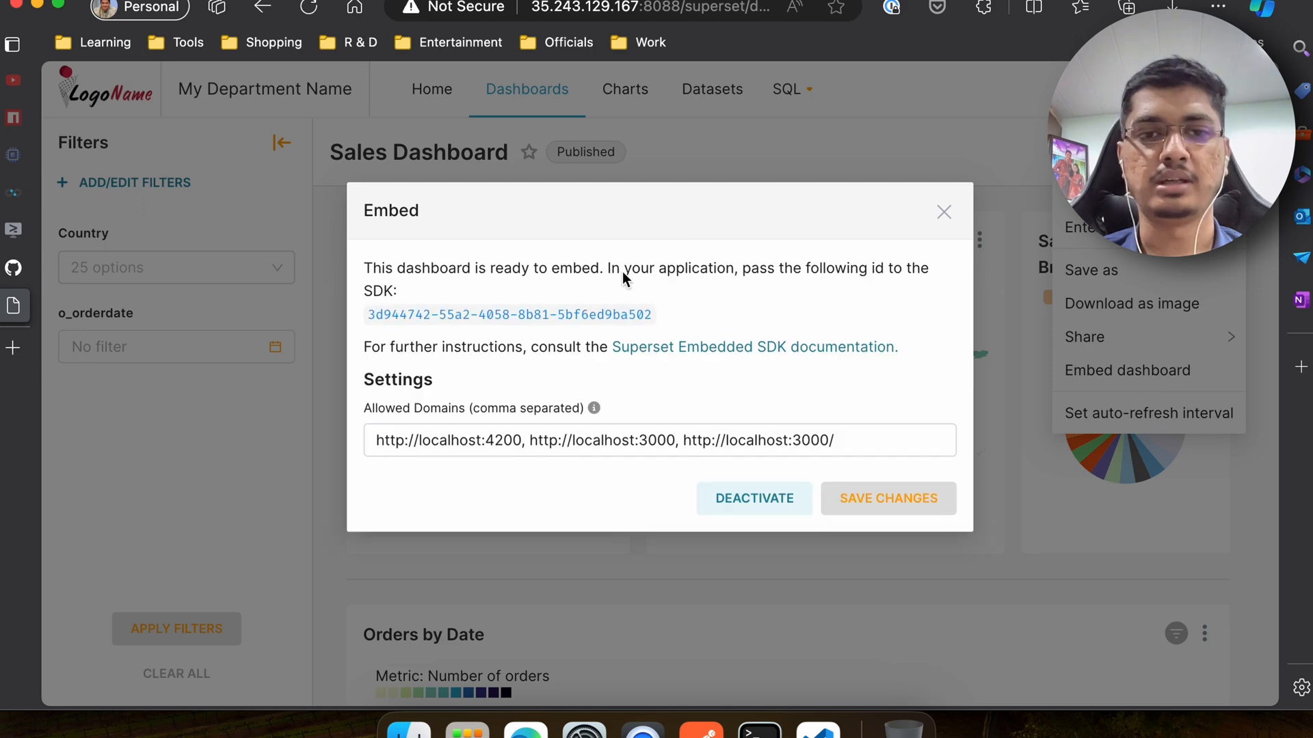
left_click(553, 440)
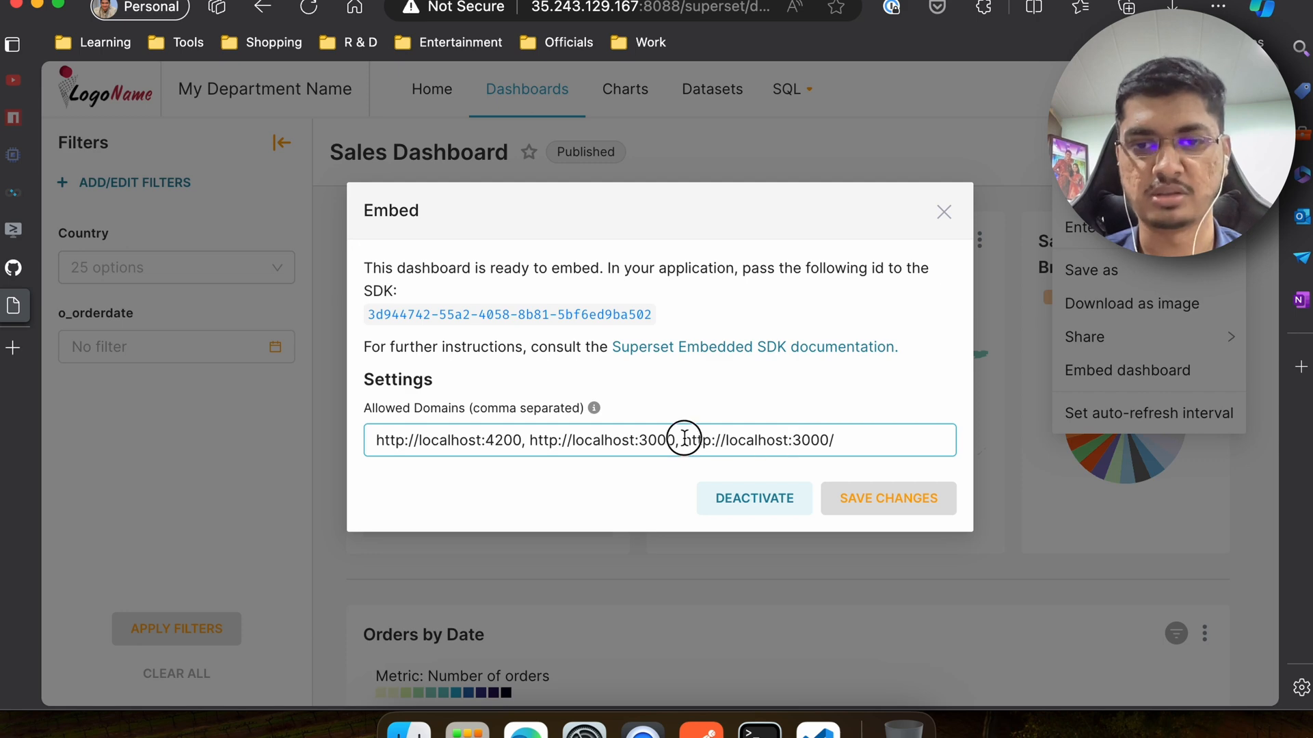
key("Backspace")
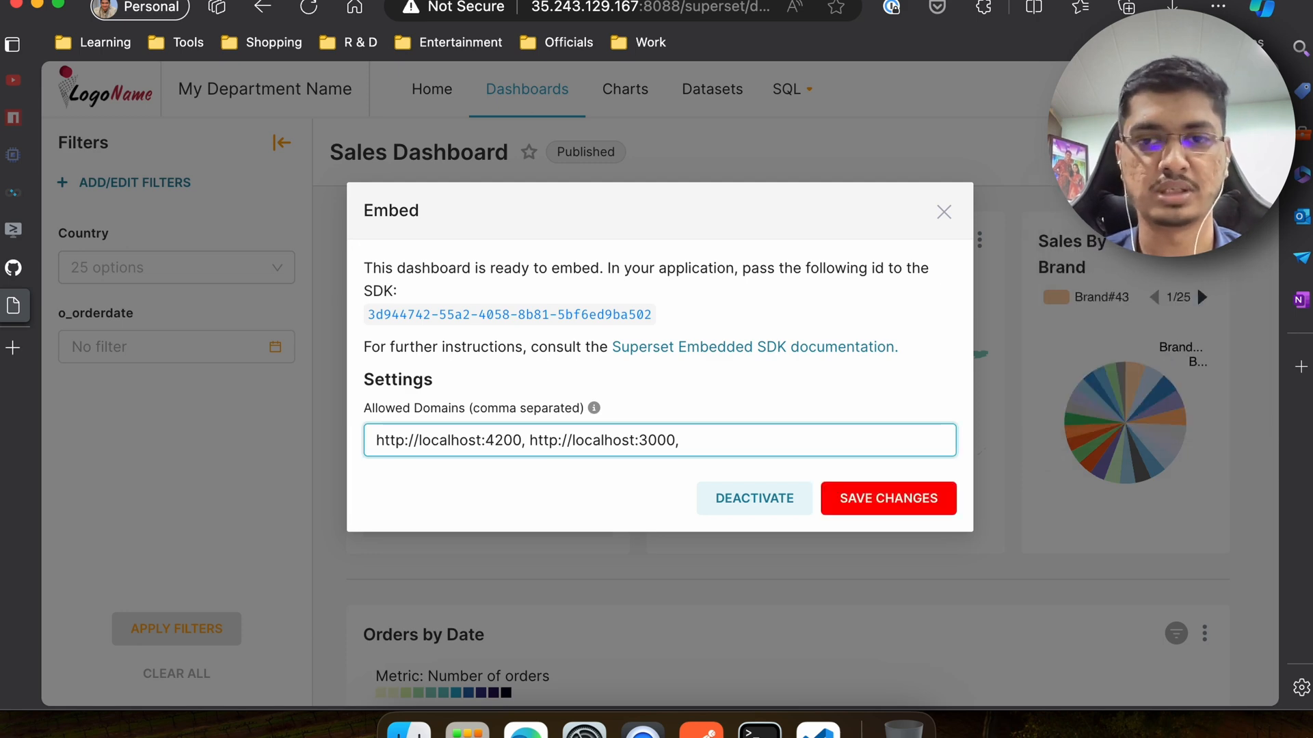
key("Backspace")
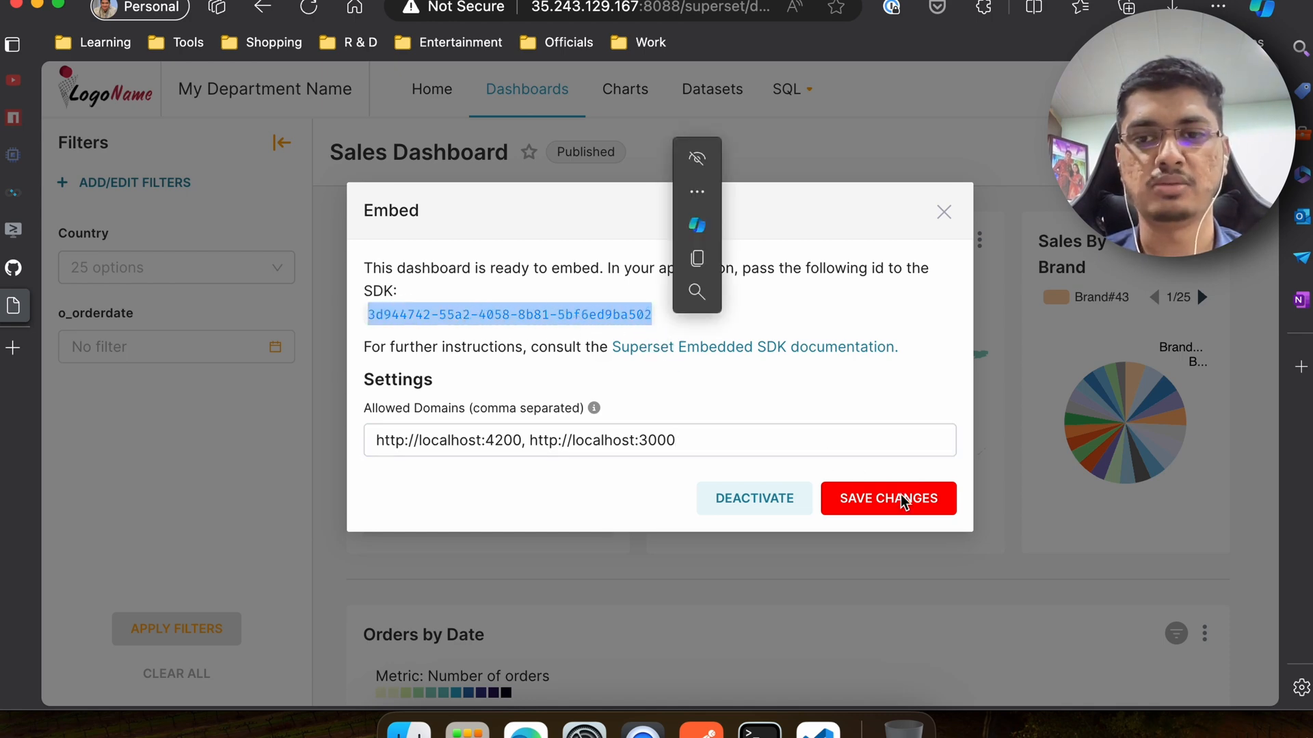
left_click(888, 497)
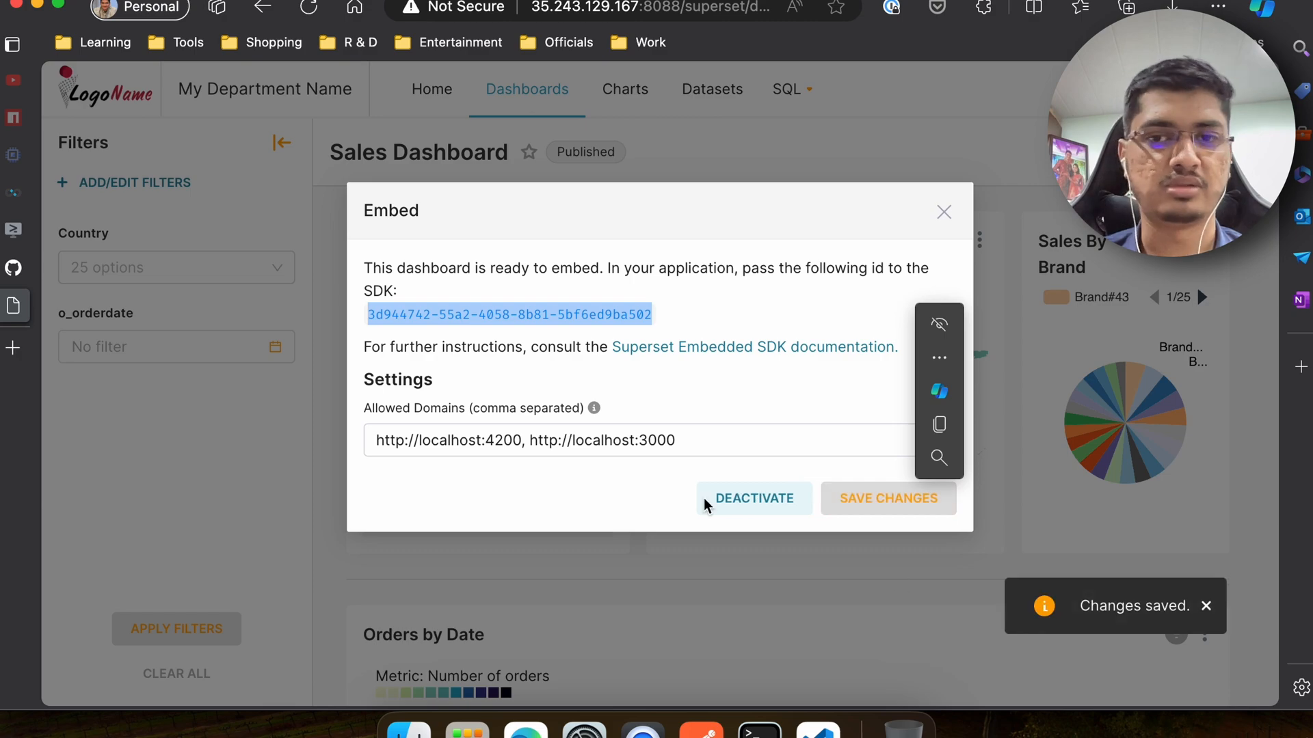
left_click(942, 210)
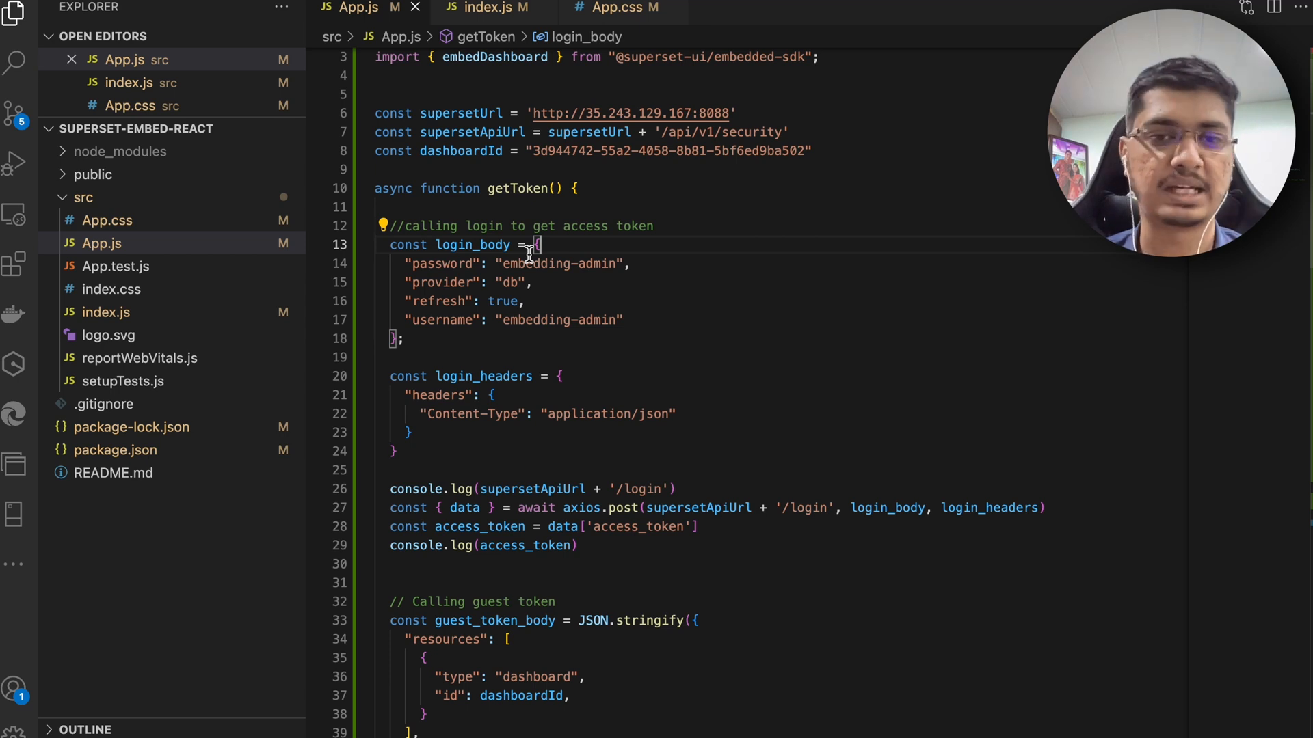
double_click(536, 263)
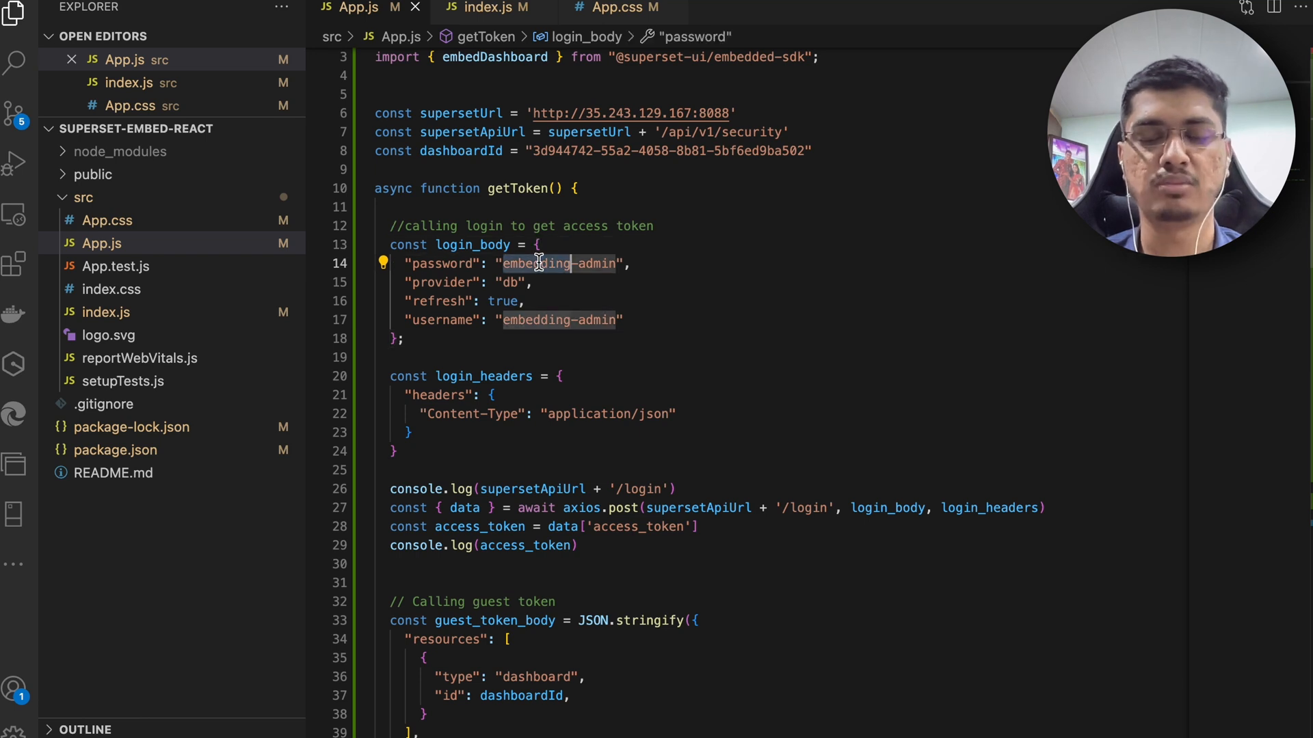
mouse_move(573, 352)
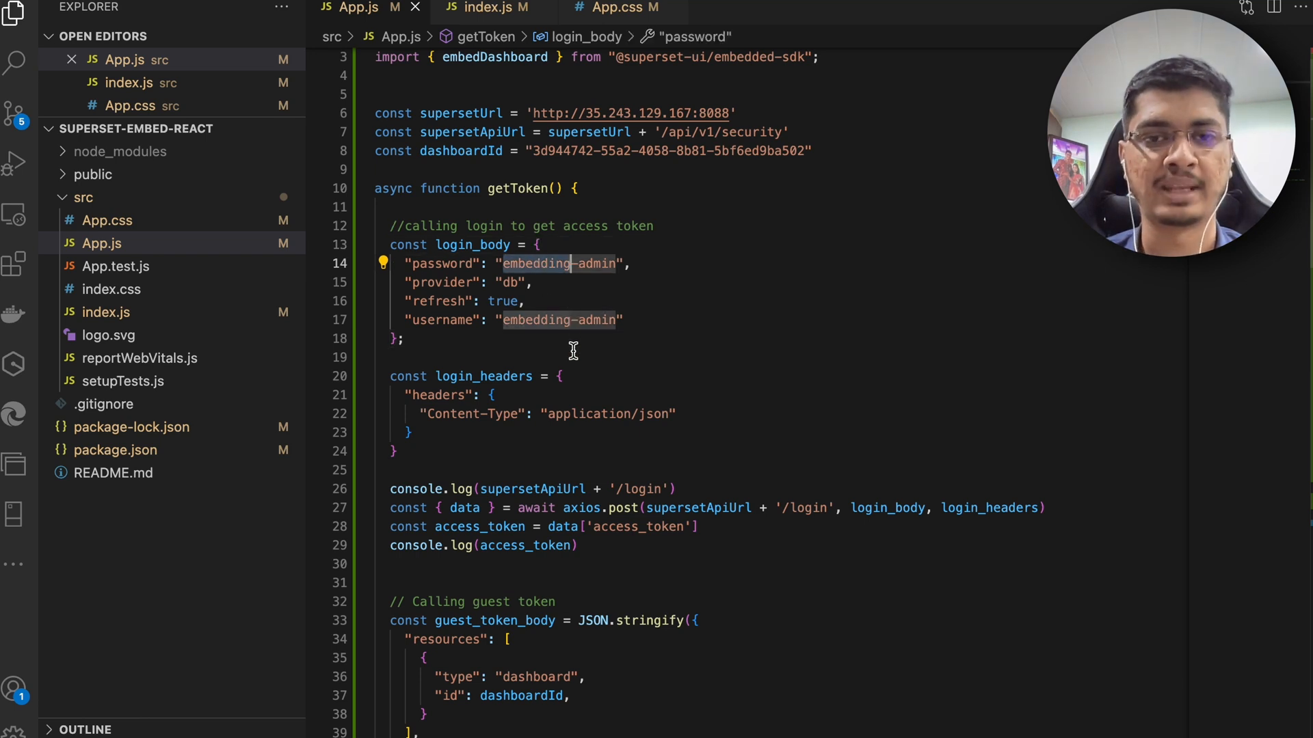
mouse_move(469, 245)
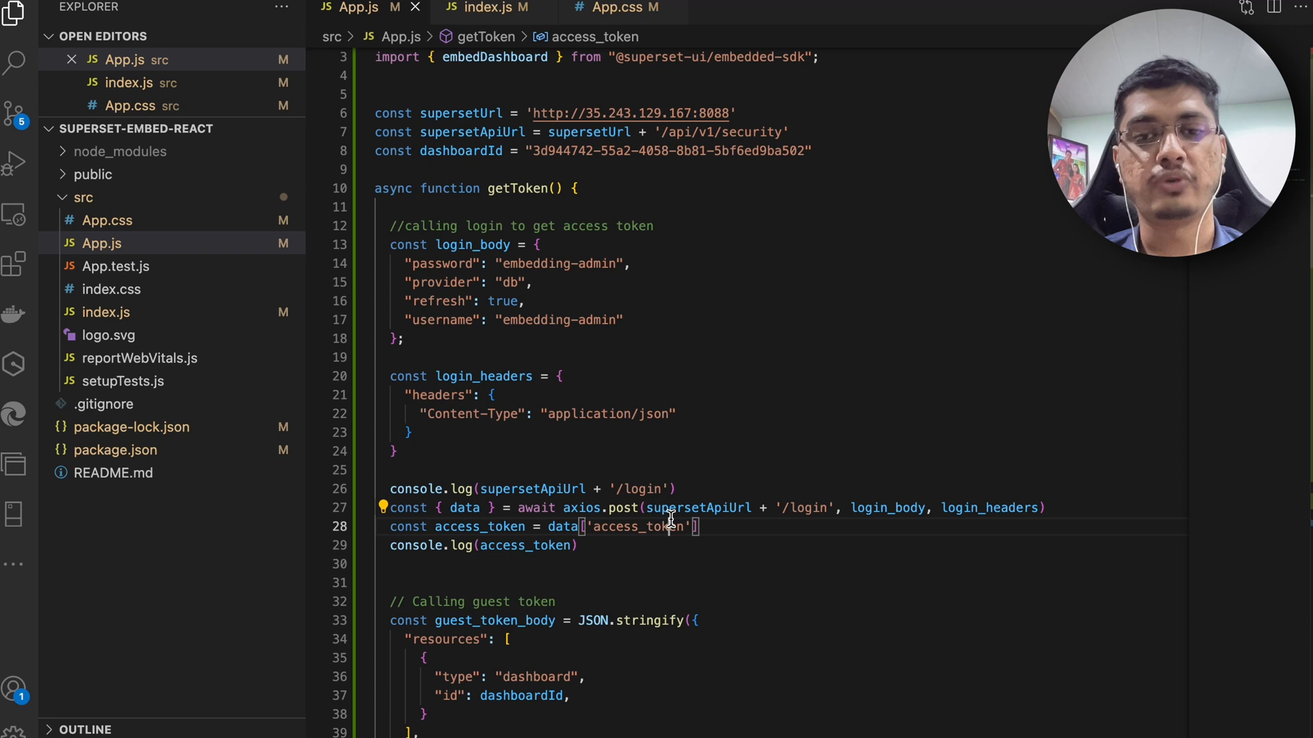
double_click(636, 526)
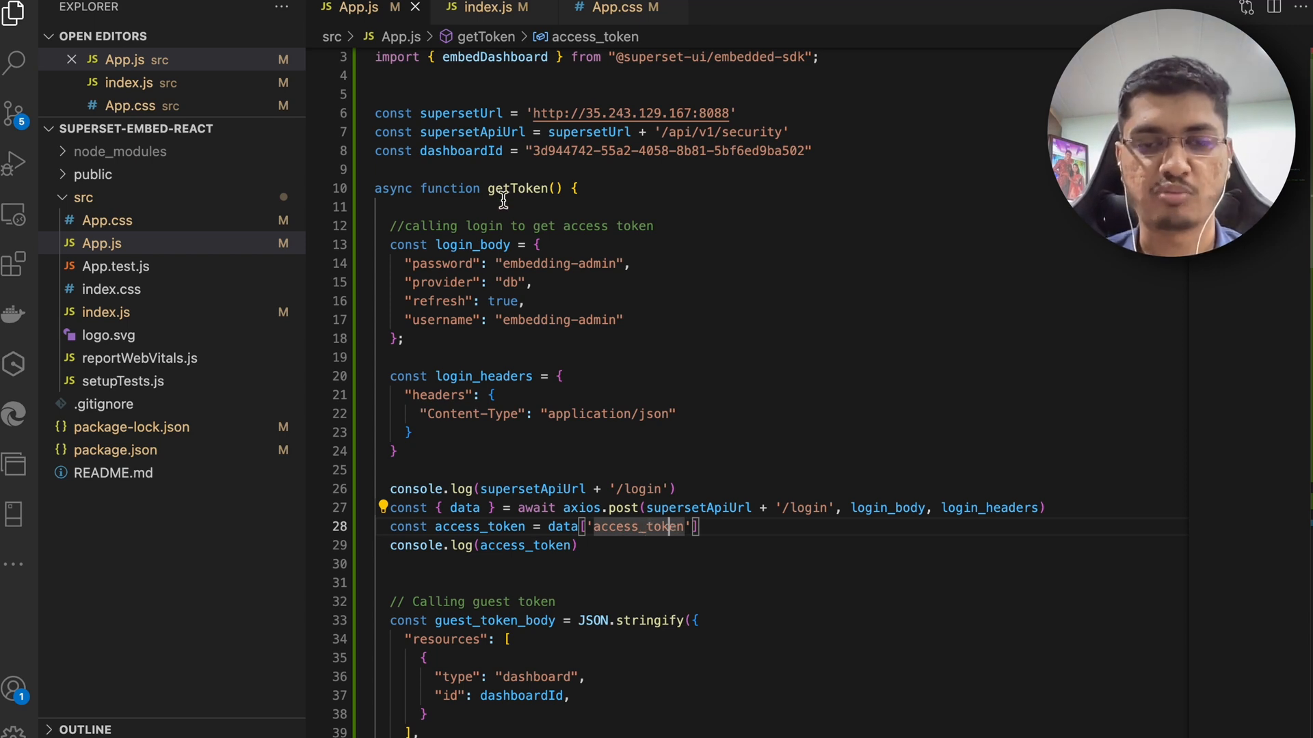
mouse_move(443, 262)
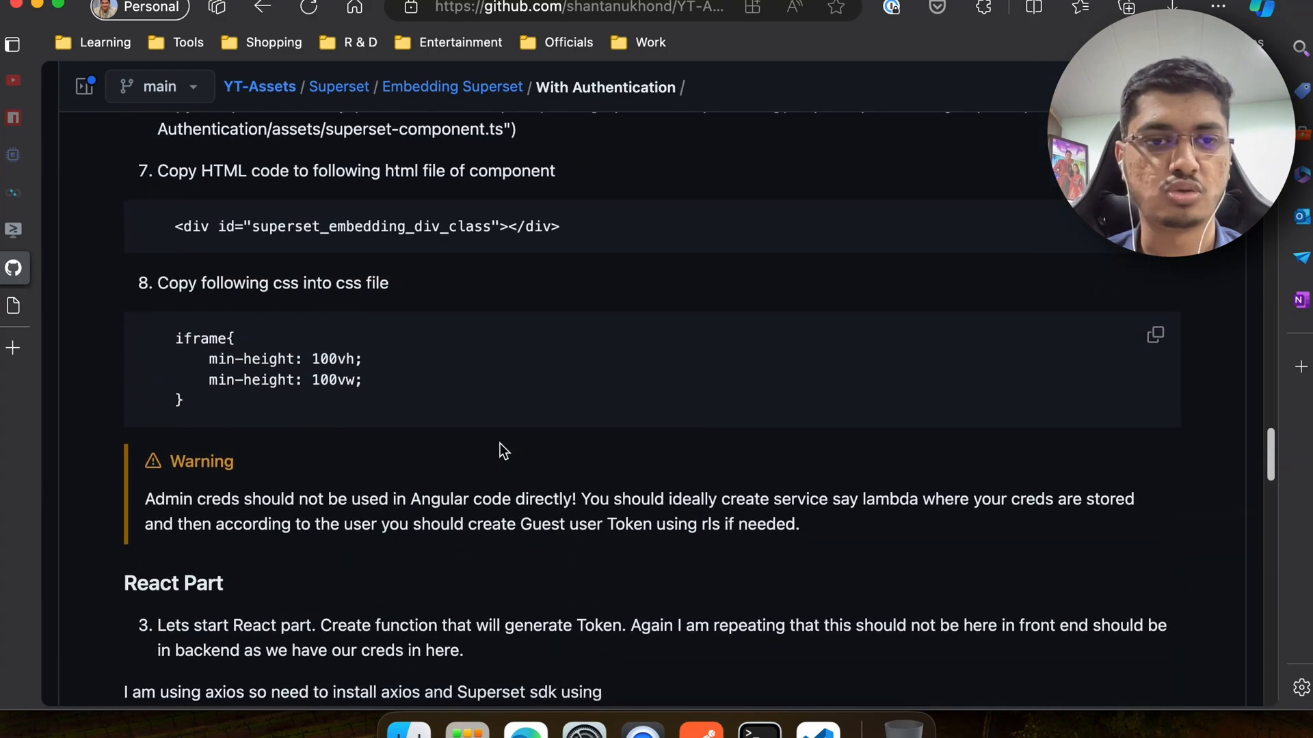
mouse_move(353, 503)
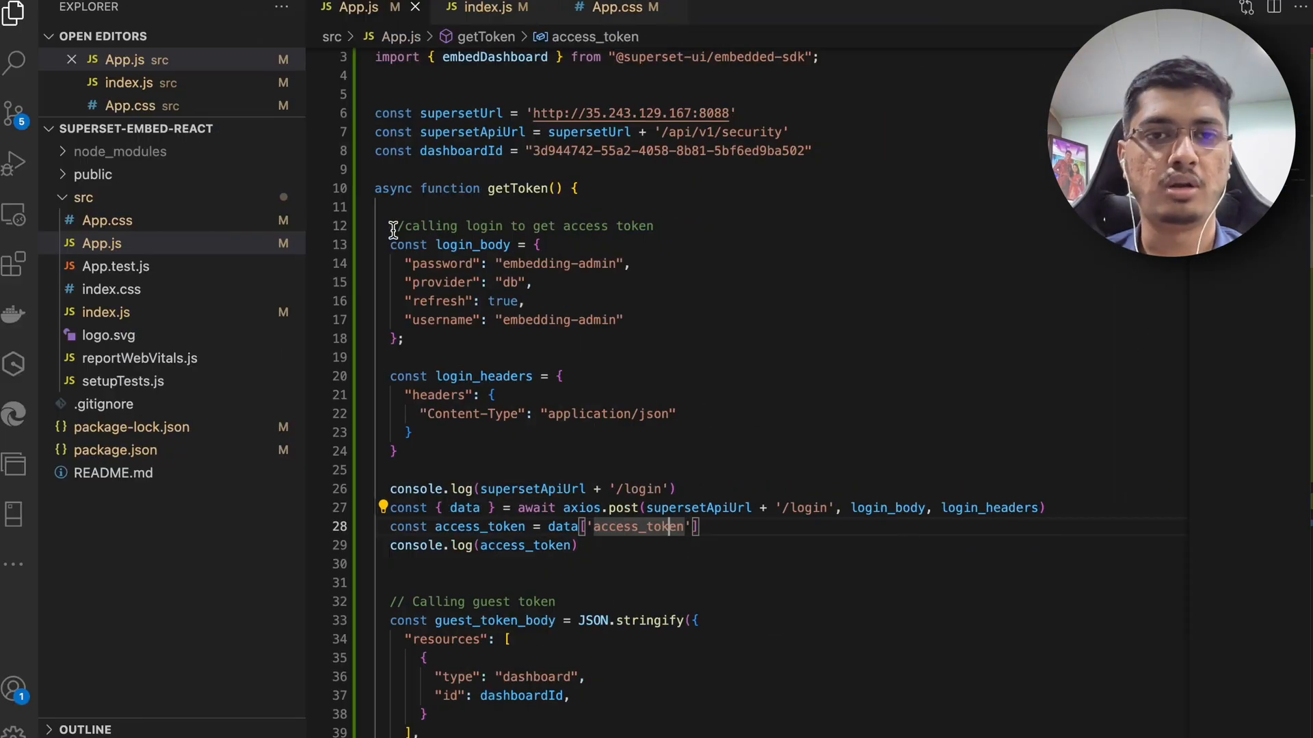
left_click_drag(393, 226, 560, 562)
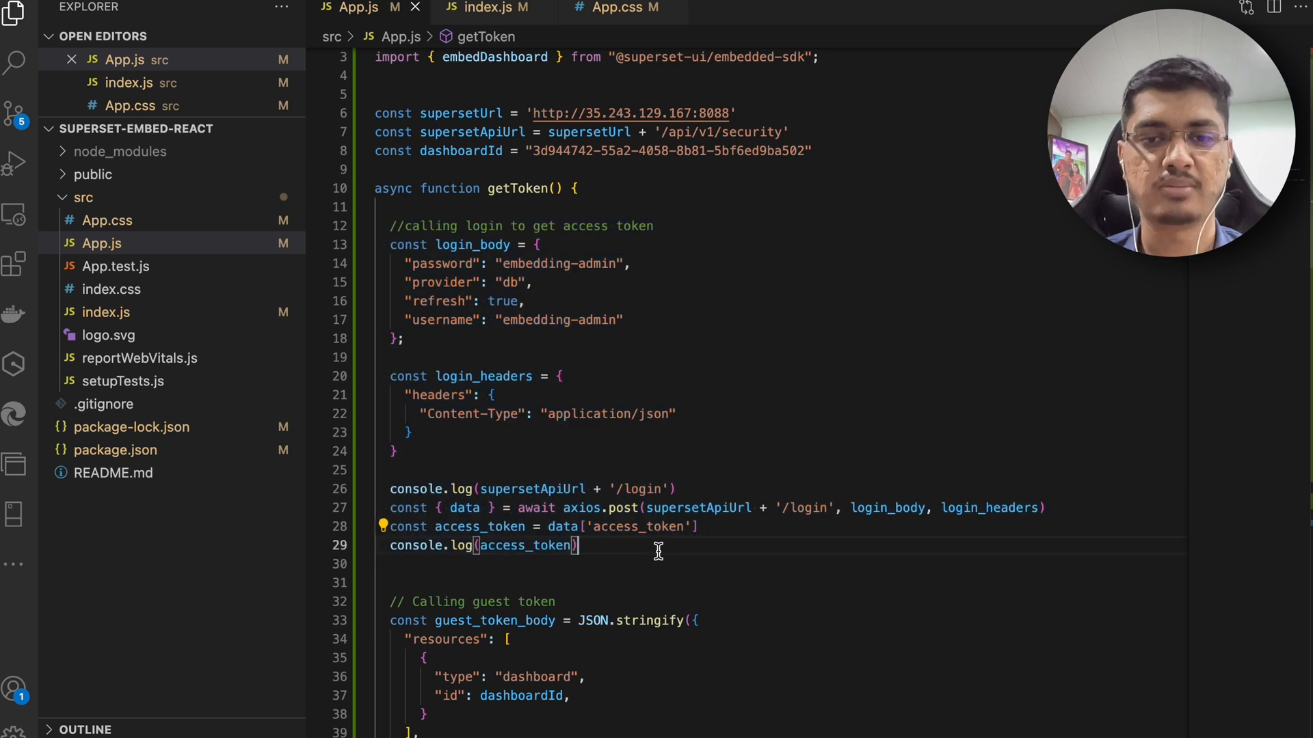
mouse_move(496, 376)
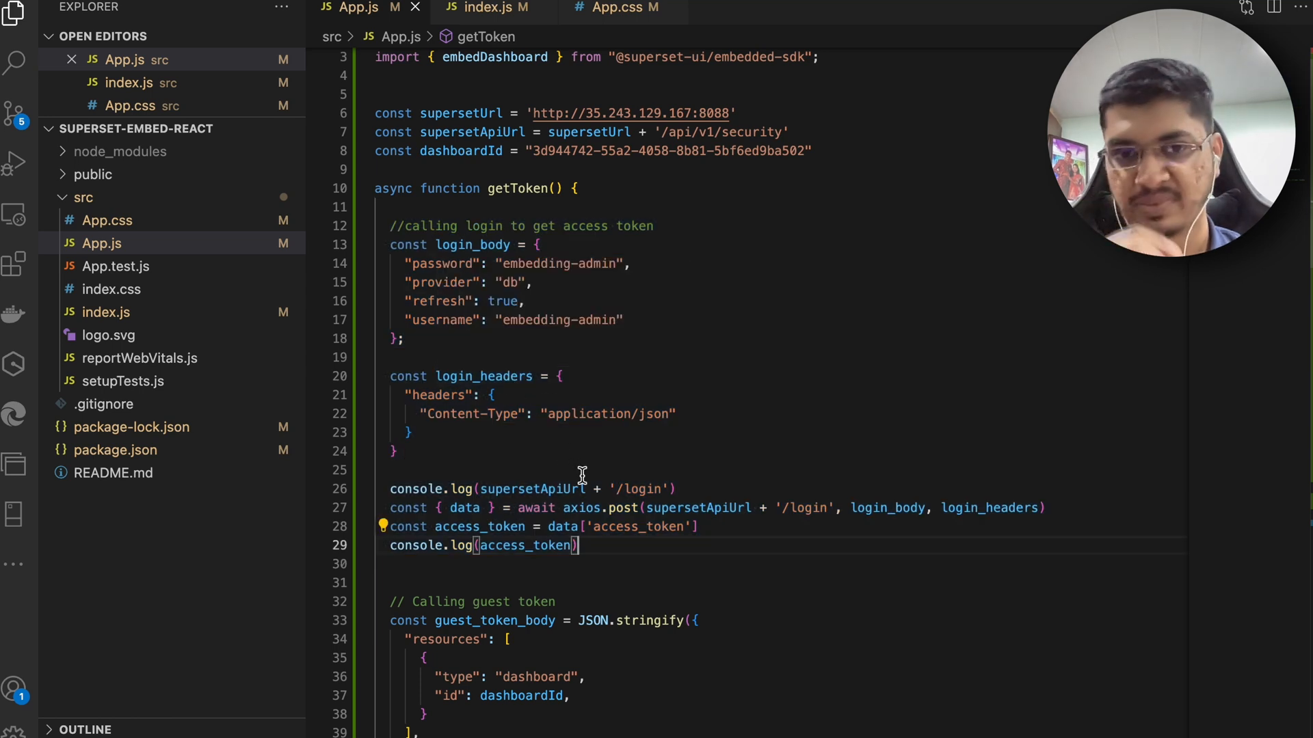
scroll("down", 3)
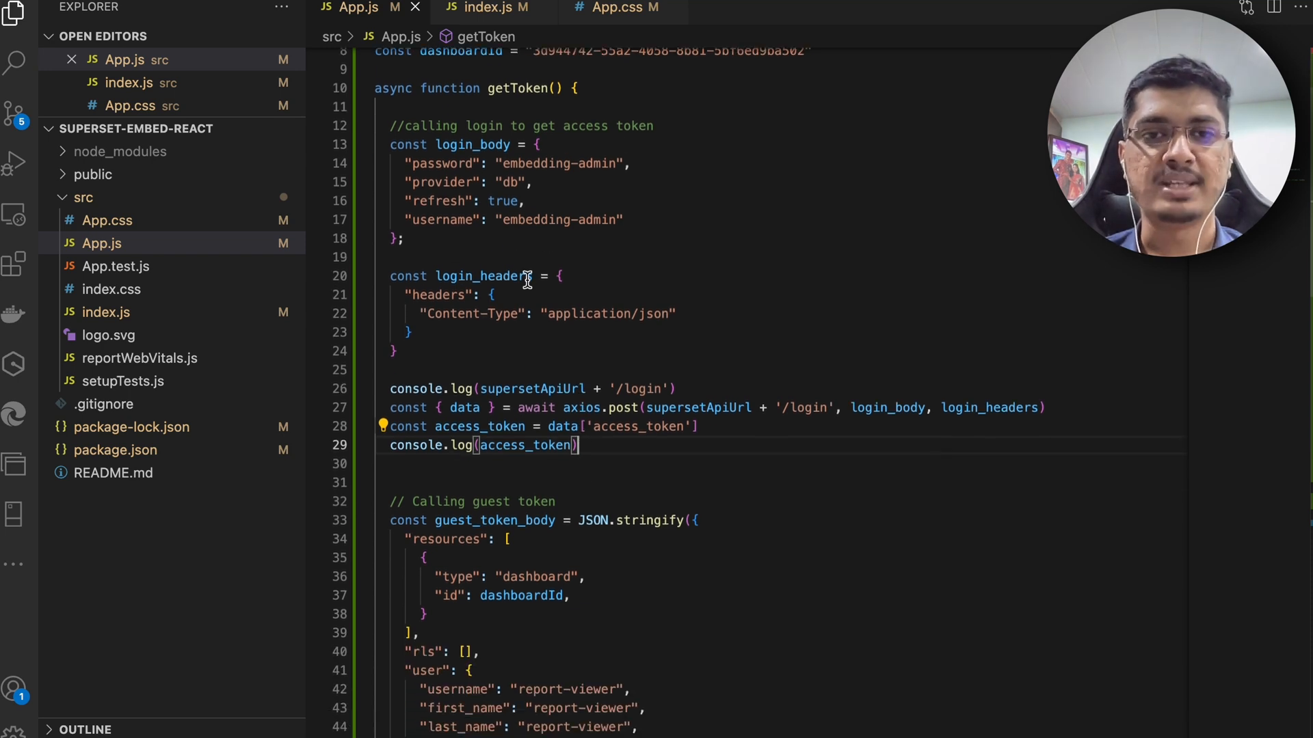
mouse_move(630, 430)
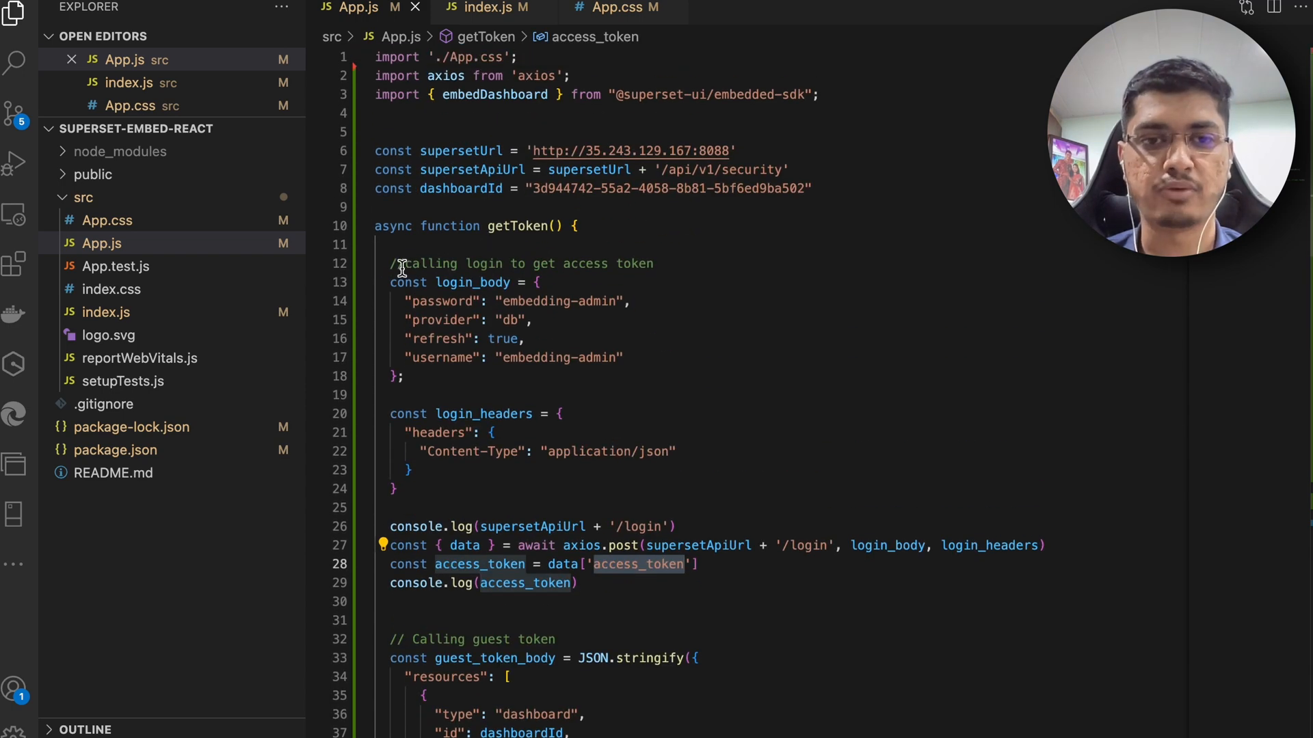
scroll("down", 3)
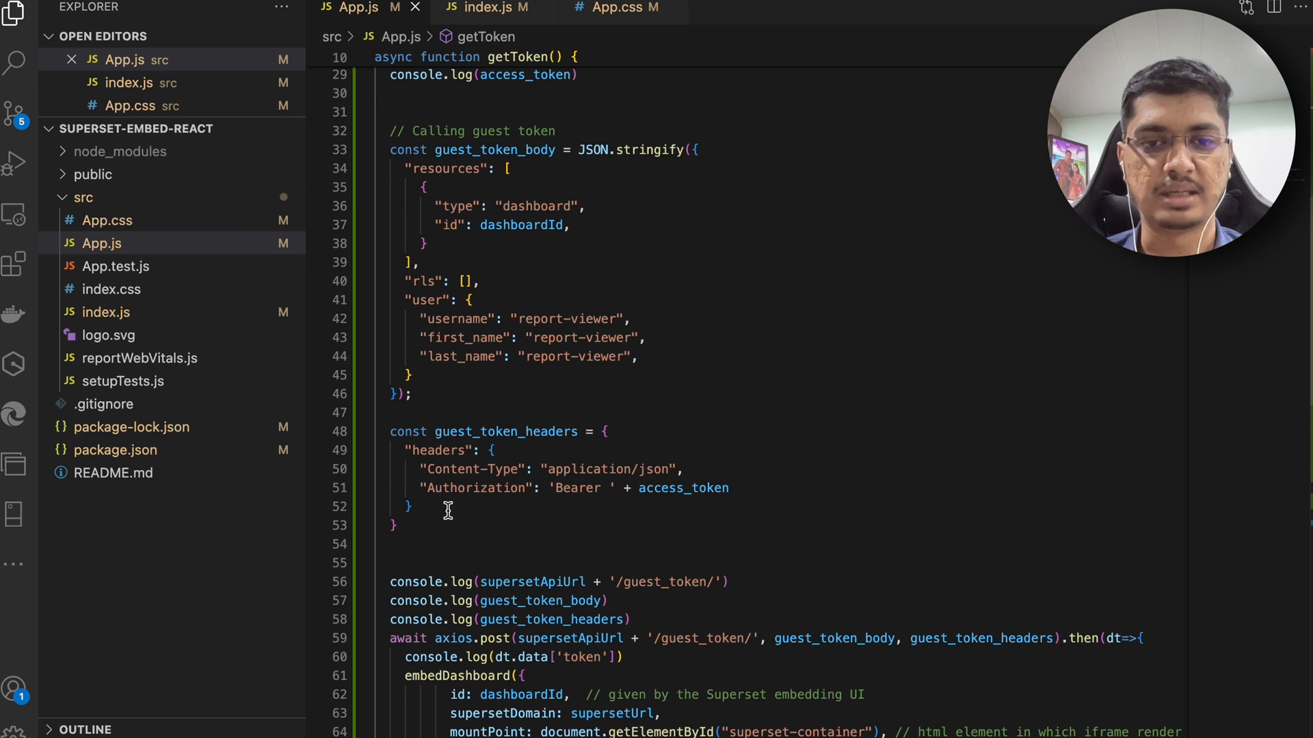
mouse_move(432, 539)
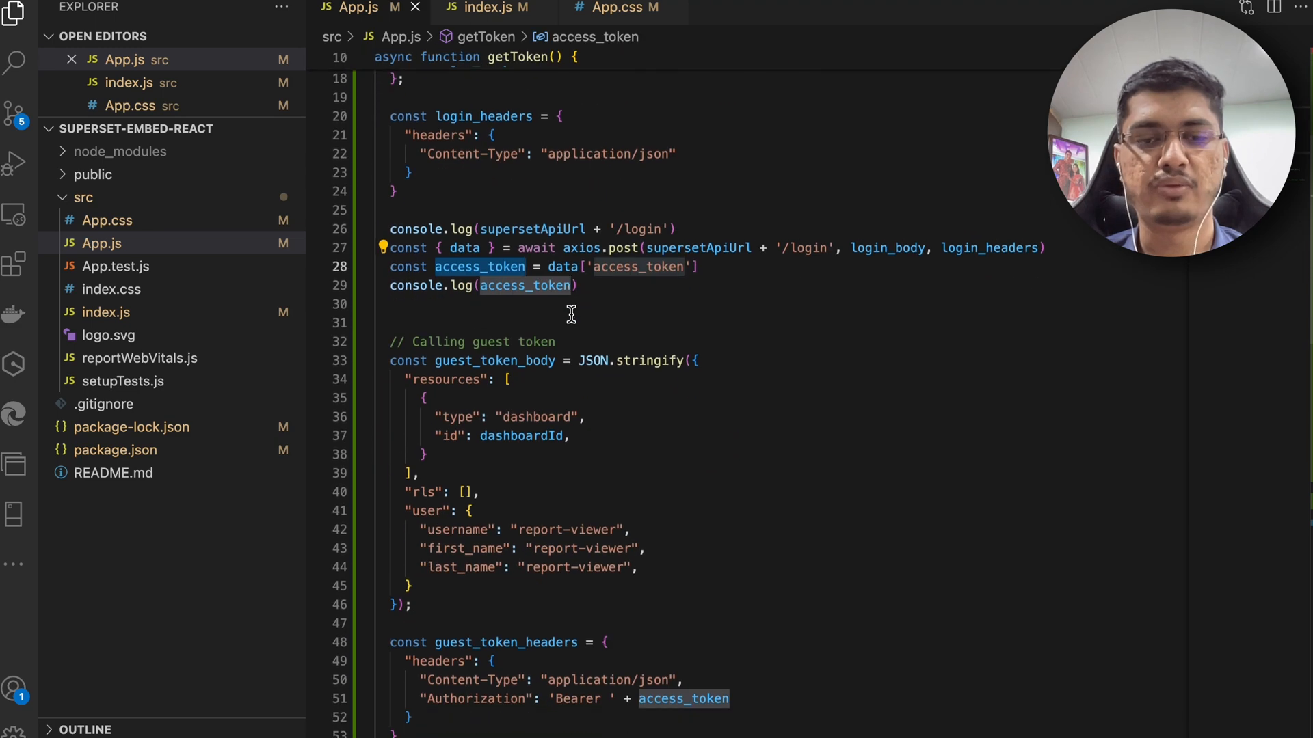
scroll("down", 3)
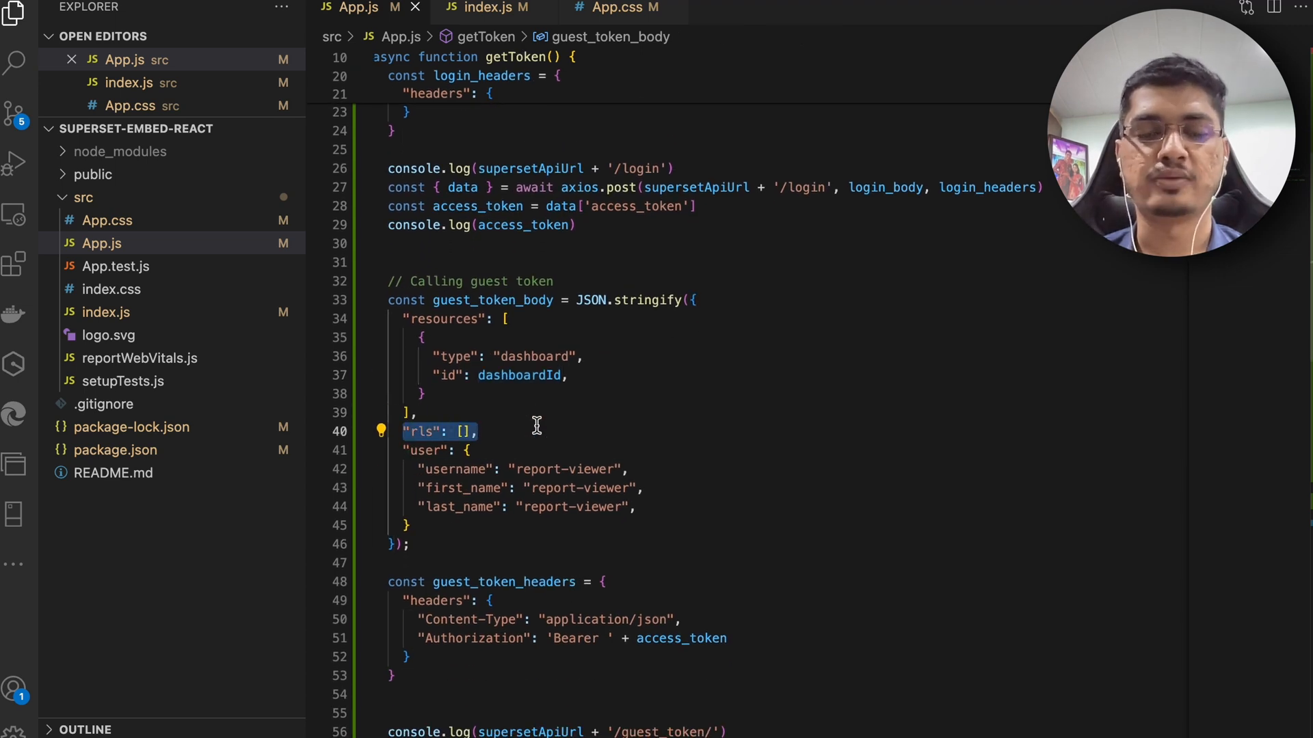
mouse_move(522, 367)
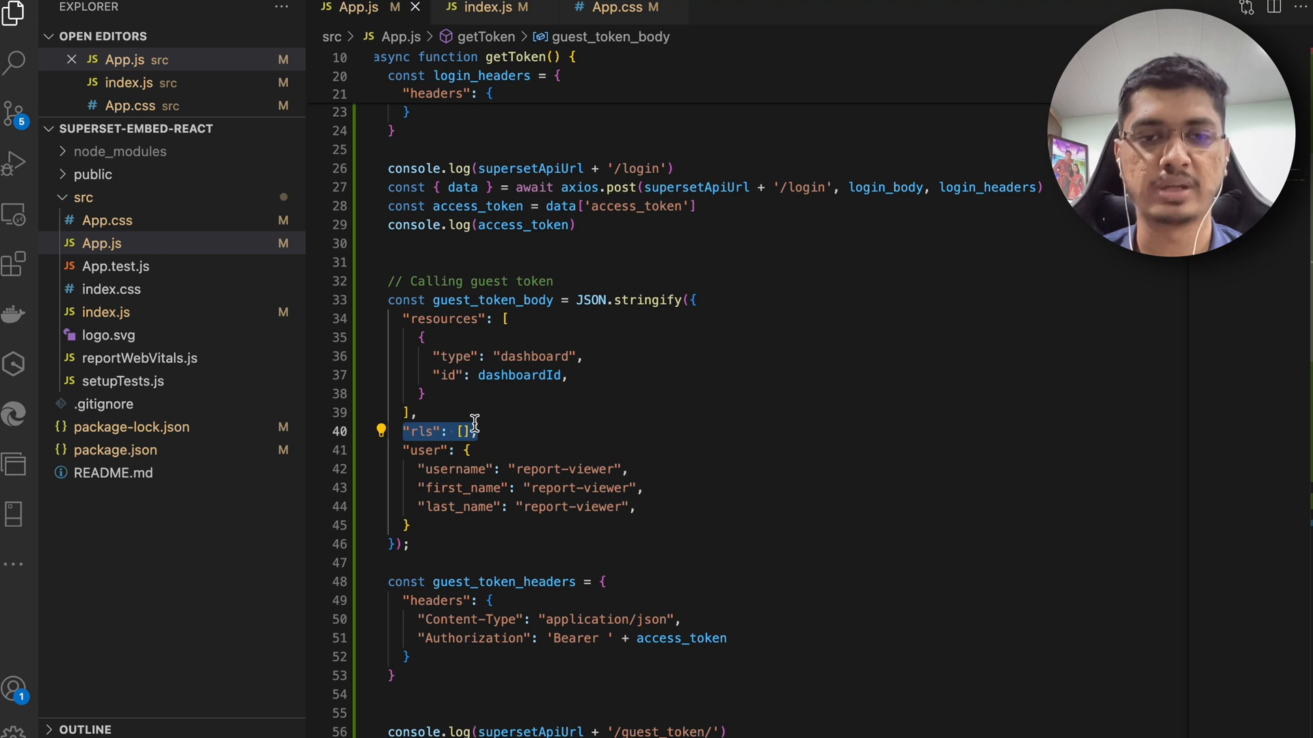
left_click(409, 450)
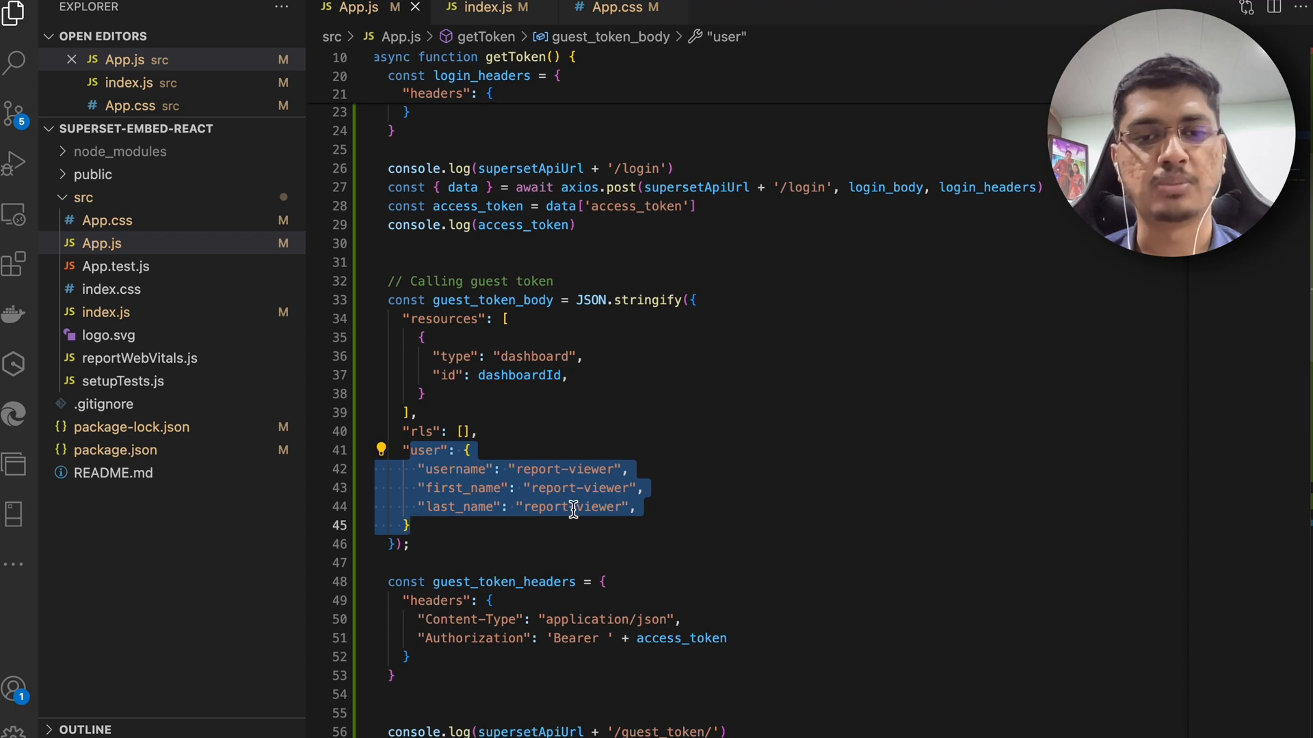
mouse_move(602, 546)
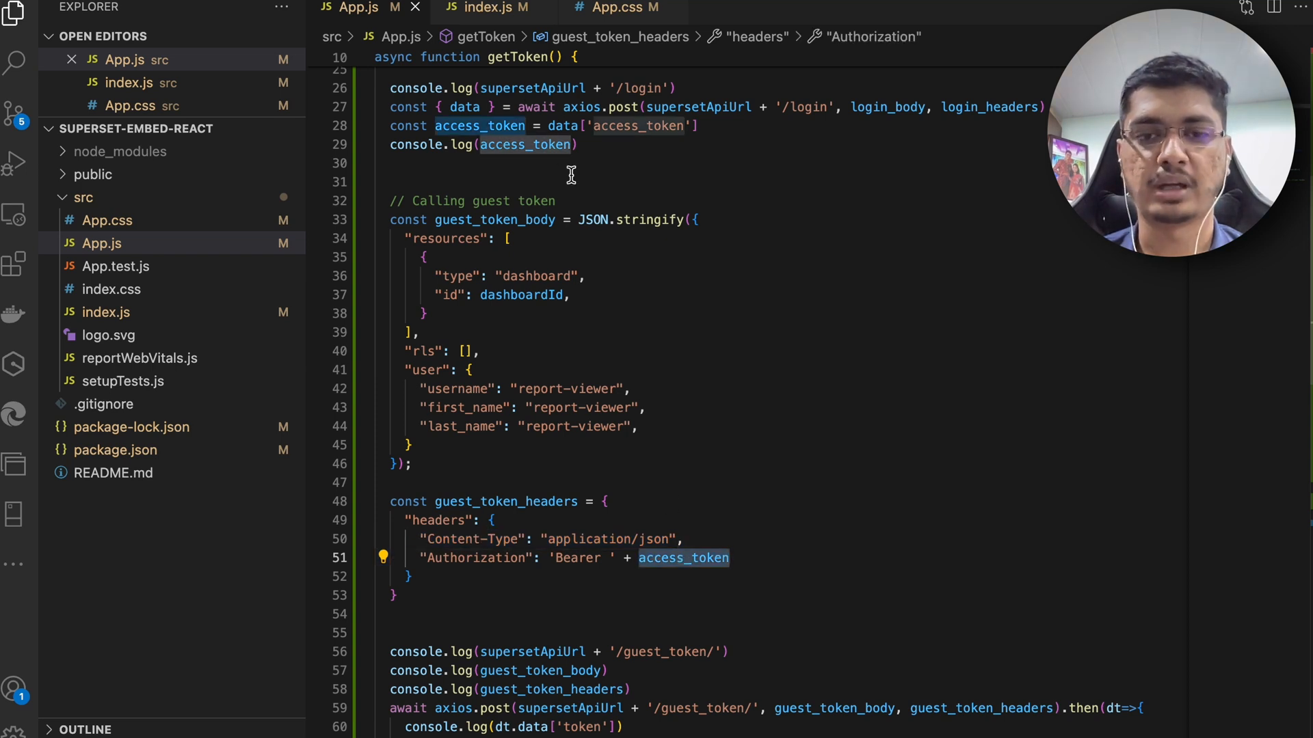
scroll("down", 3)
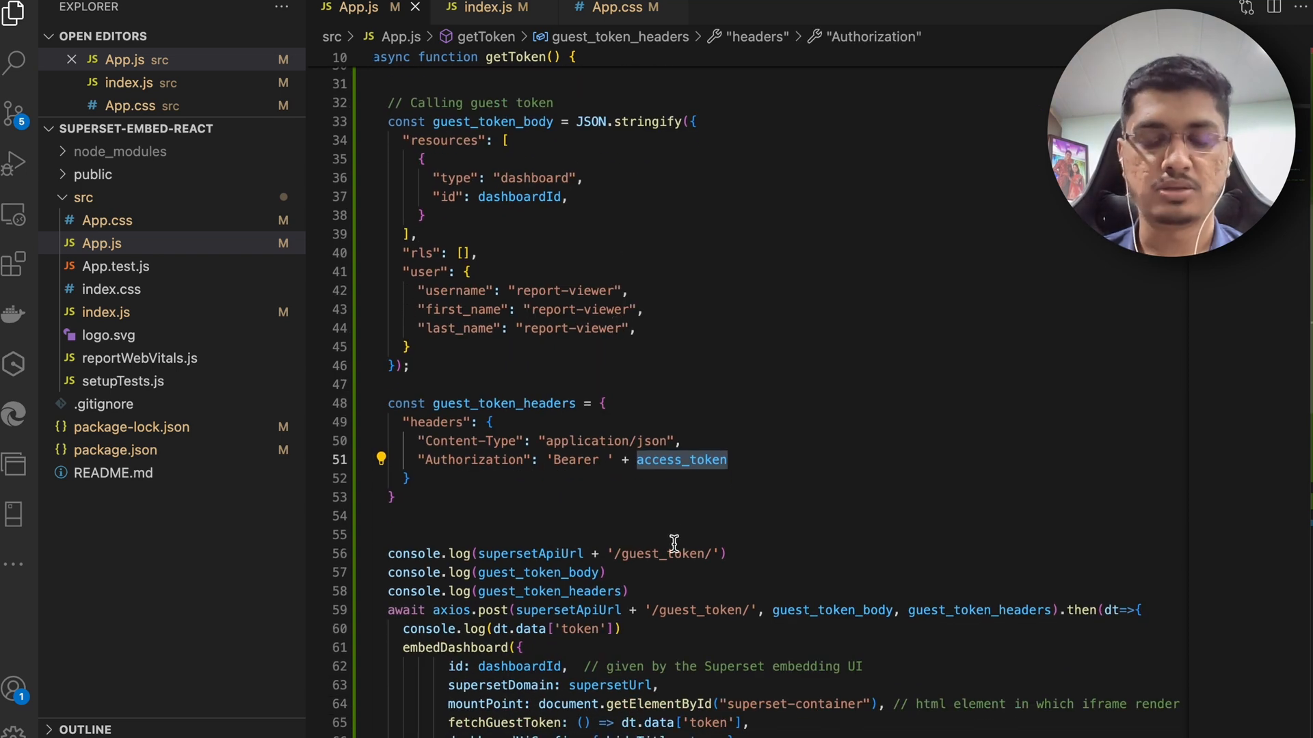
double_click(665, 554)
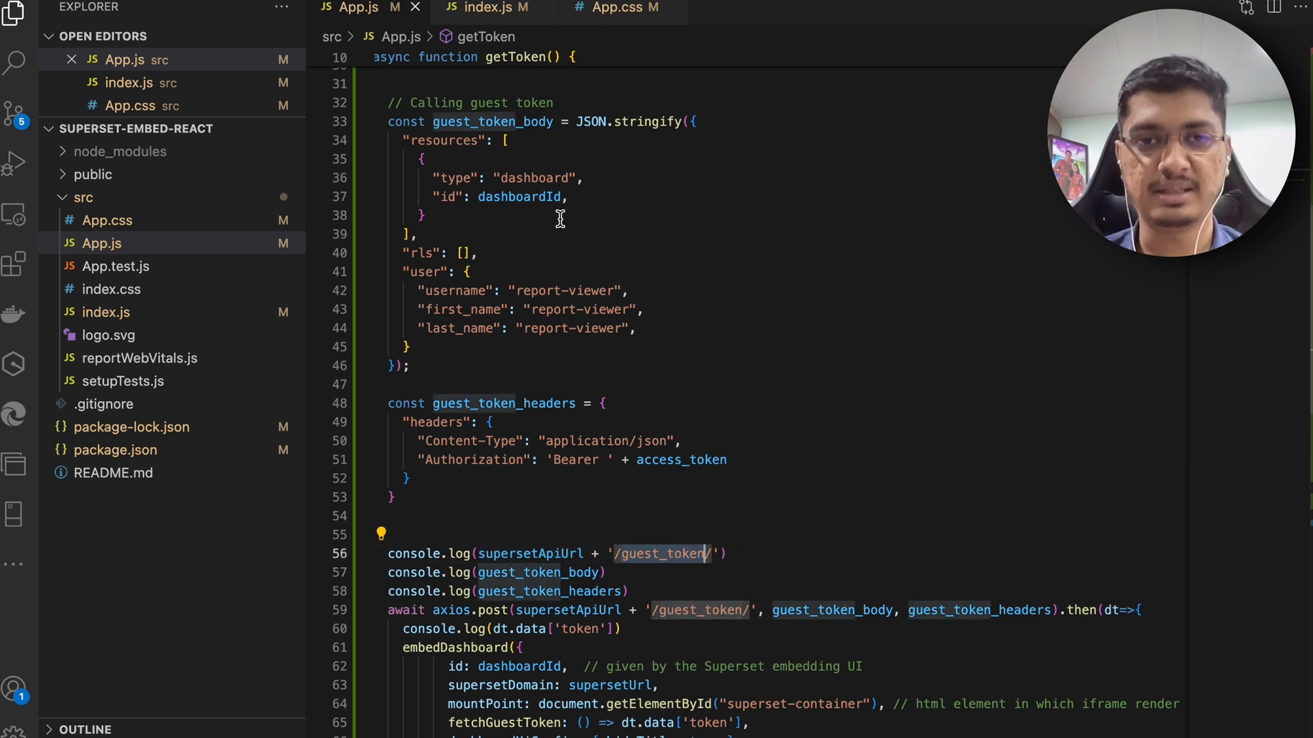
mouse_move(647, 592)
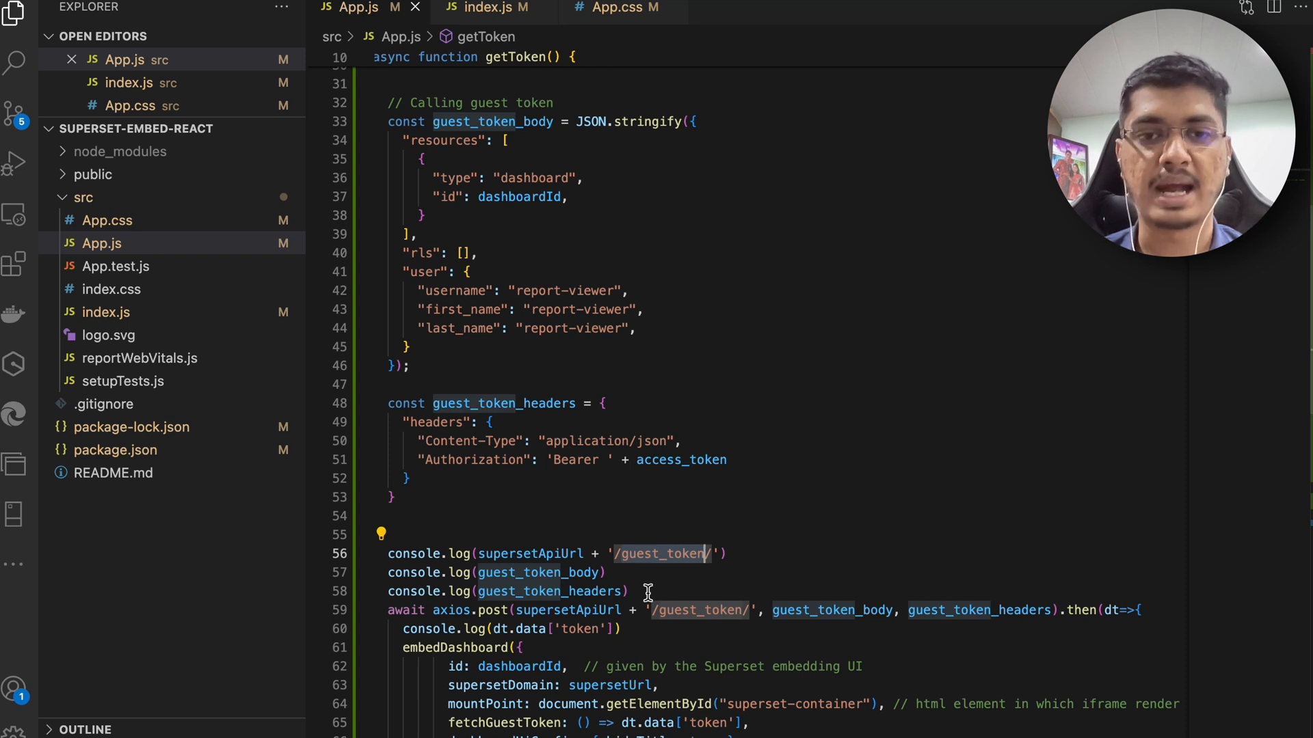
scroll("down", 3)
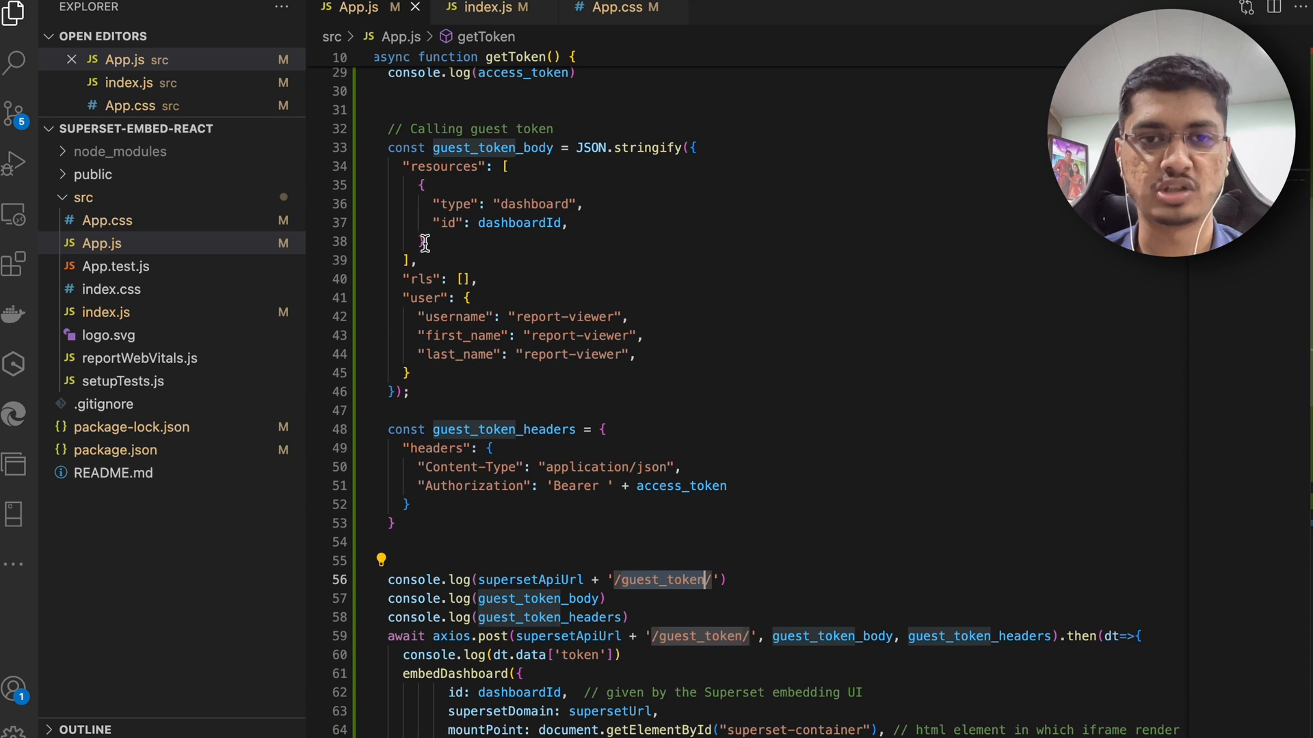
left_click(561, 353)
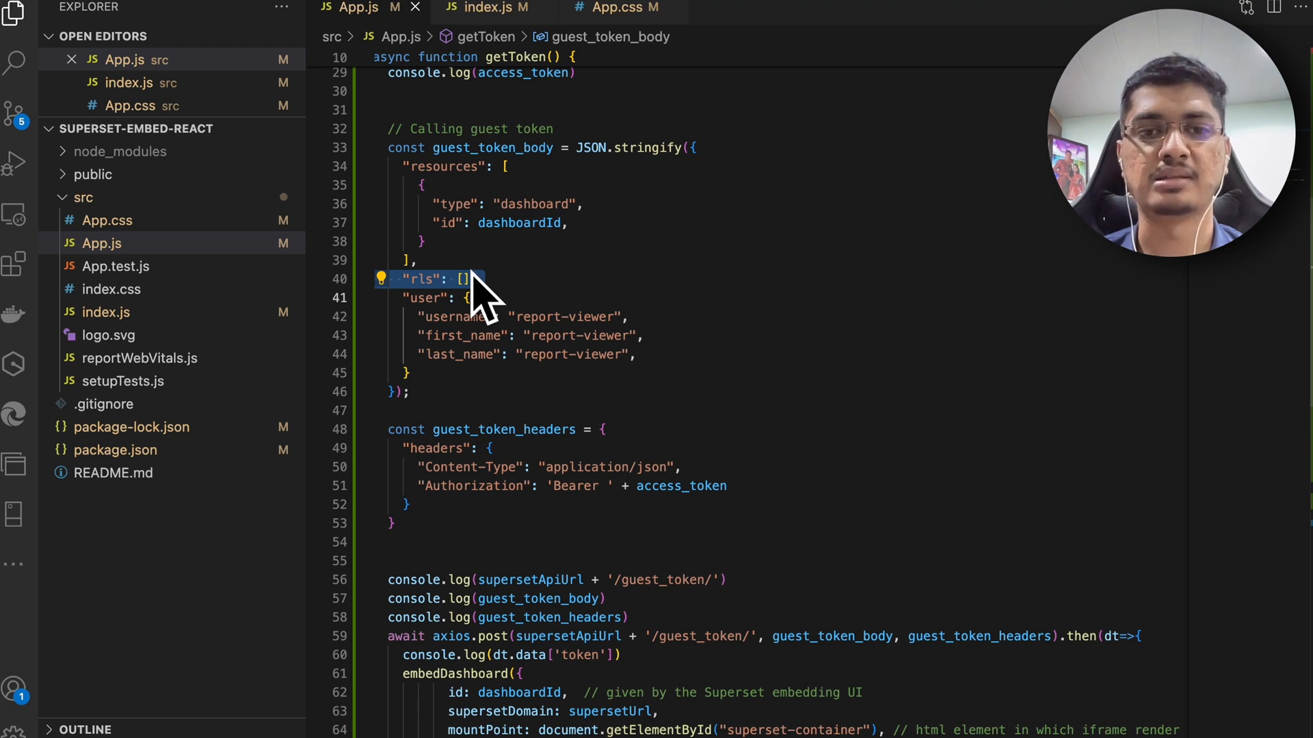
scroll("down", 3)
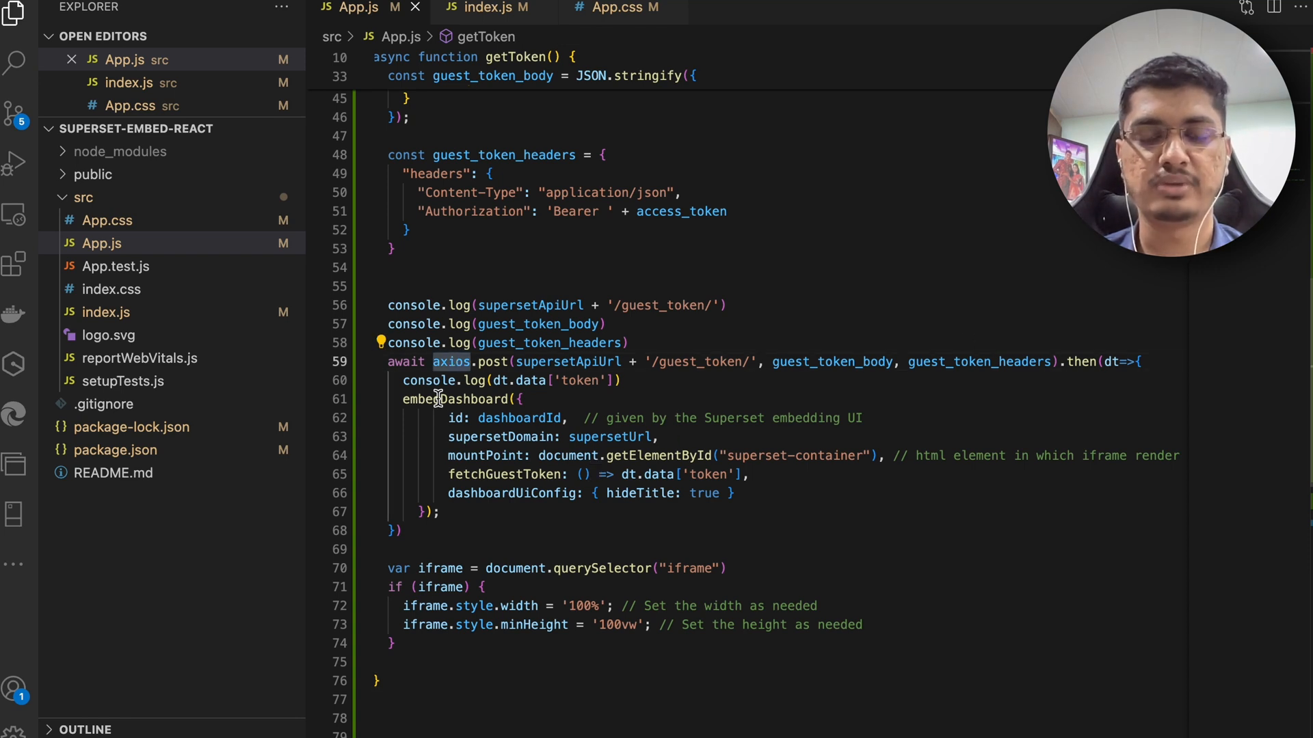
mouse_move(502, 436)
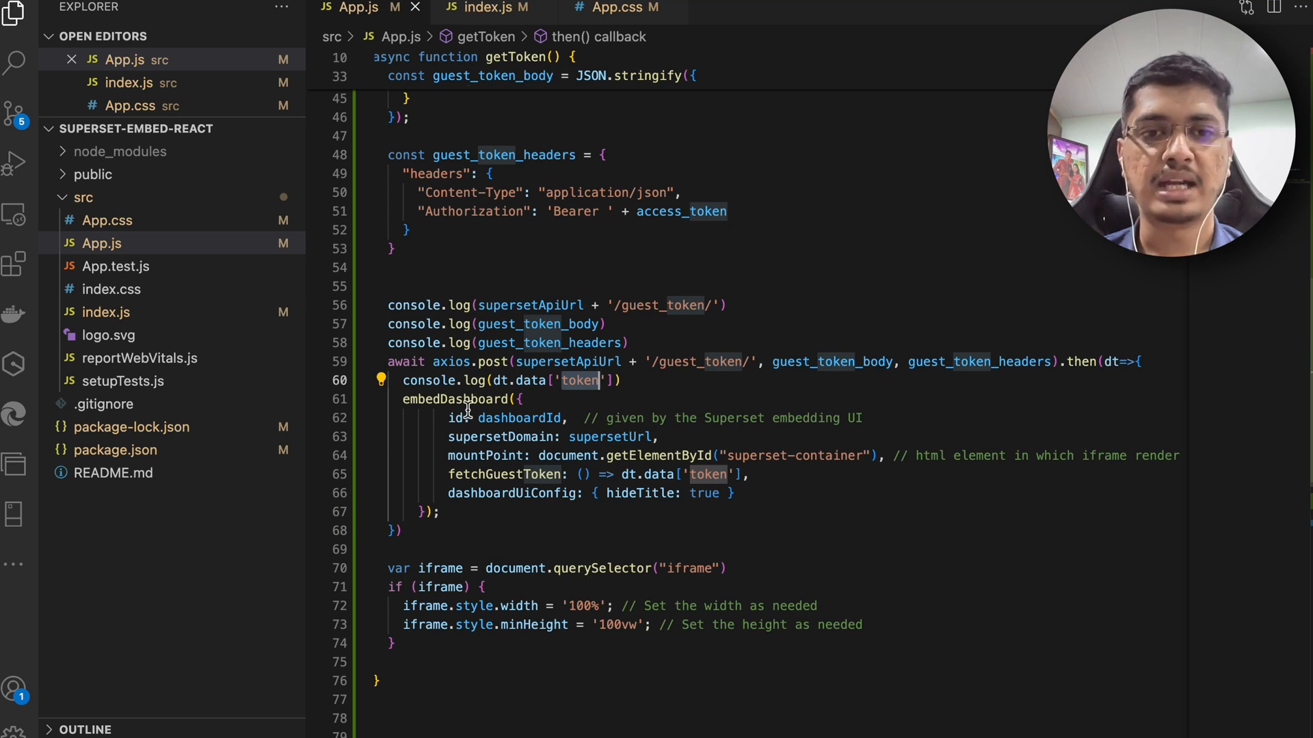
left_click_drag(402, 399, 447, 512)
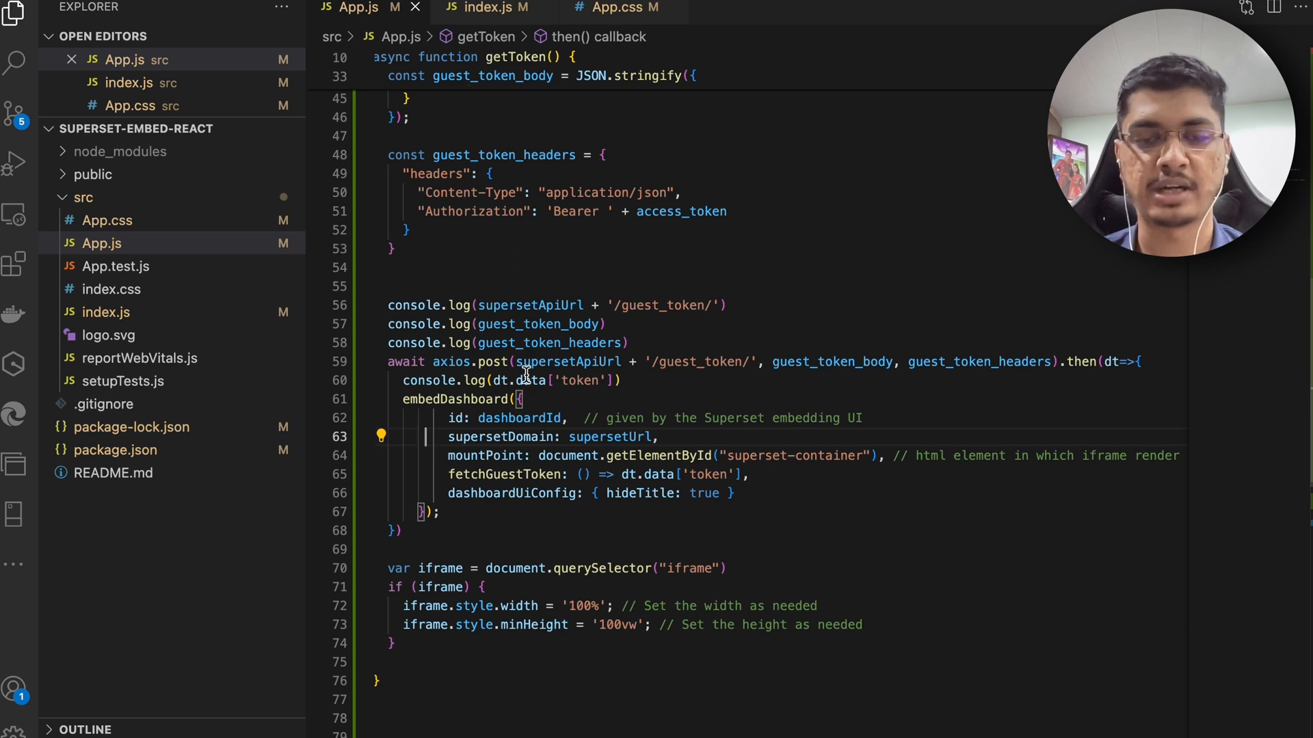
mouse_move(514, 436)
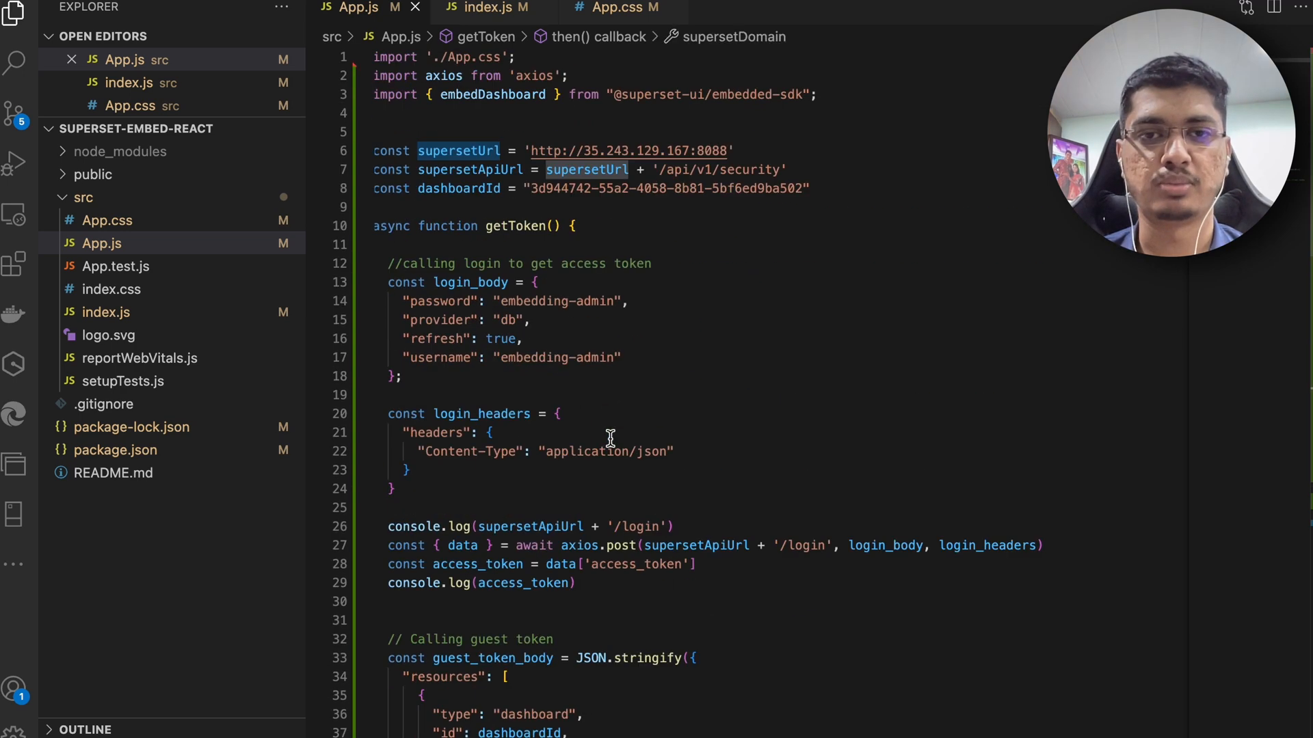
scroll("down", 3)
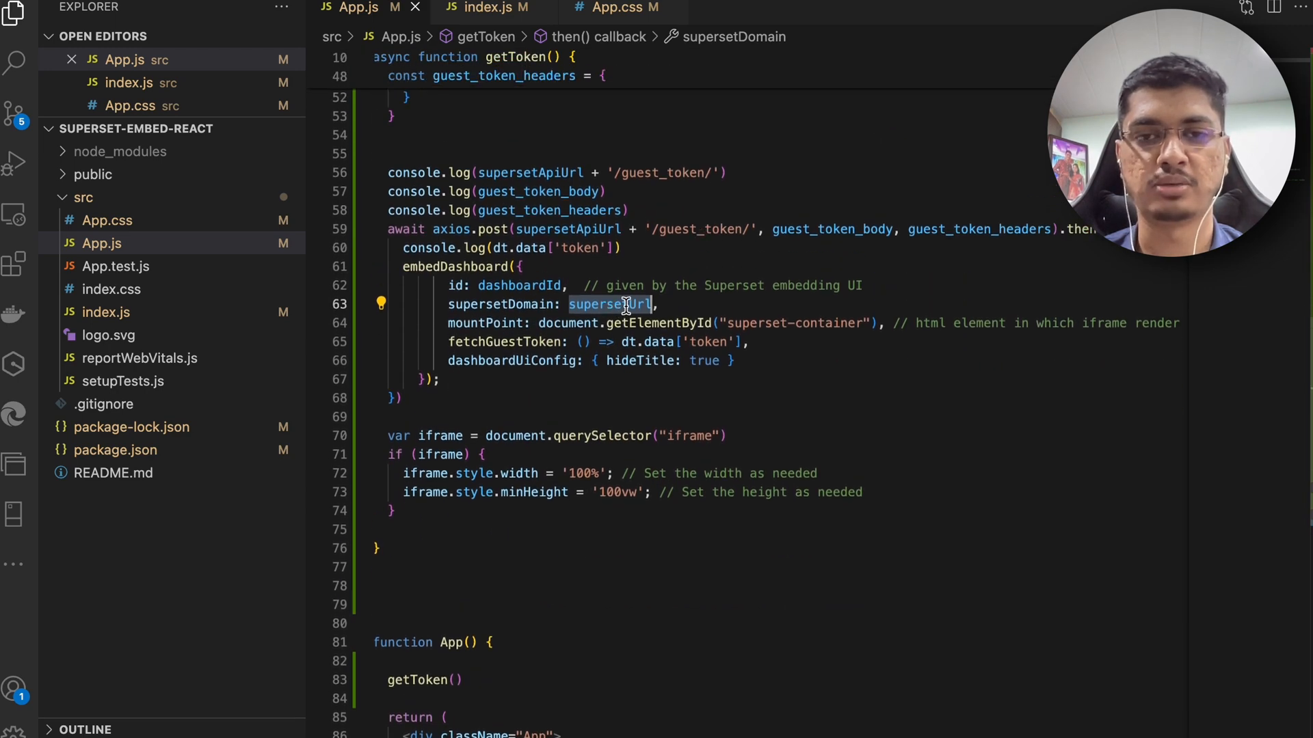
mouse_move(703, 323)
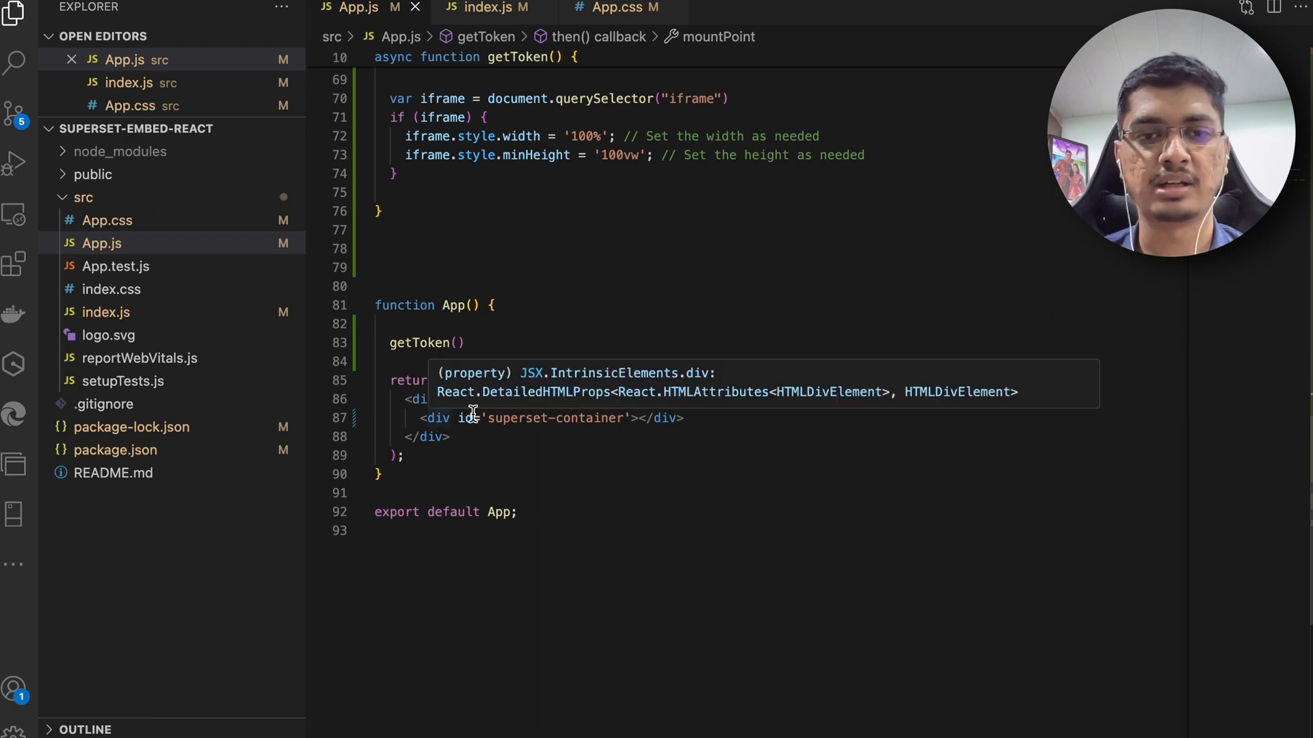
mouse_move(560, 419)
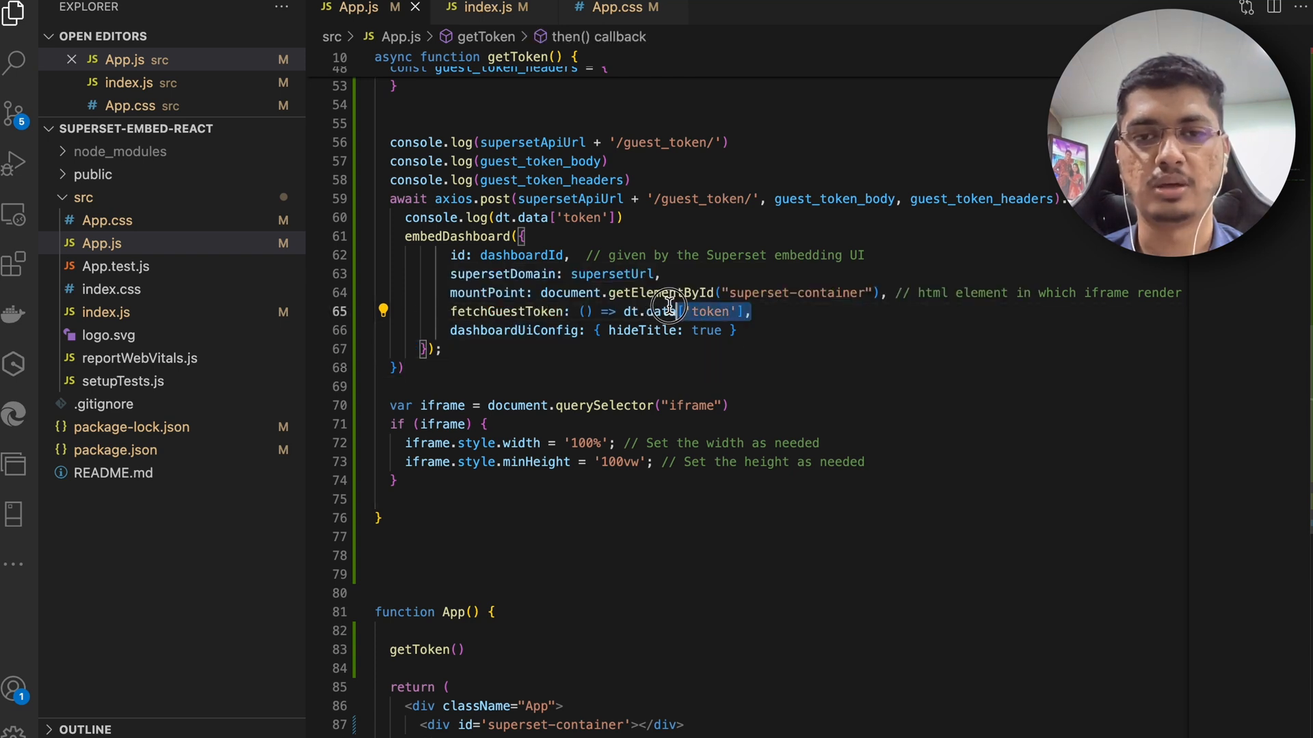
double_click(513, 329)
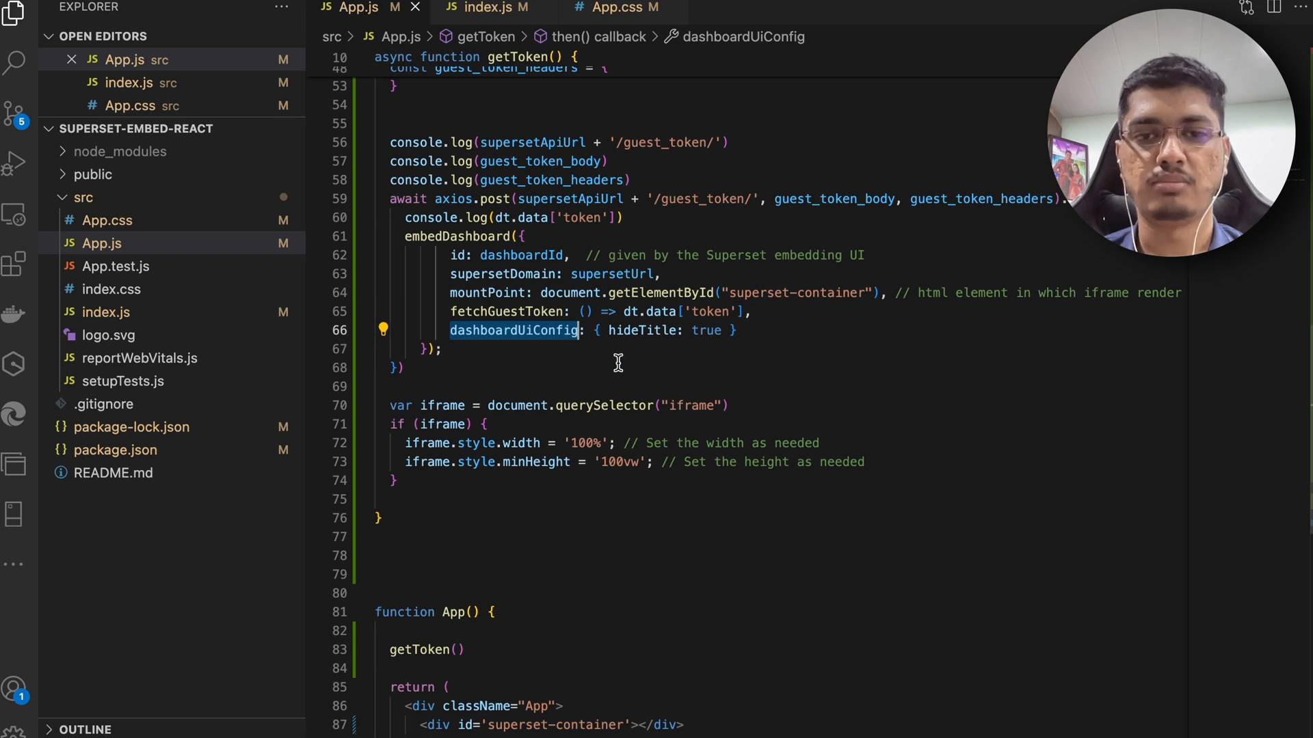
mouse_move(643, 330)
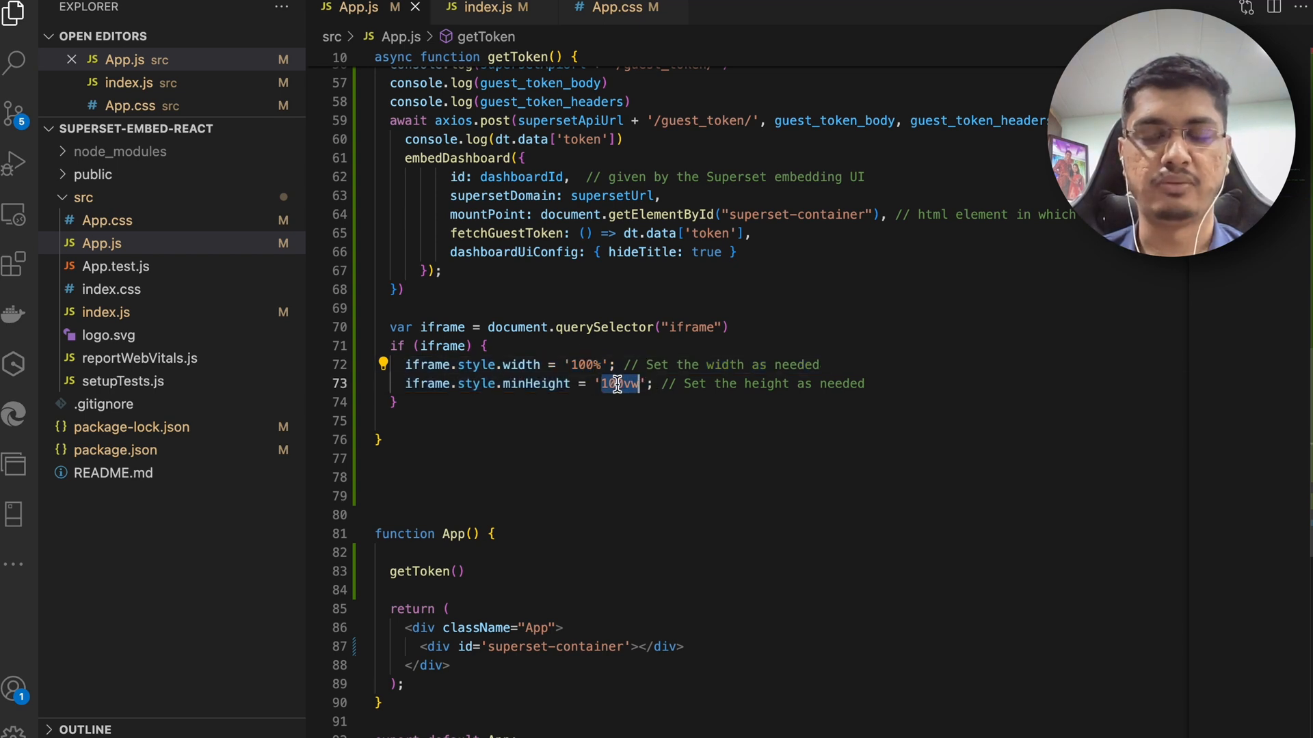
Retype the iframe minHeight value as 100vh in App.js
type("100v")
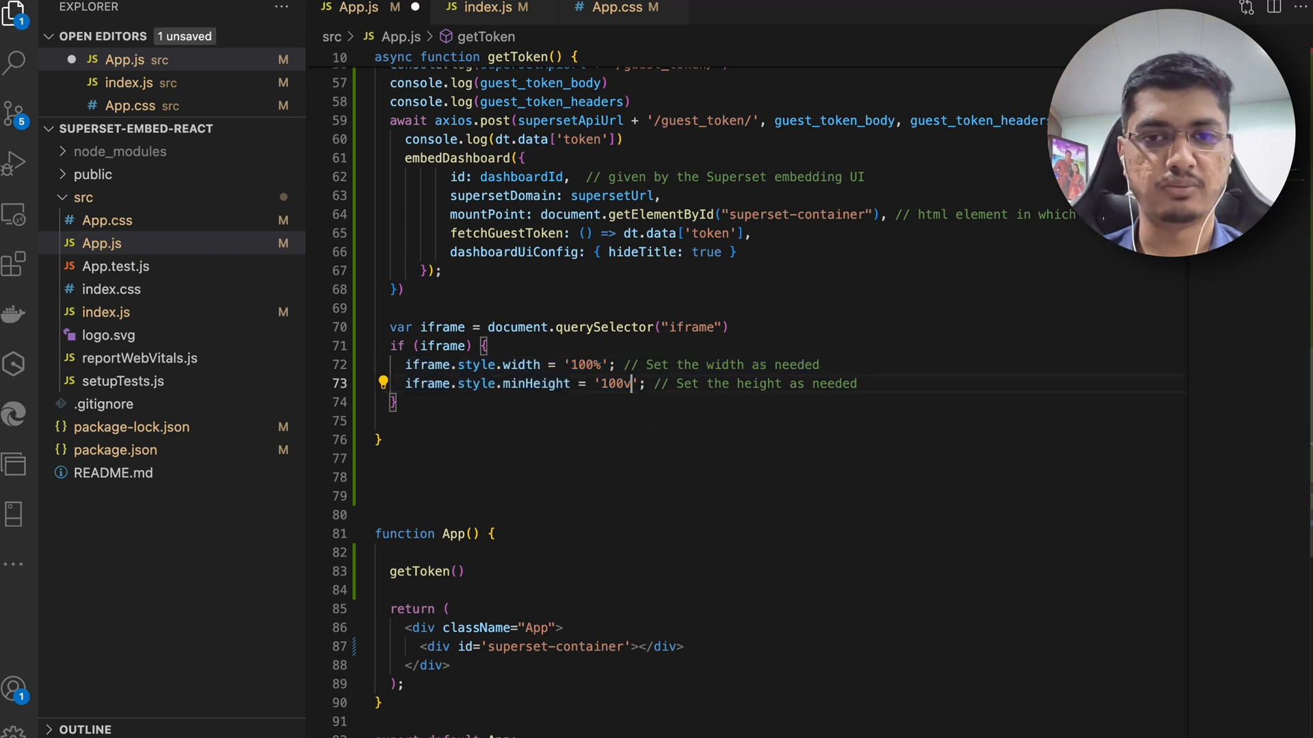
type("h")
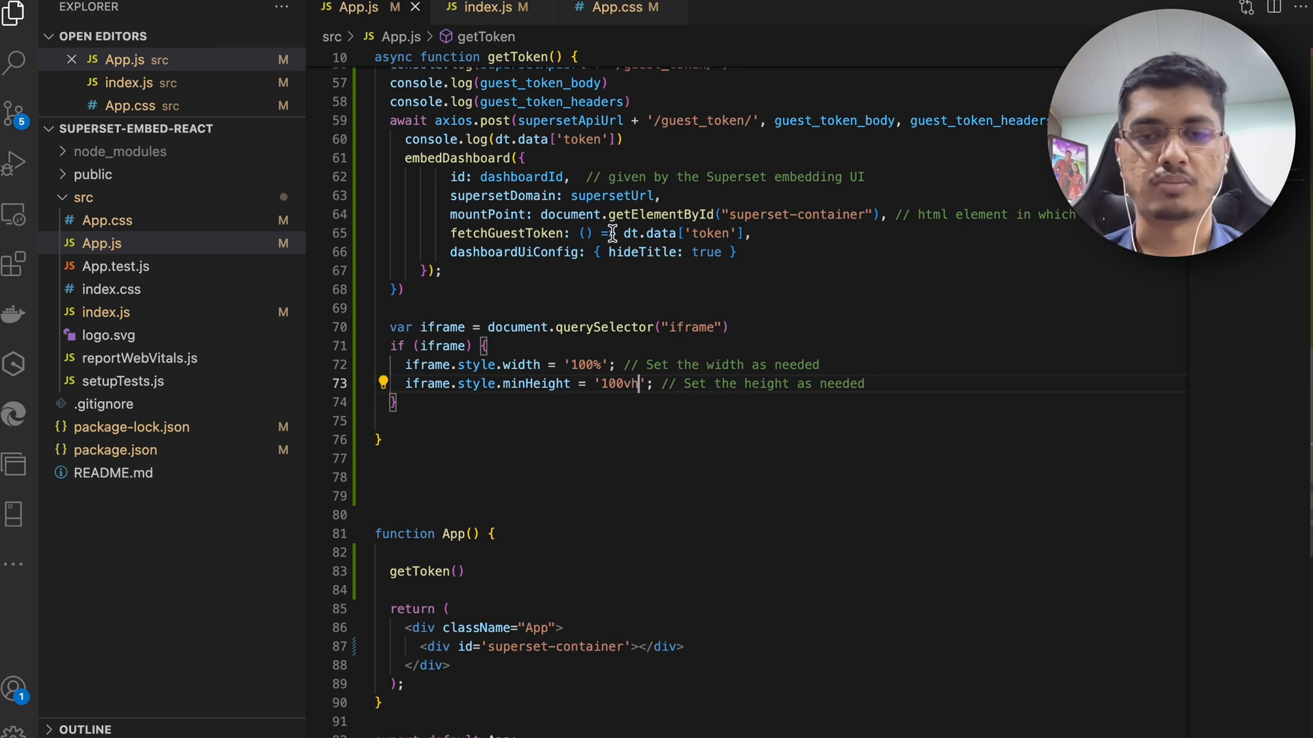
mouse_move(552, 472)
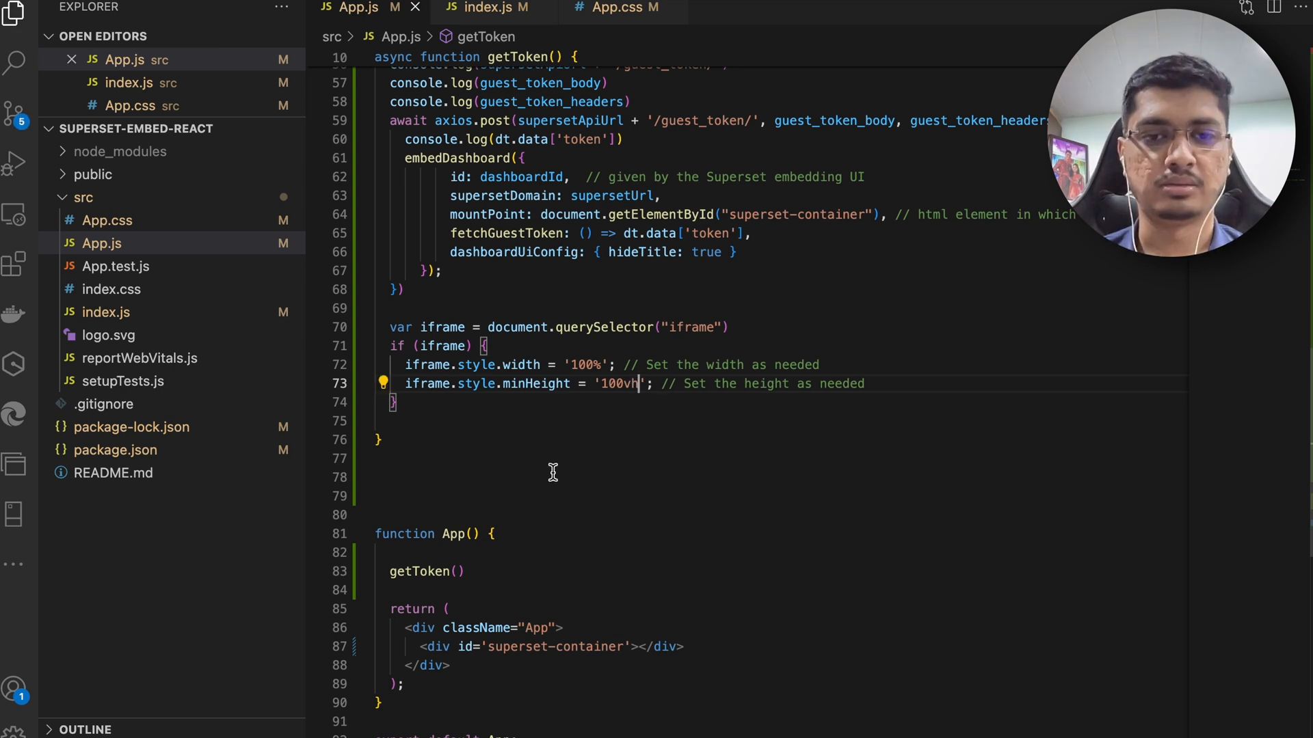
mouse_move(471, 435)
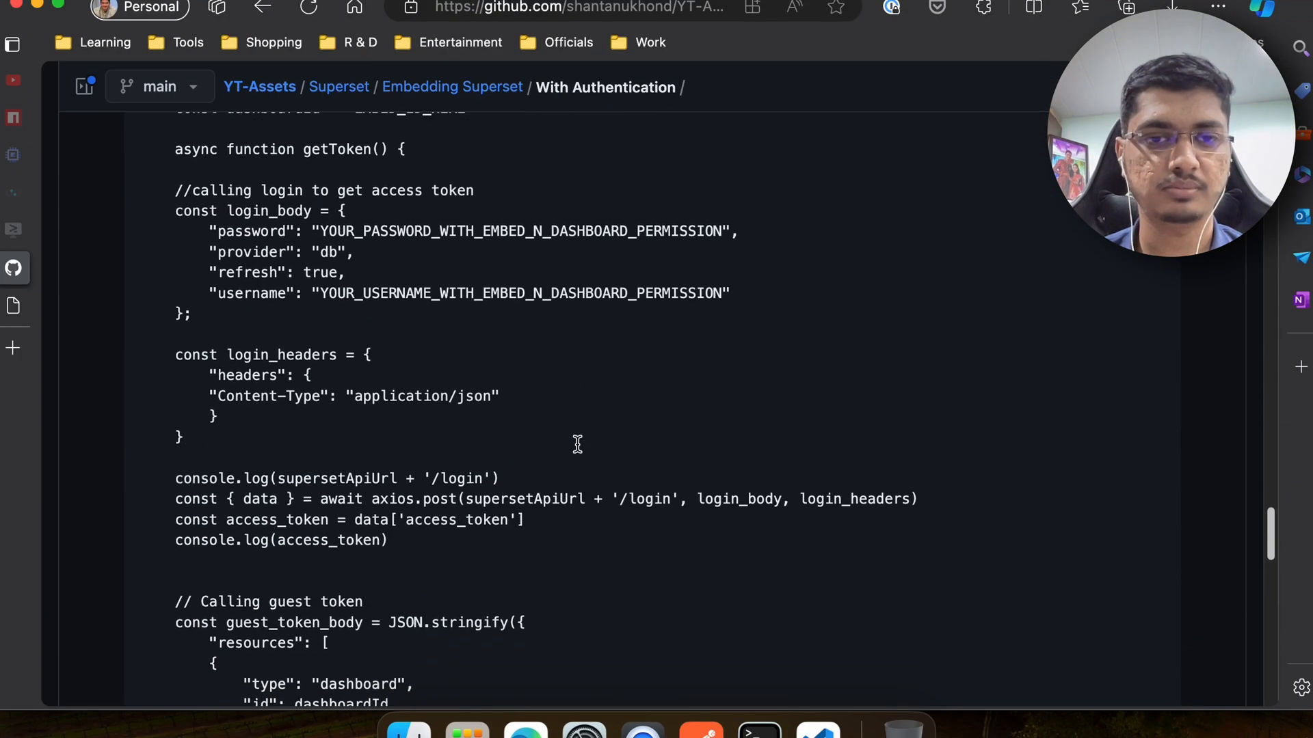
Run npm start in the project's terminal and allow it to open the app in Edge
scroll("down", 3)
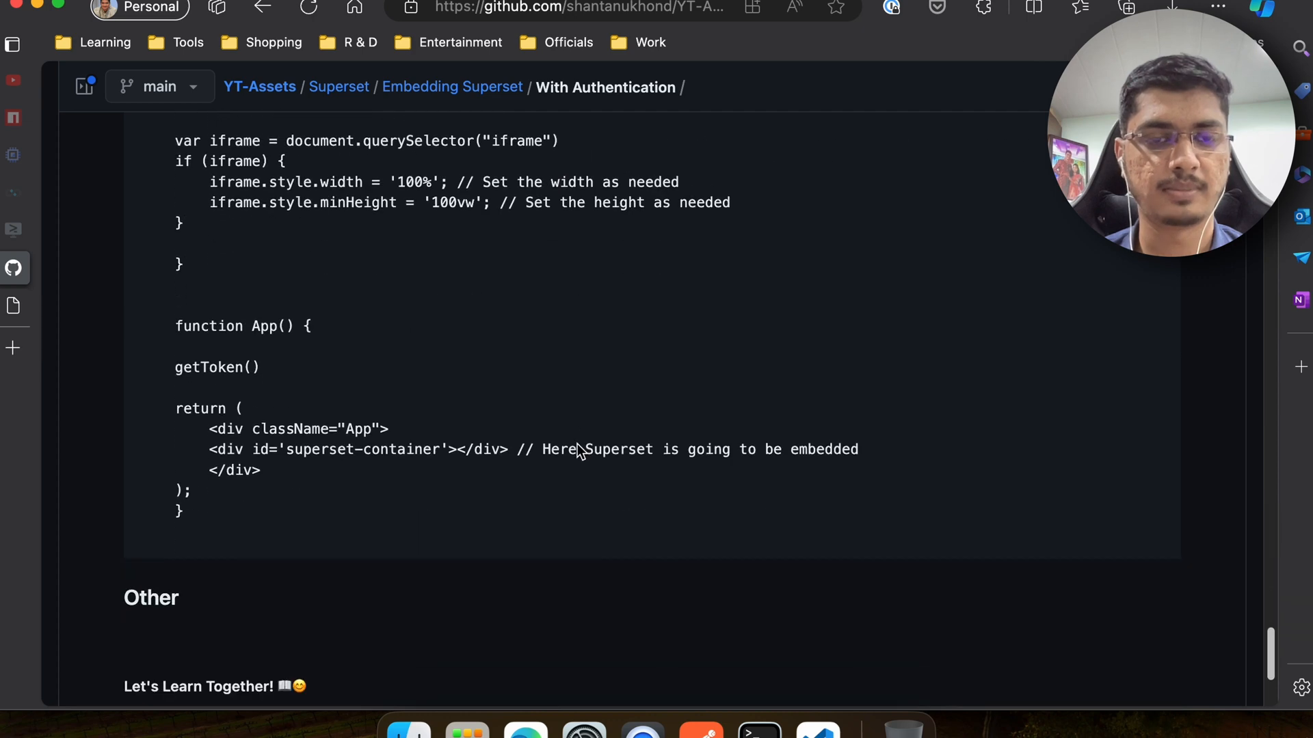
left_click(757, 727)
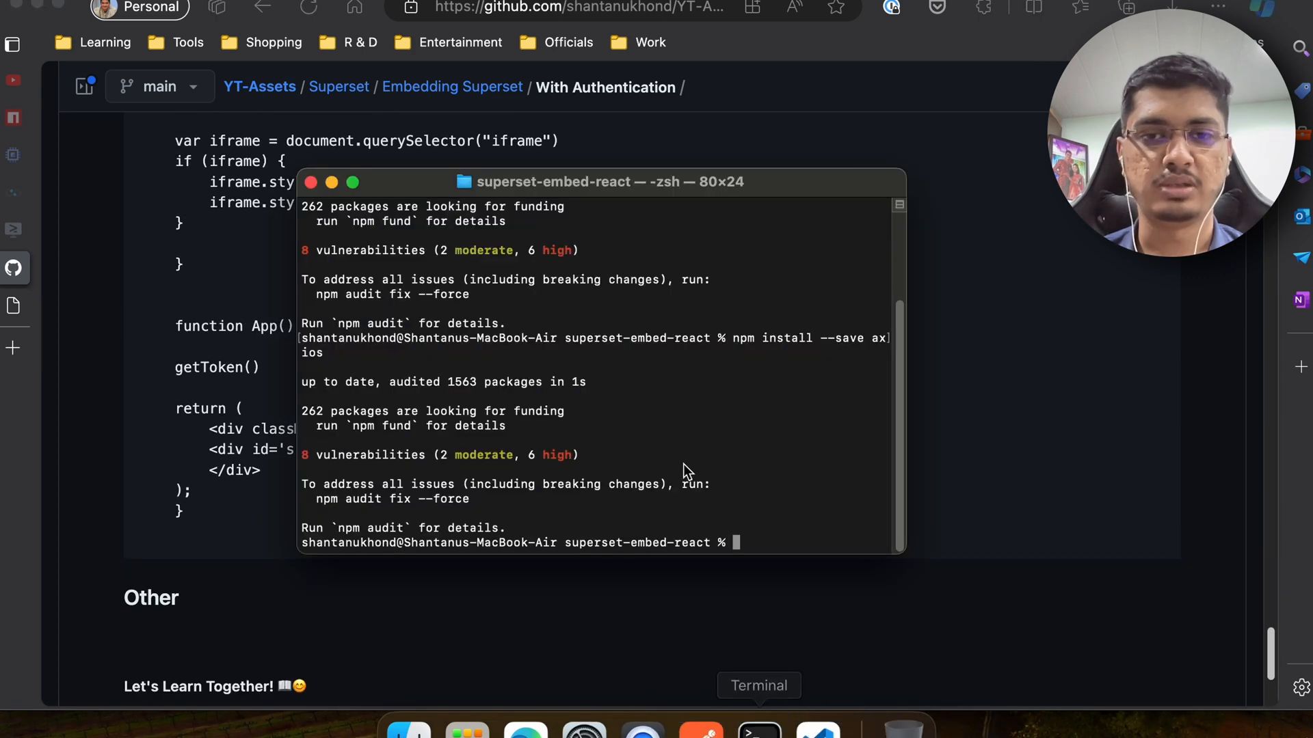
type("npm start")
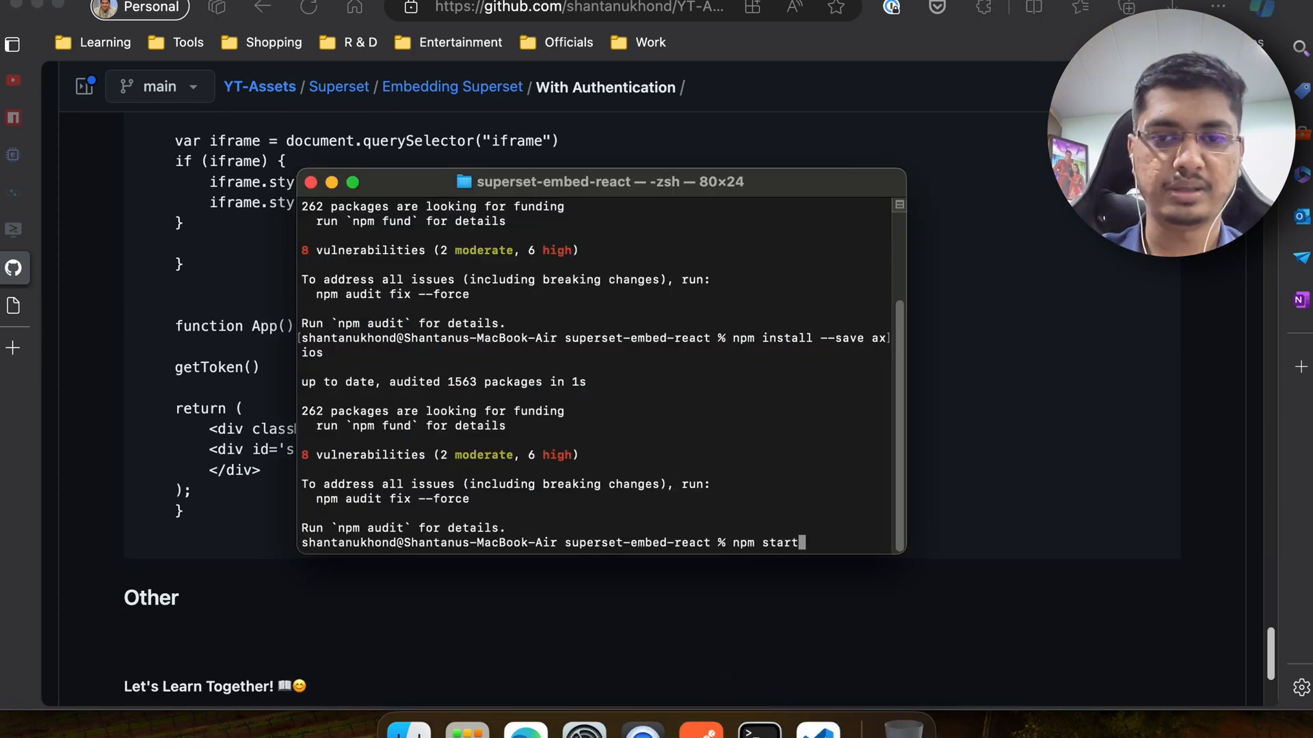
key("Return")
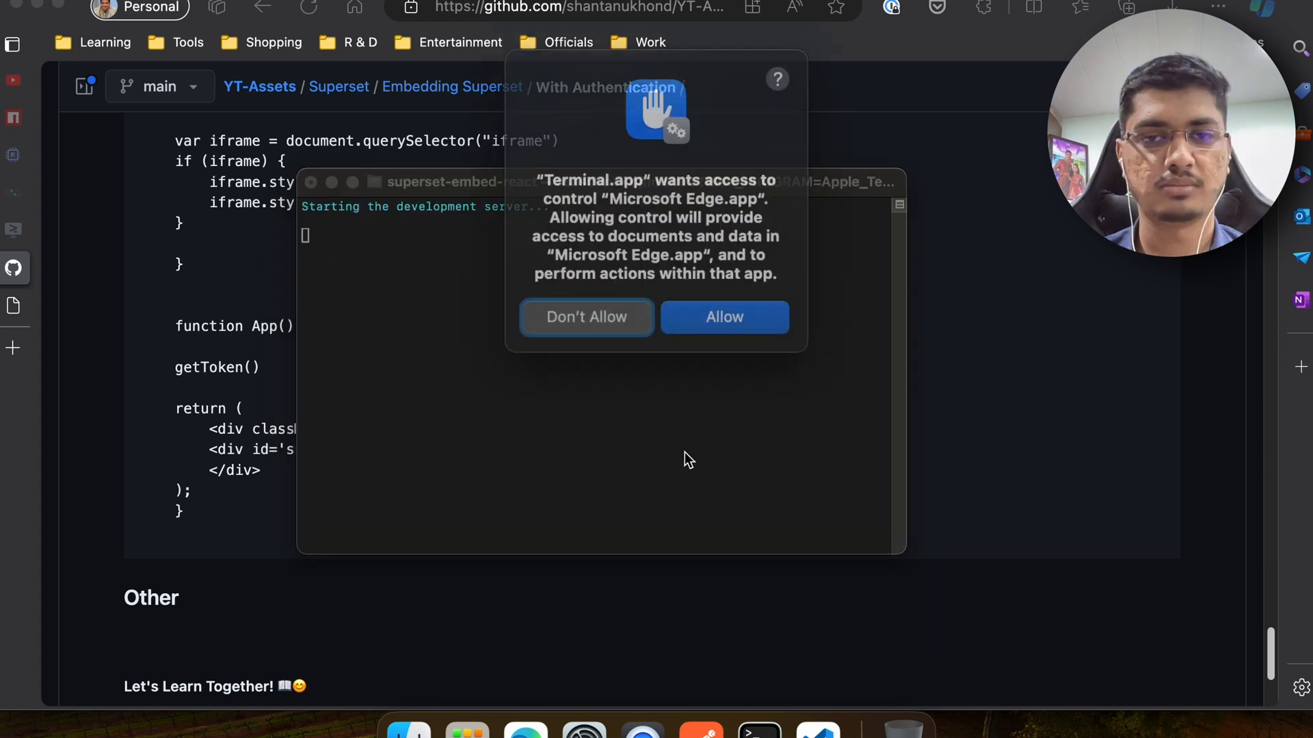
left_click(724, 316)
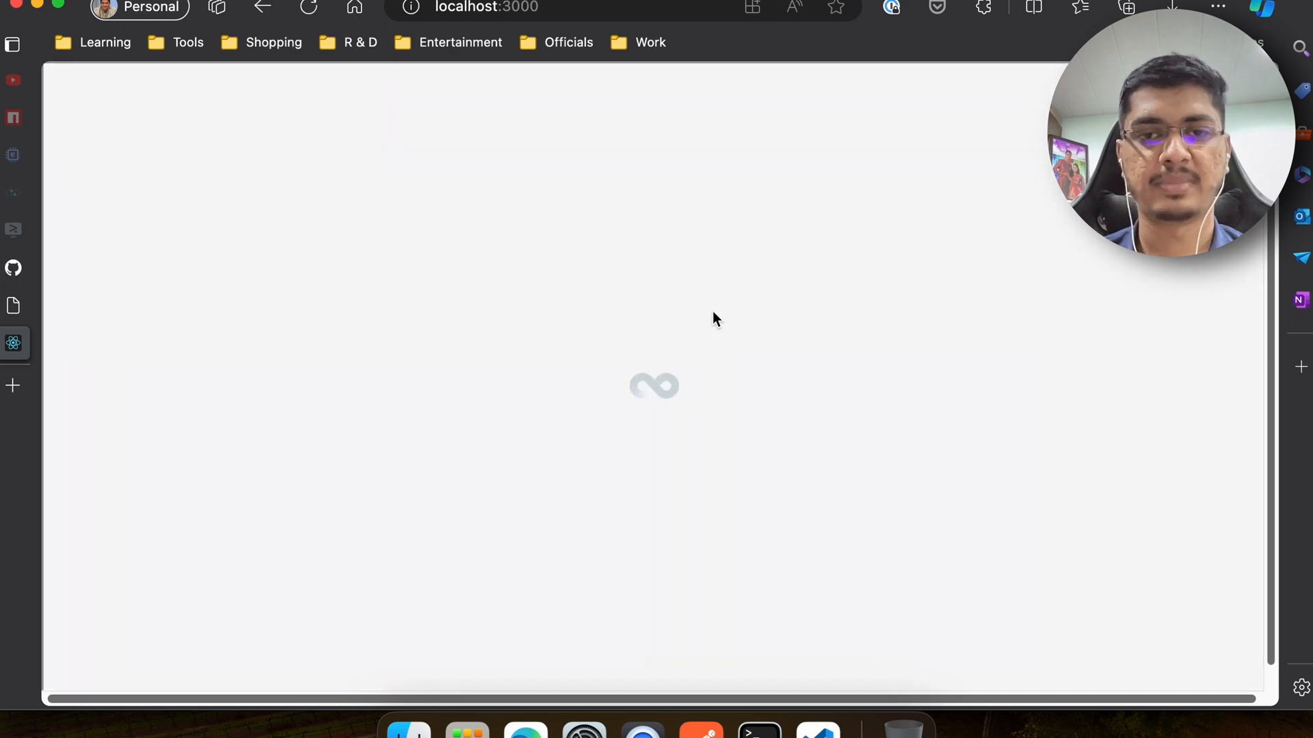
mouse_move(654, 426)
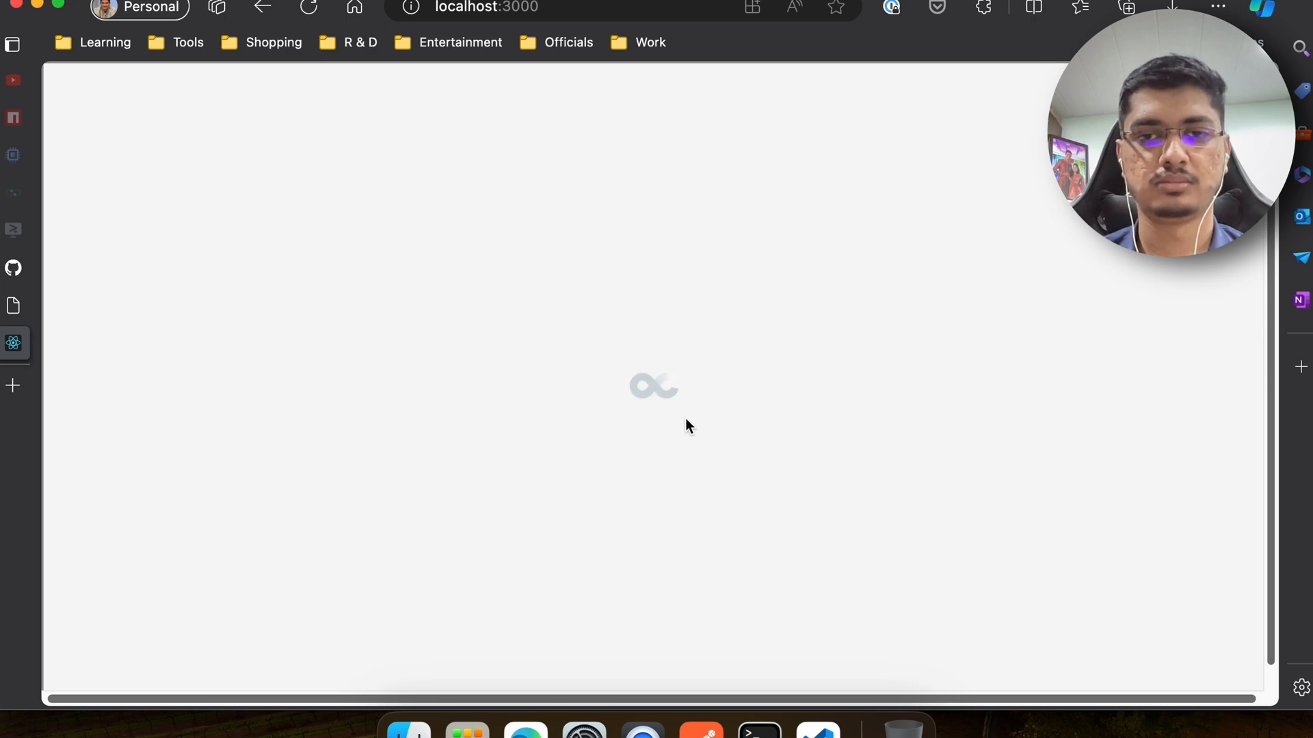
Inspect the localhost:3000 page's Console logs for token requests, then scroll the loading dashboard
right_click(687, 425)
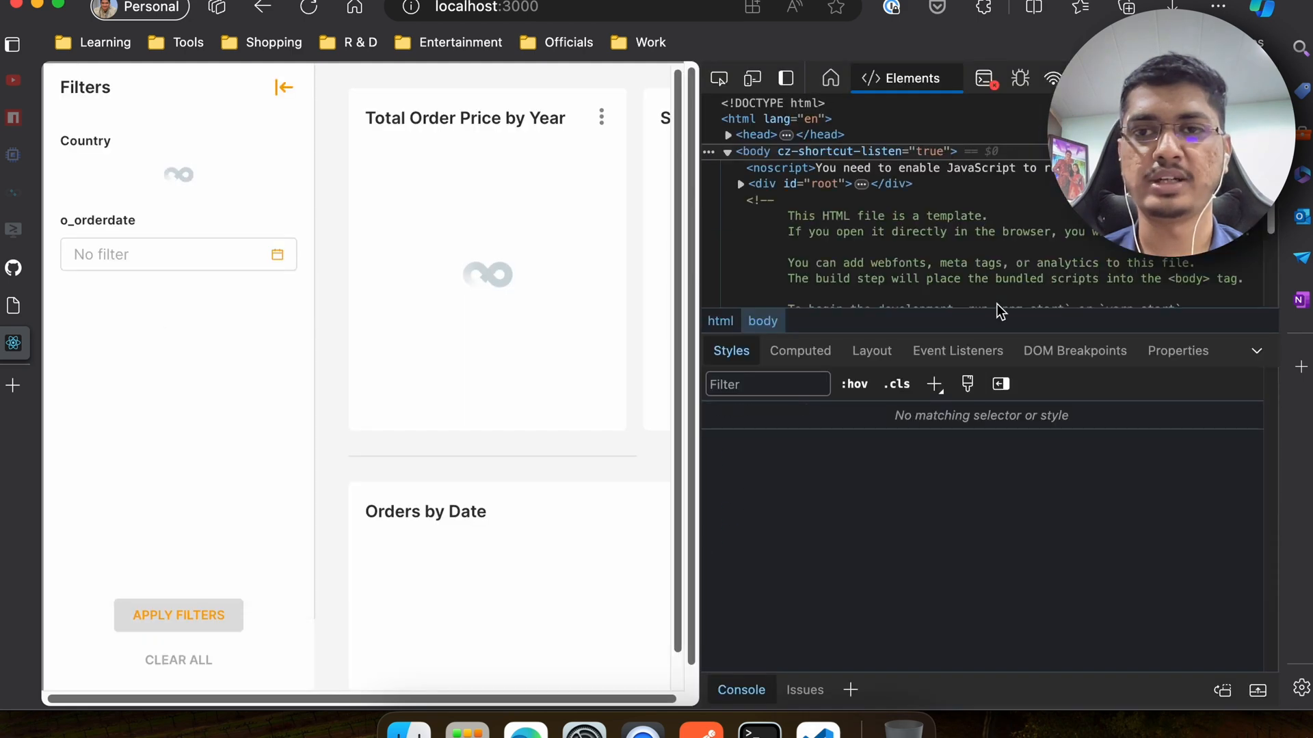
left_click(939, 78)
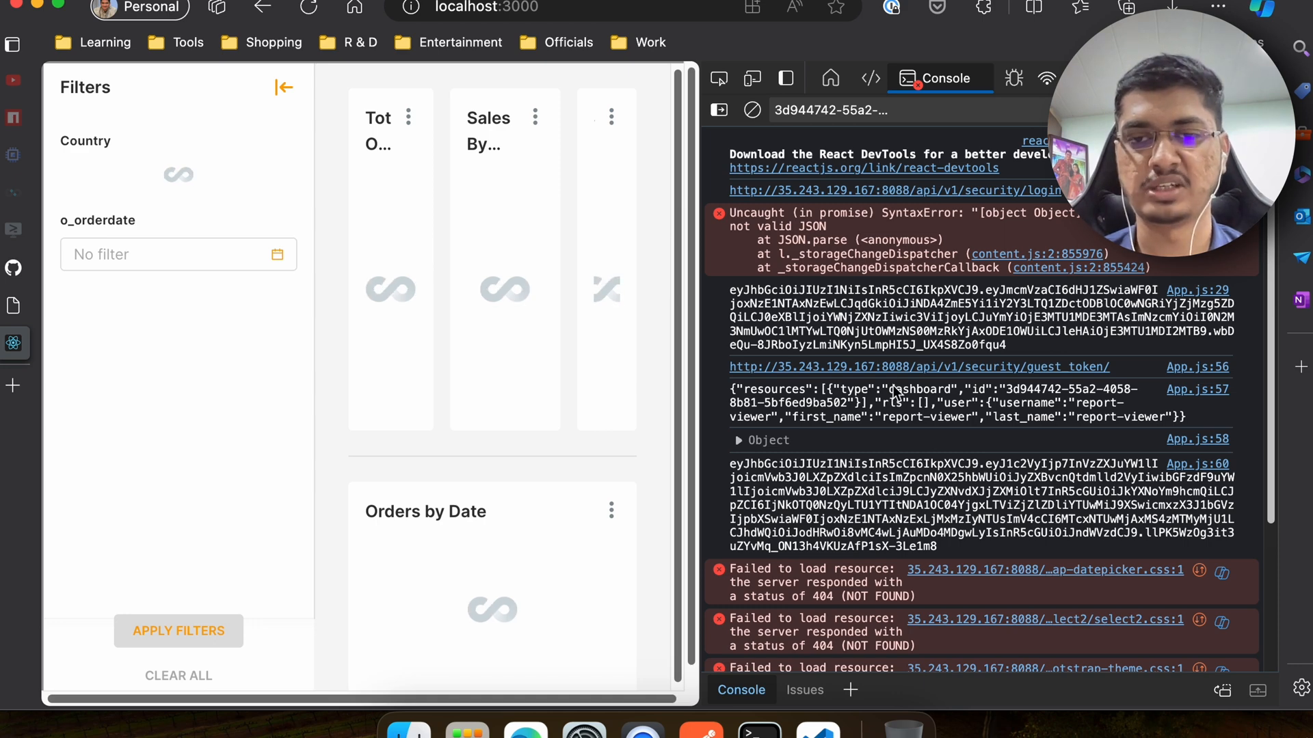
left_click(740, 439)
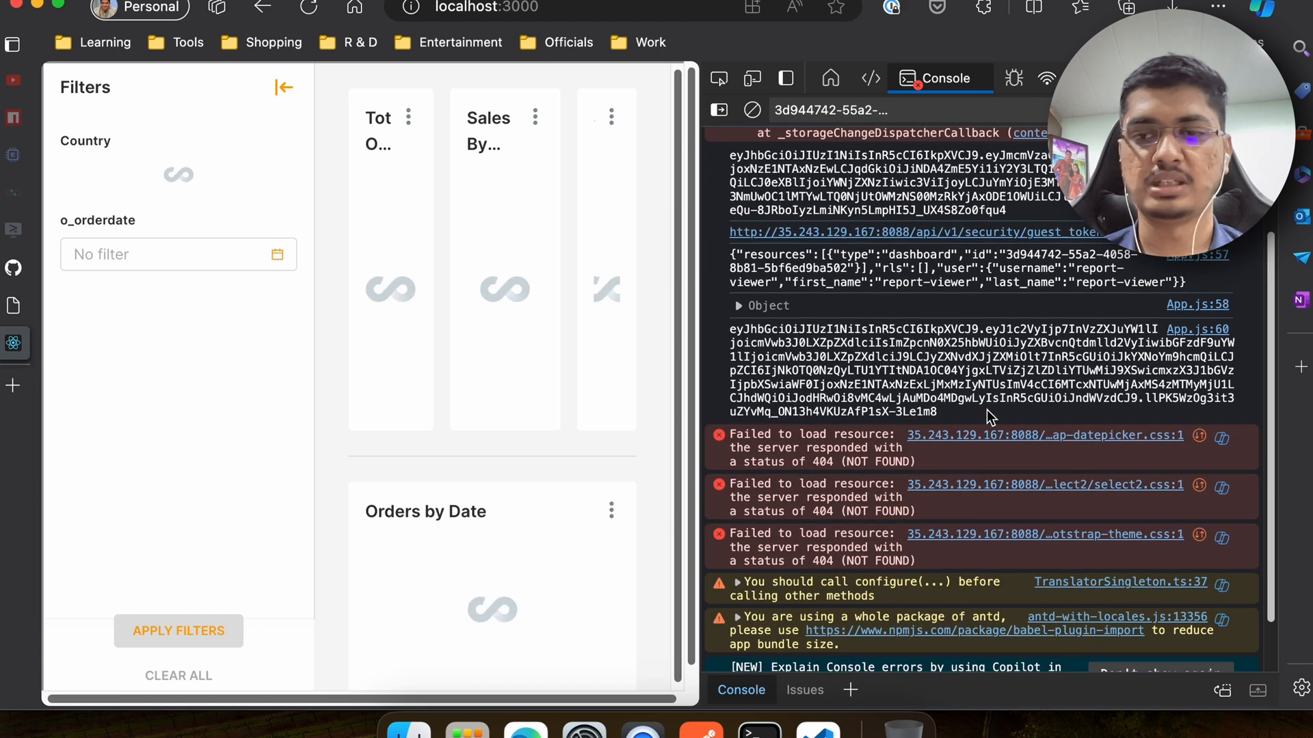
scroll("down", 3)
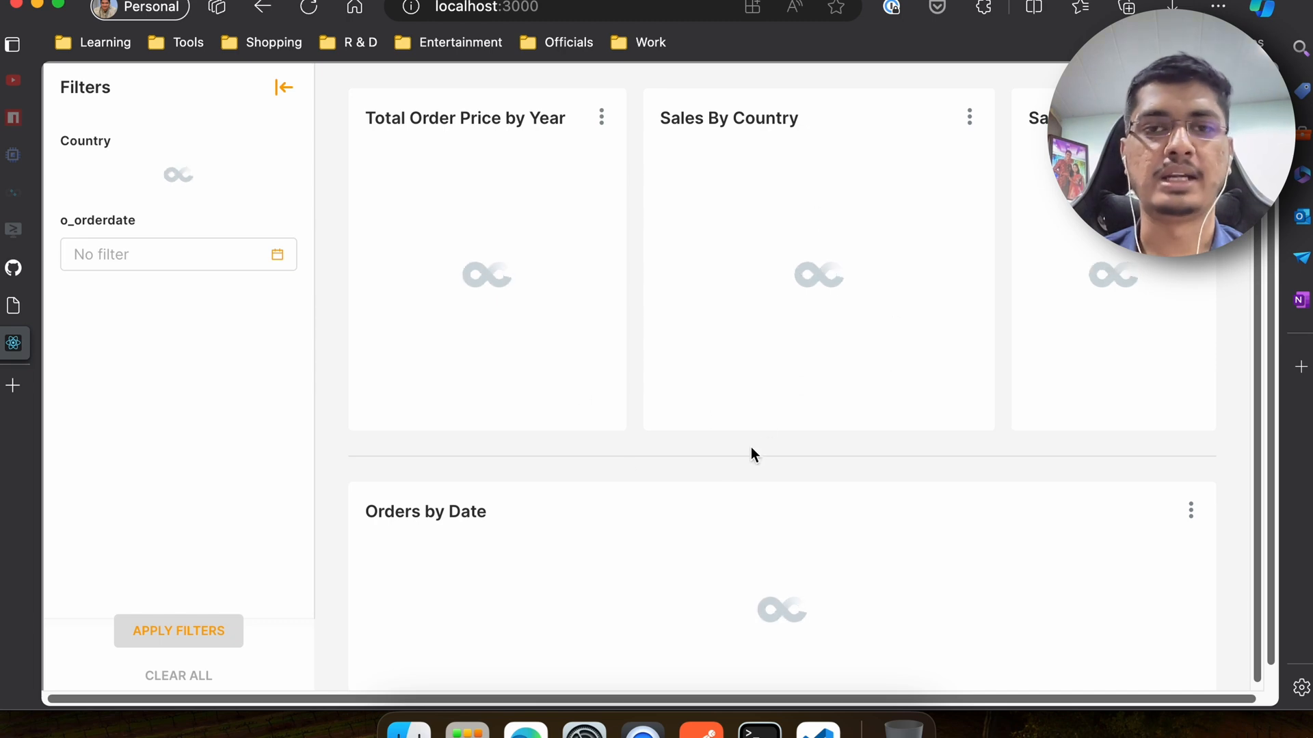
Scroll the localhost:3000 page to view the rendered Total Order Price by Year (85.7M) and Orders by Date charts
scroll("down", 3)
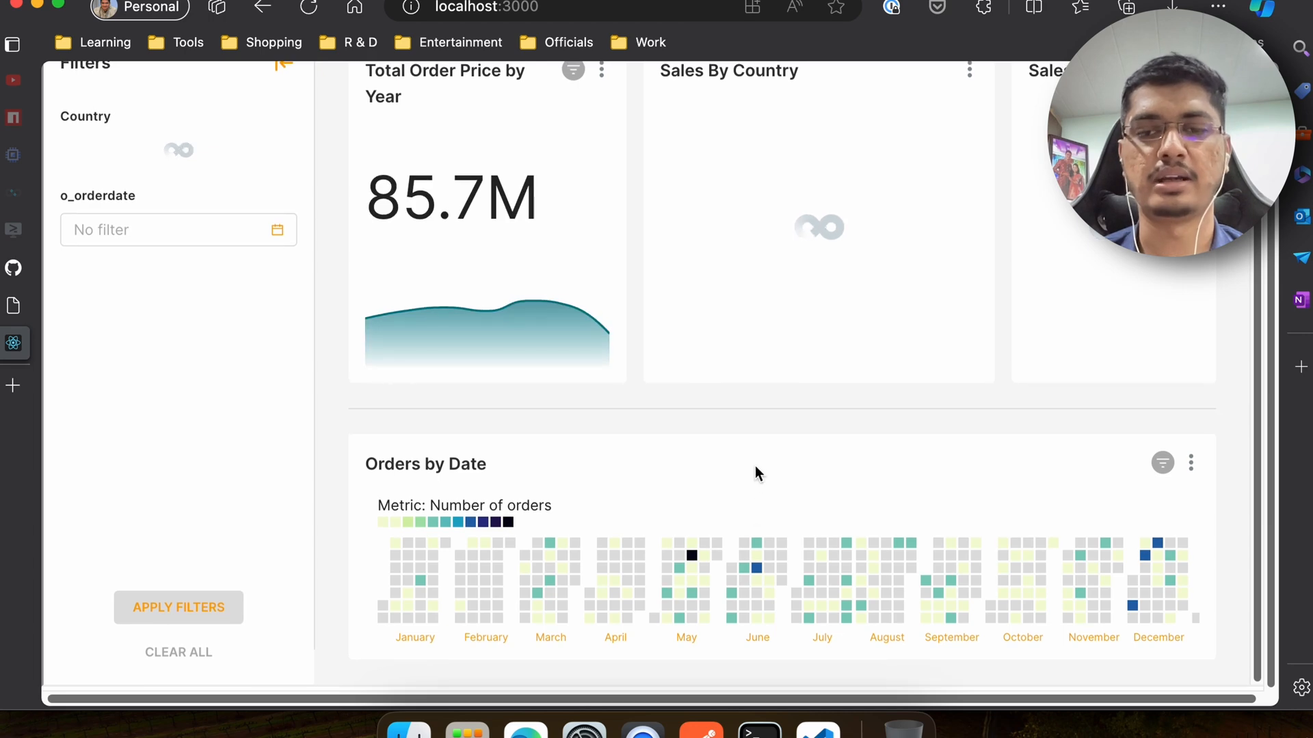
mouse_move(768, 430)
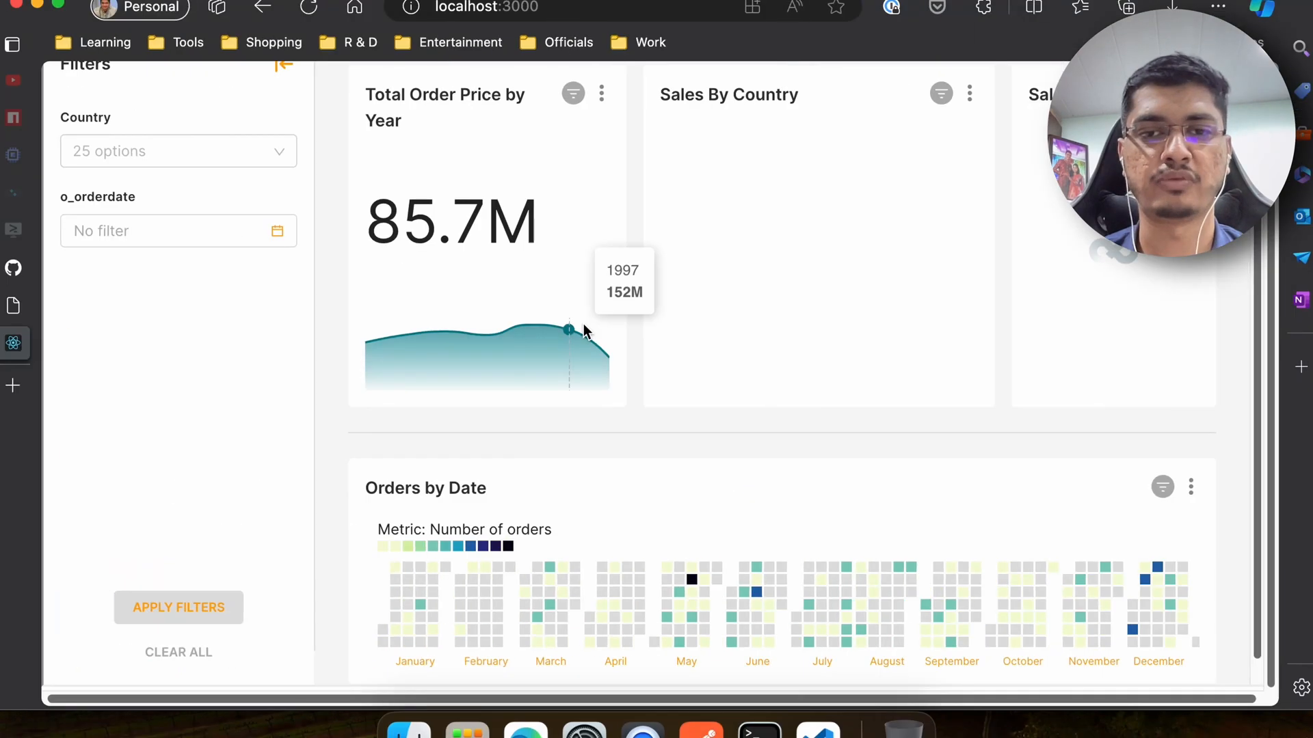
mouse_move(644, 305)
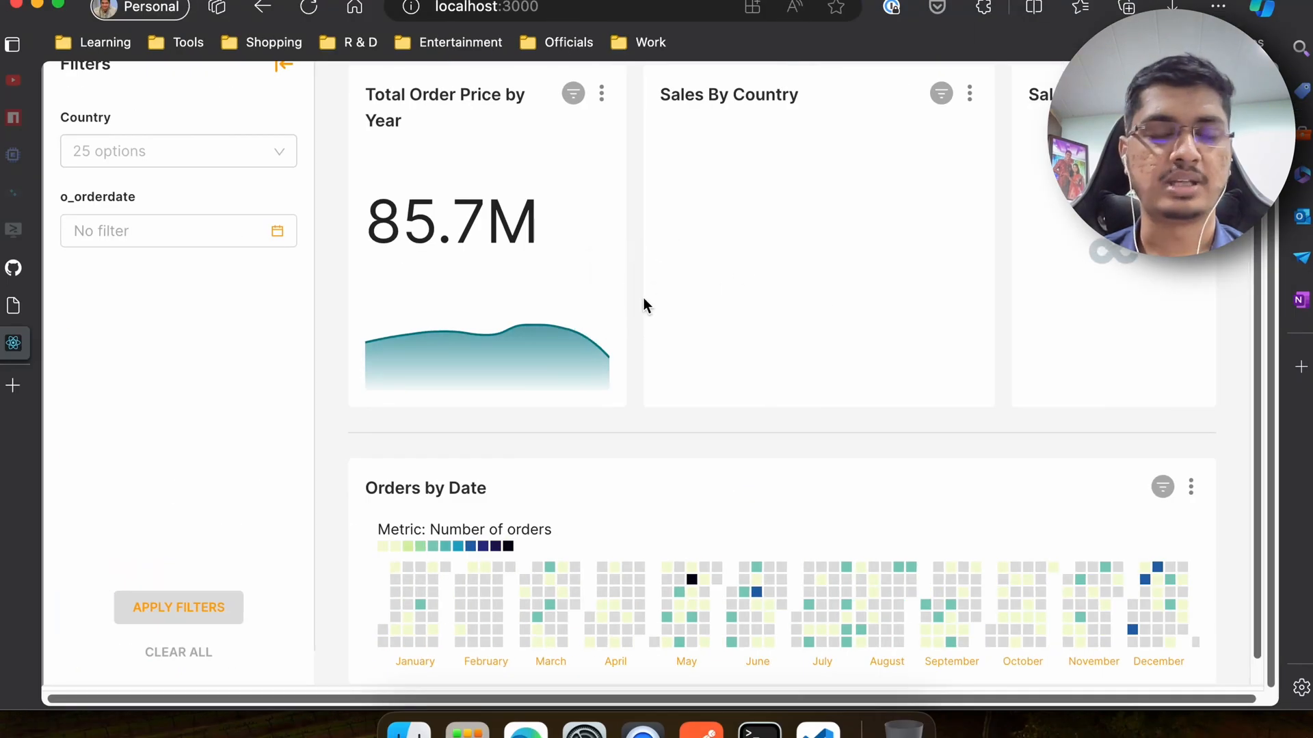